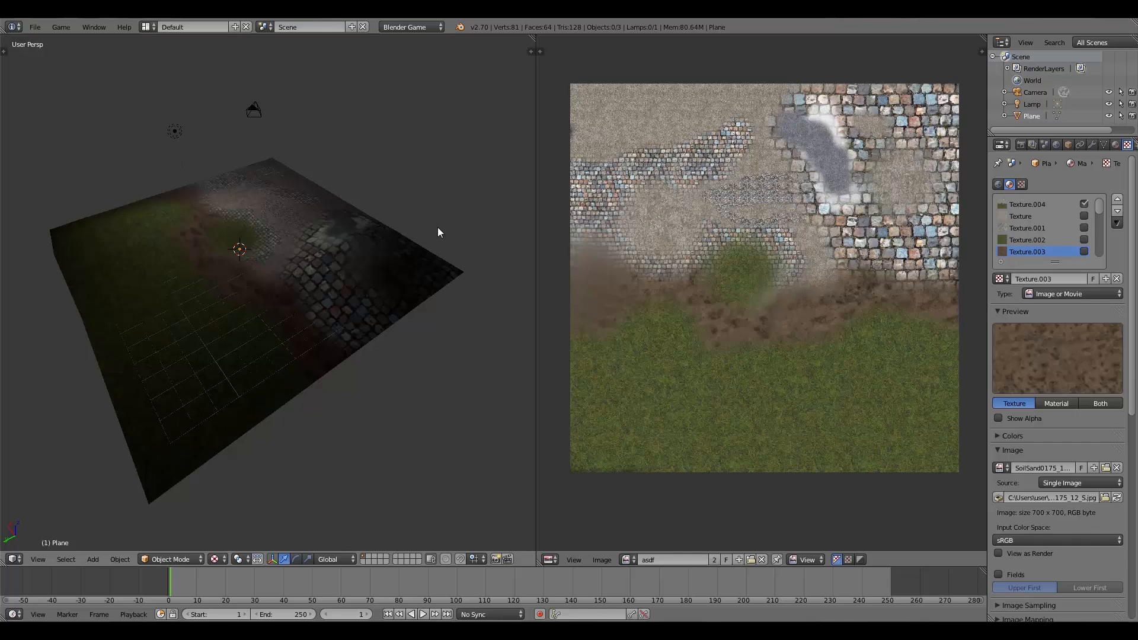
Step: Orbit around the finished painted ground to inspect it from several angles
drag(438, 233, 202, 257)
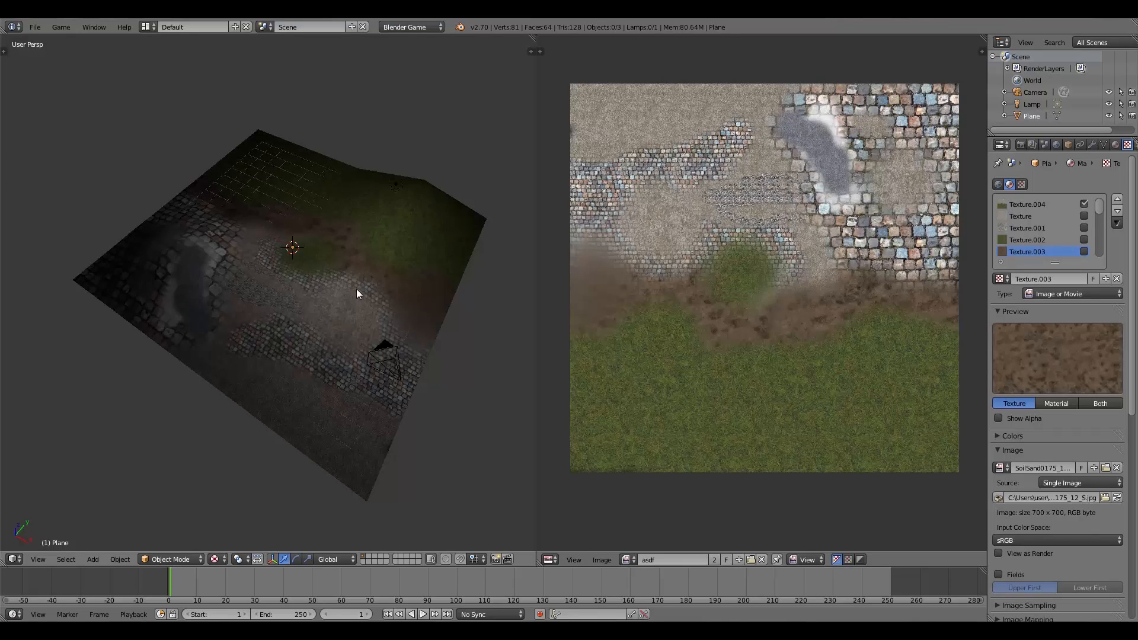
drag(355, 294, 254, 304)
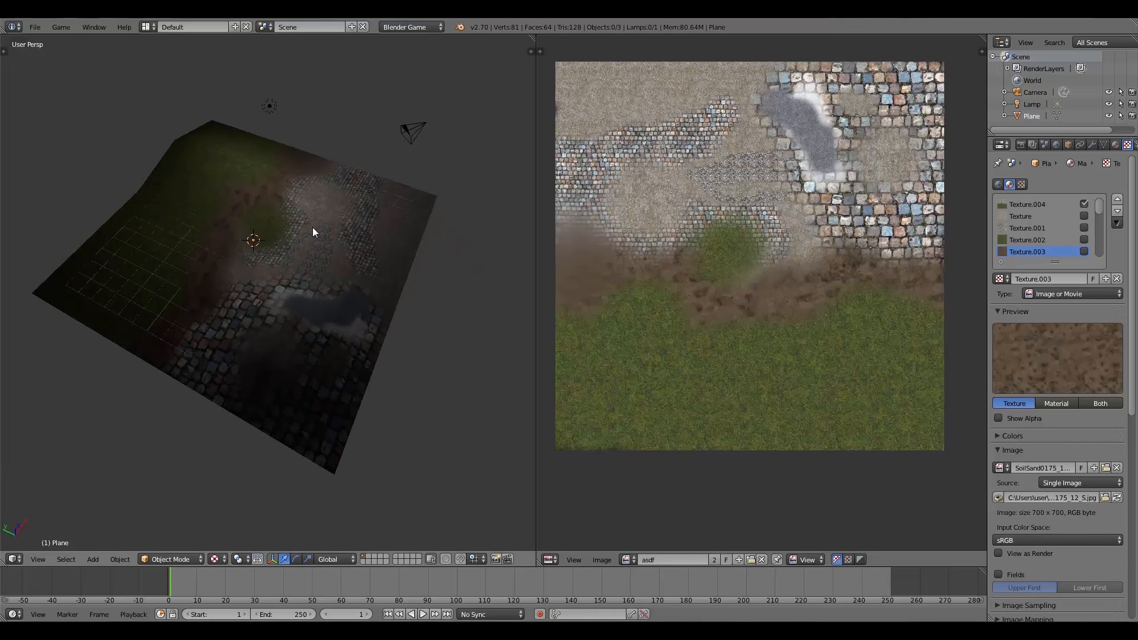
drag(312, 233, 334, 291)
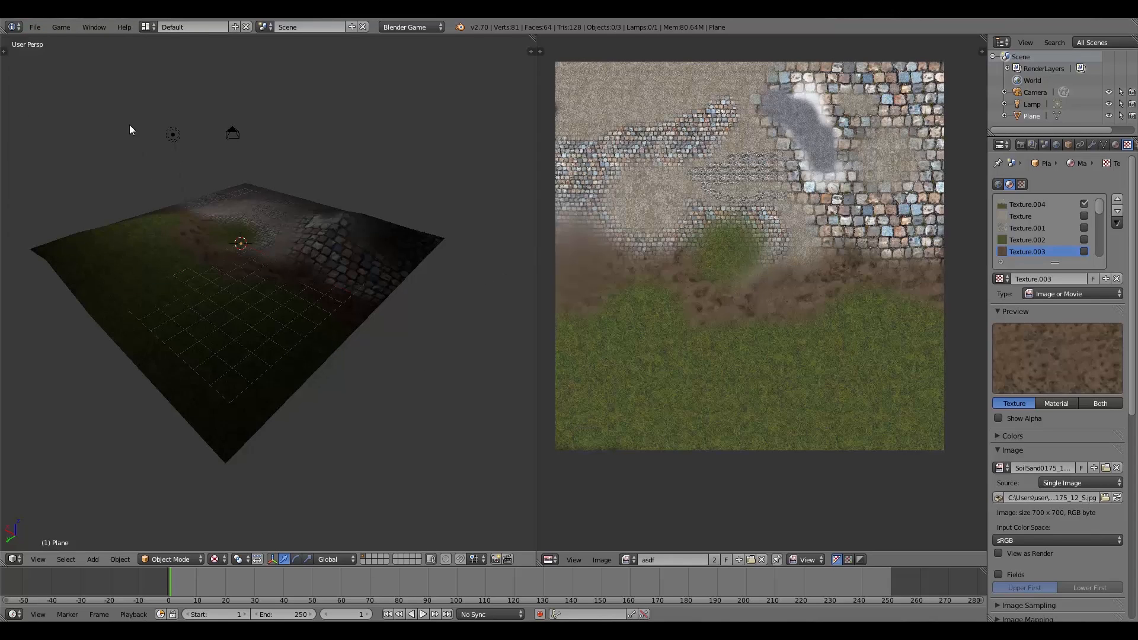
Step: Start a new default scene and switch the render engine to Blender Game
click(34, 27)
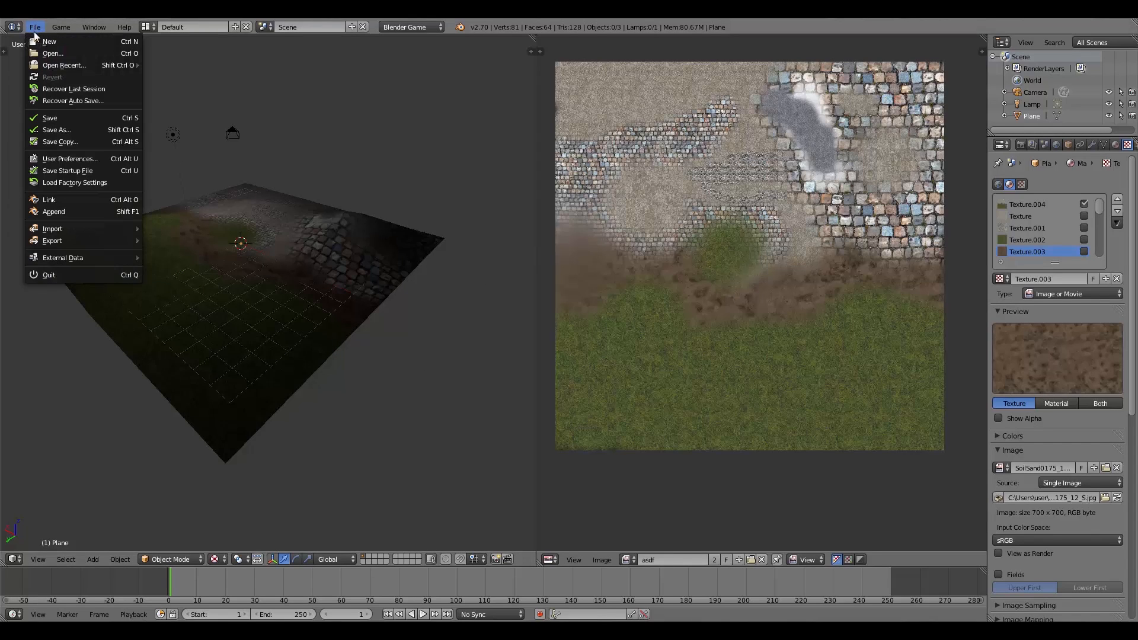
mouse_move(49, 40)
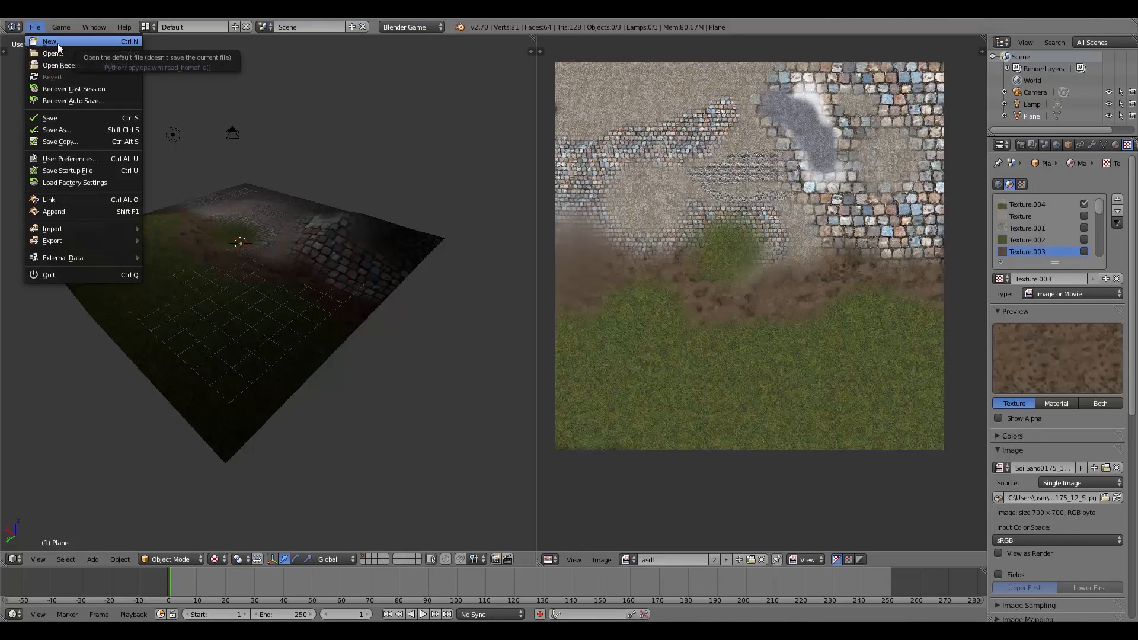
click(48, 41)
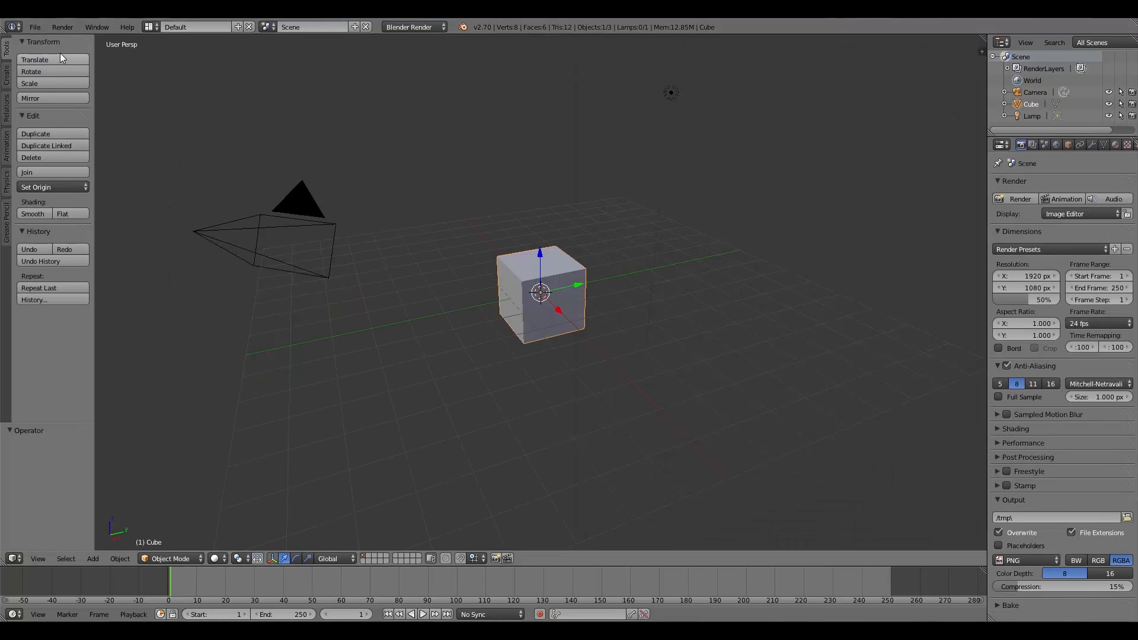
click(413, 27)
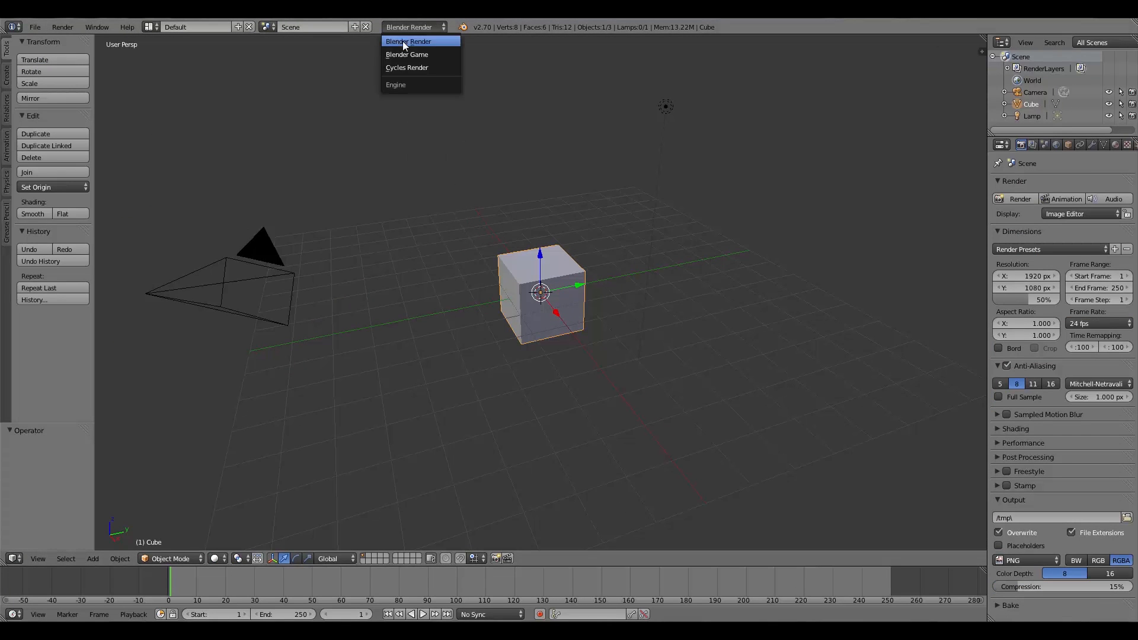
click(407, 55)
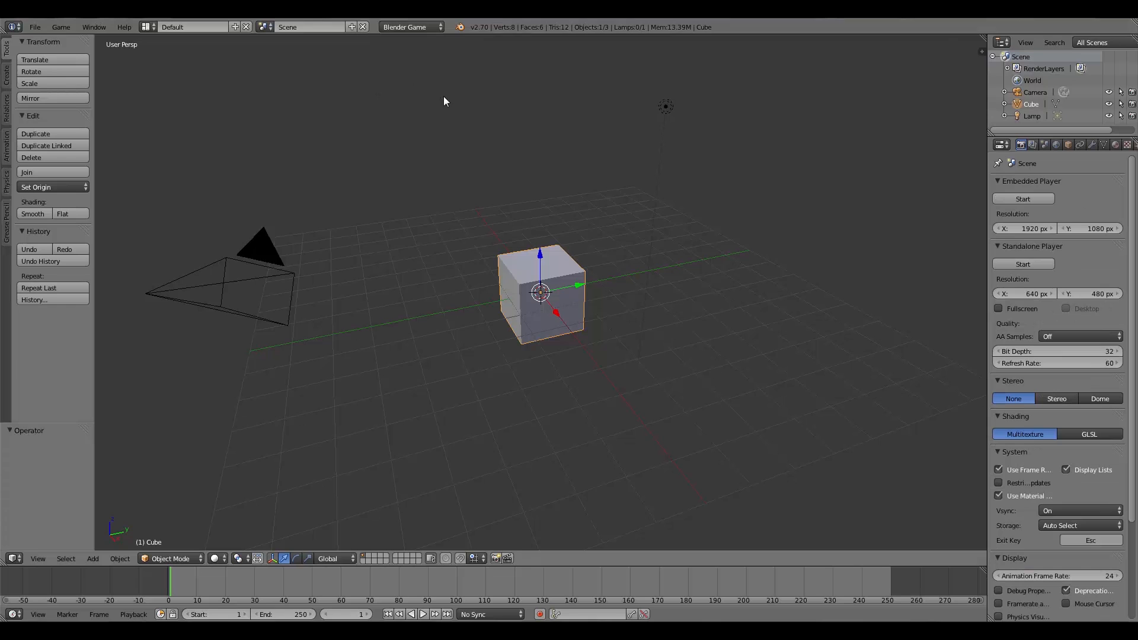
click(410, 28)
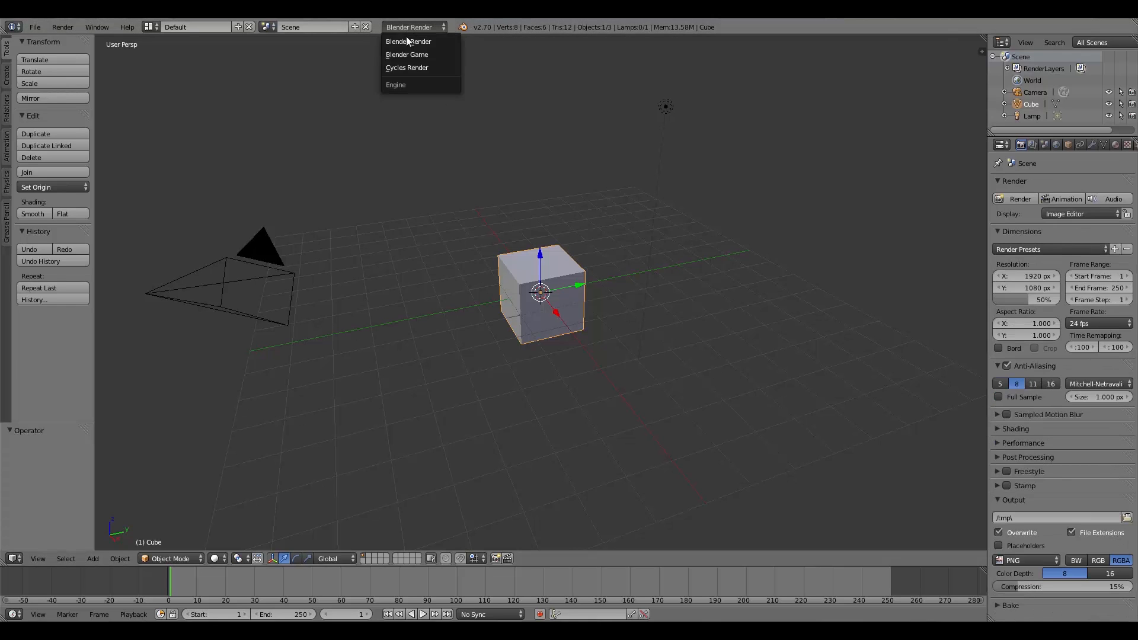
click(407, 55)
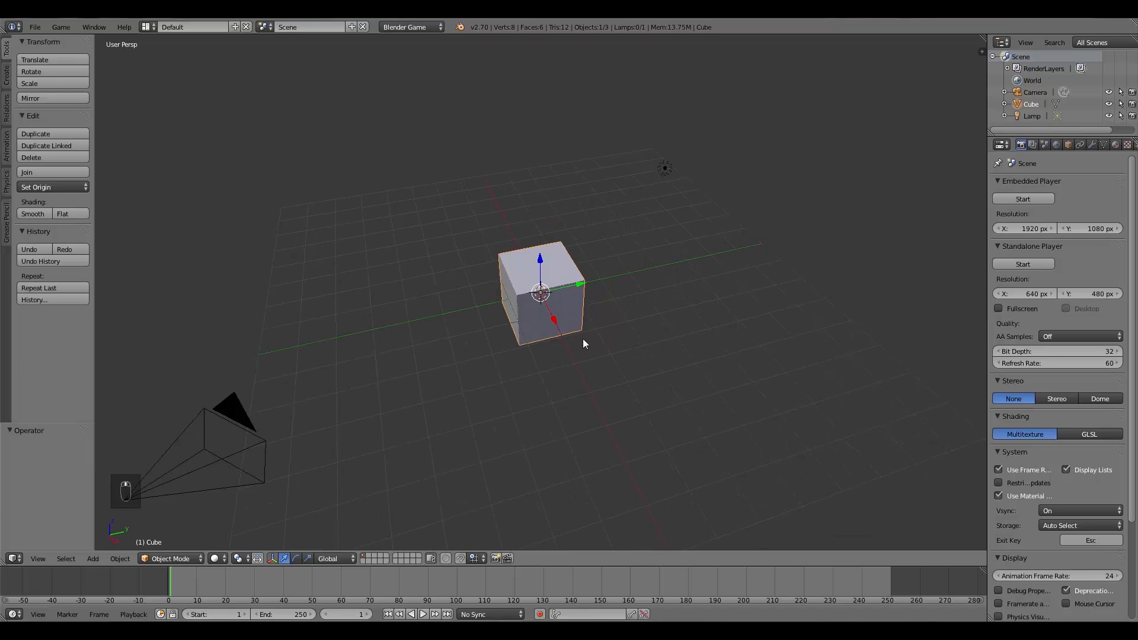
Step: Delete the cube, scale the new plane up to ground size and show its object settings for renaming
key(x)
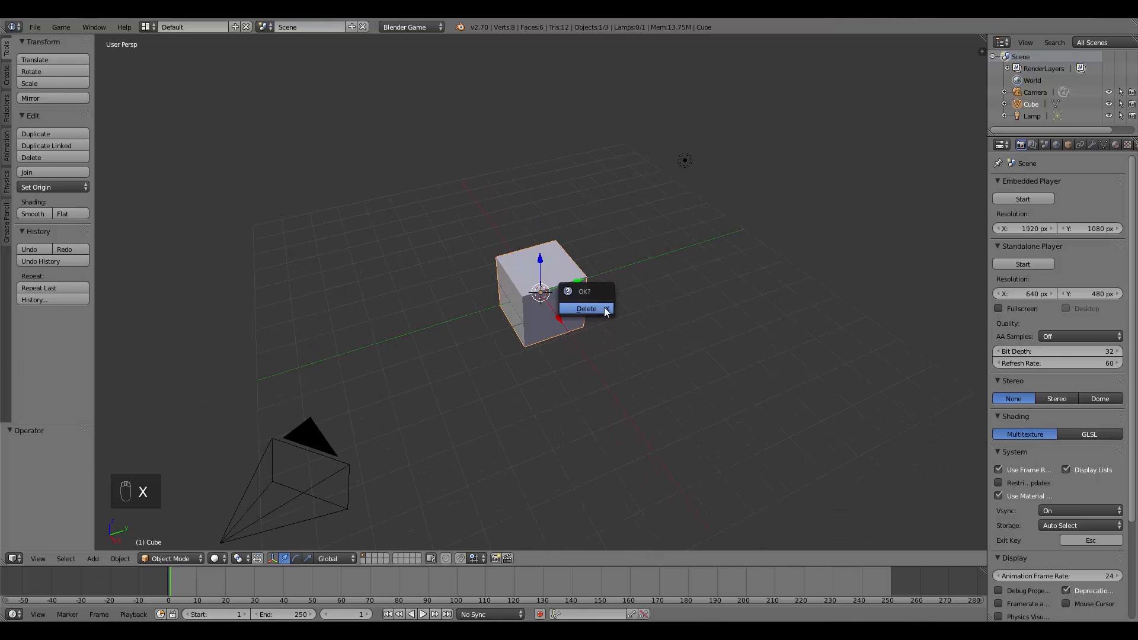
click(585, 308)
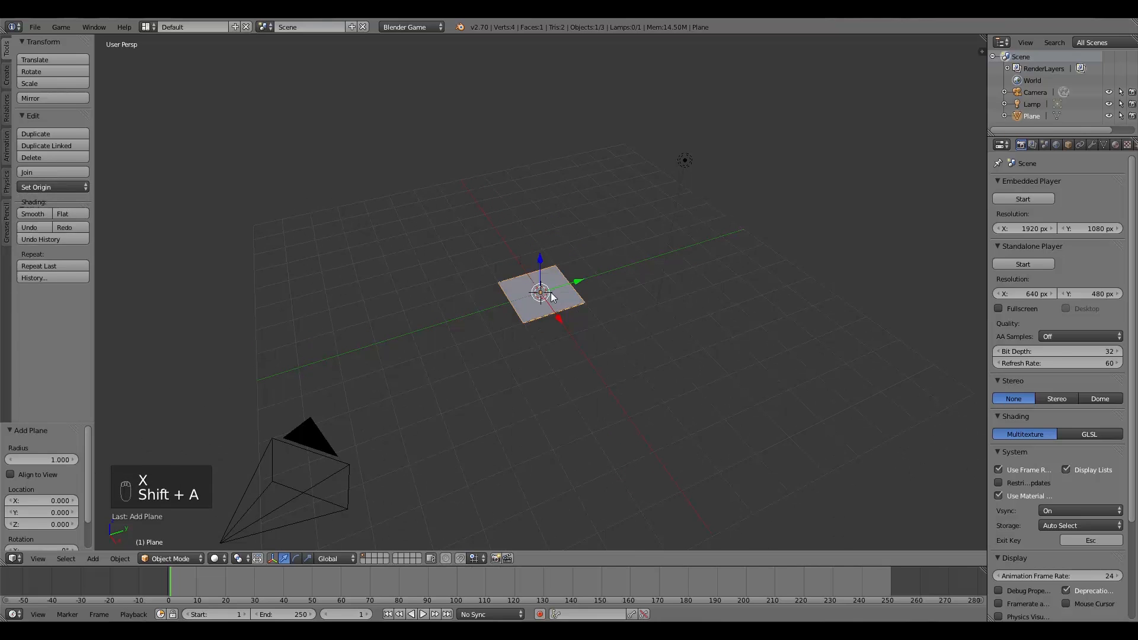
key(s)
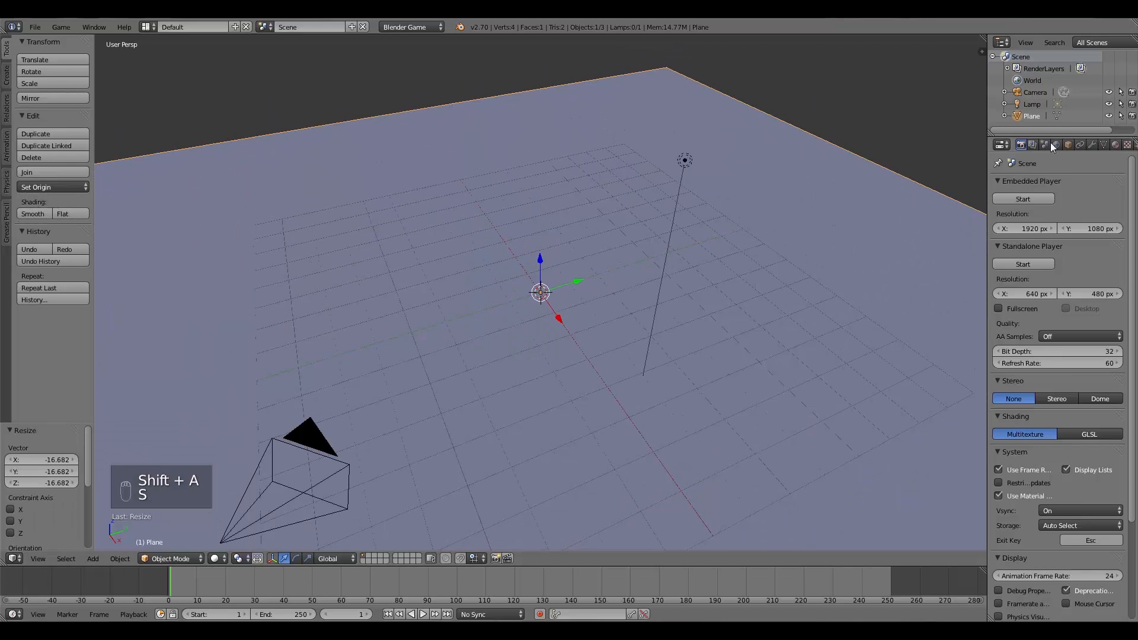
click(1069, 145)
text(ground)
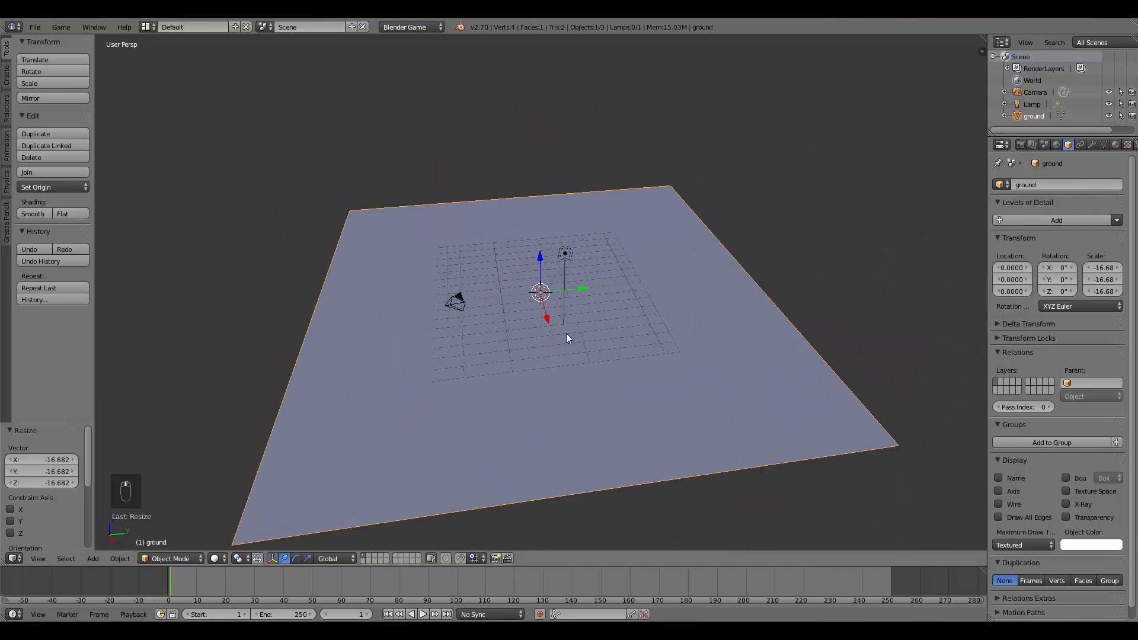
Step: Switch viewport shading to Texture and game shading to GLSL so the lamp lights the plane
click(226, 559)
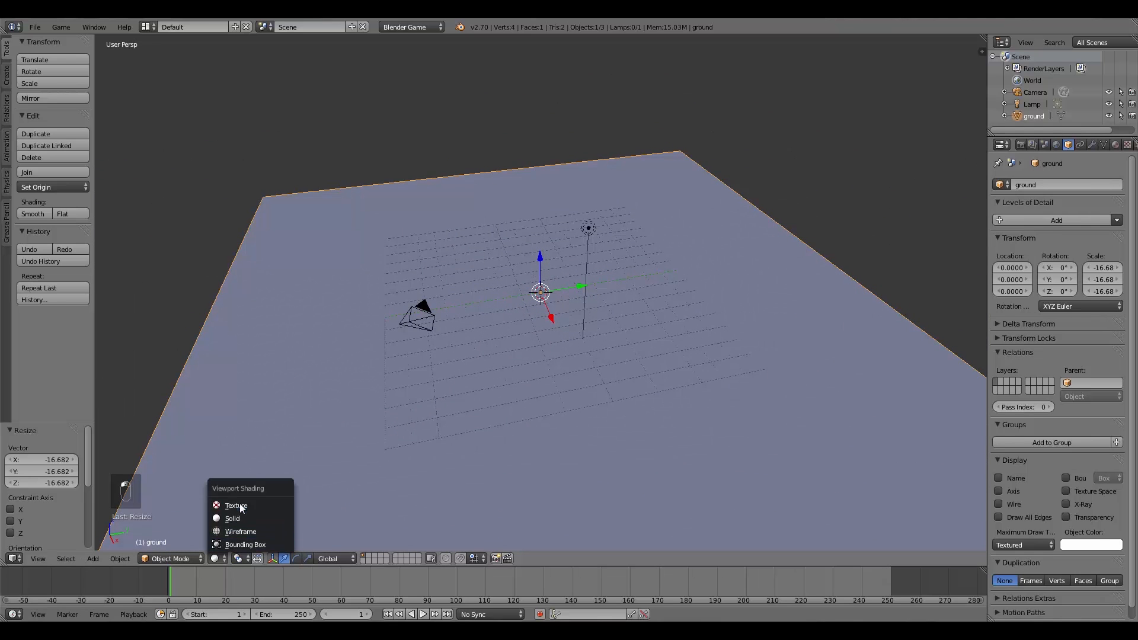
click(240, 531)
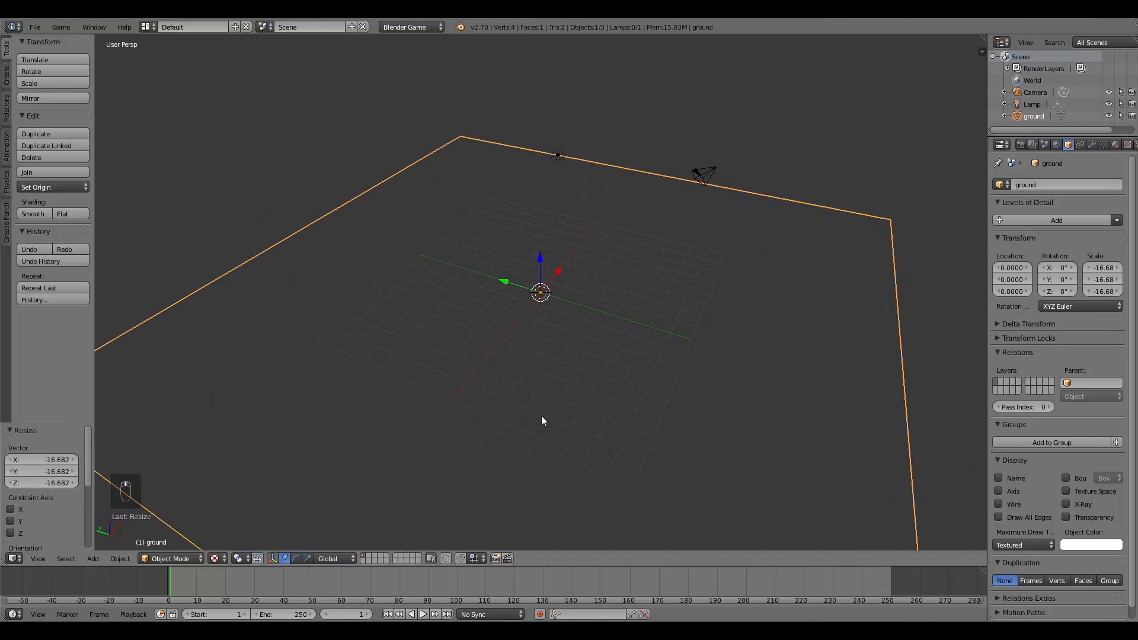
drag(544, 420, 595, 384)
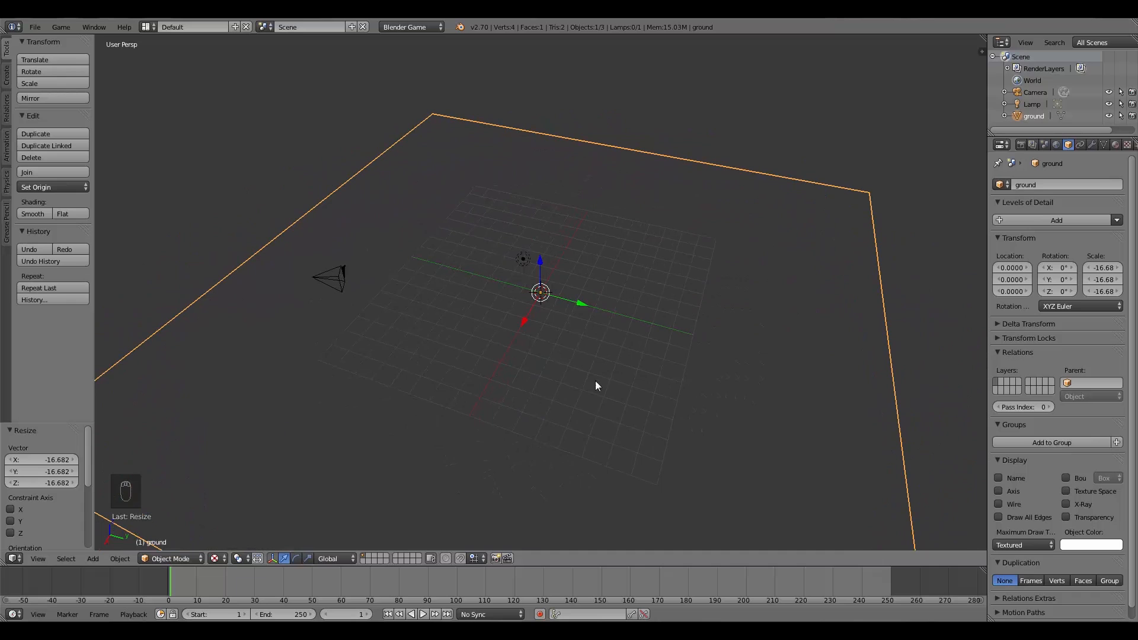
click(1018, 145)
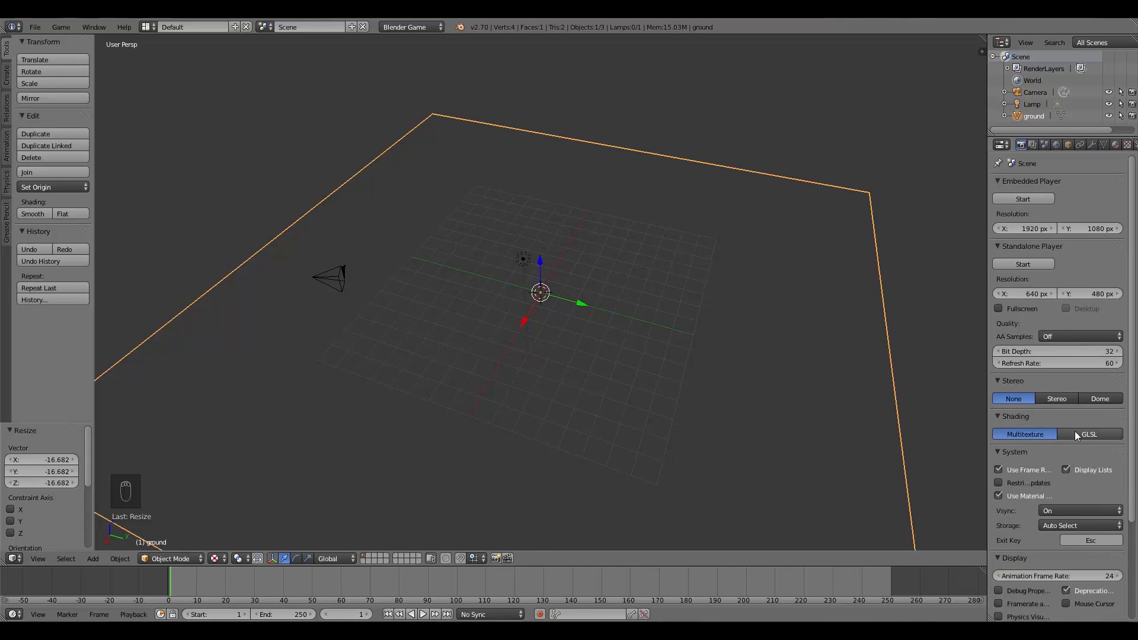
click(1089, 434)
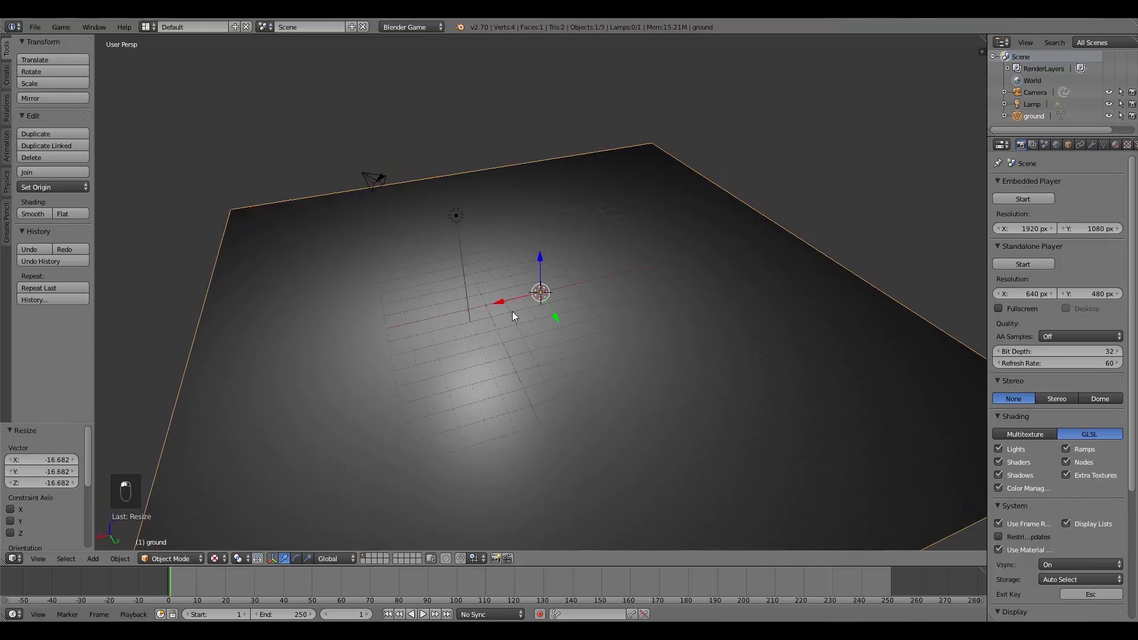
drag(541, 291, 584, 325)
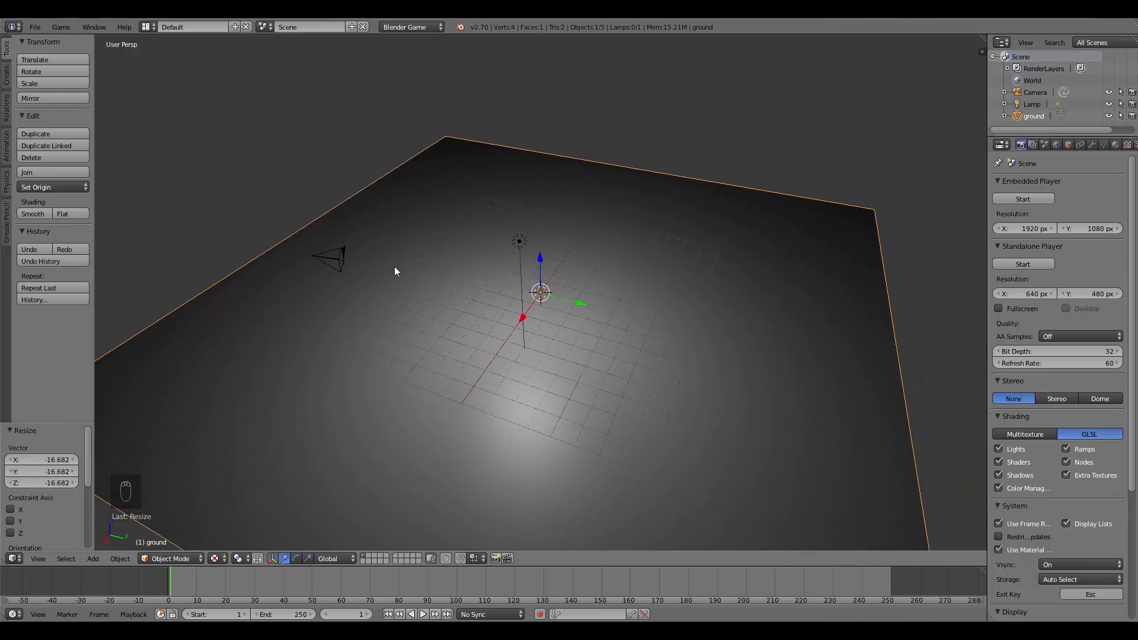
key(Tab)
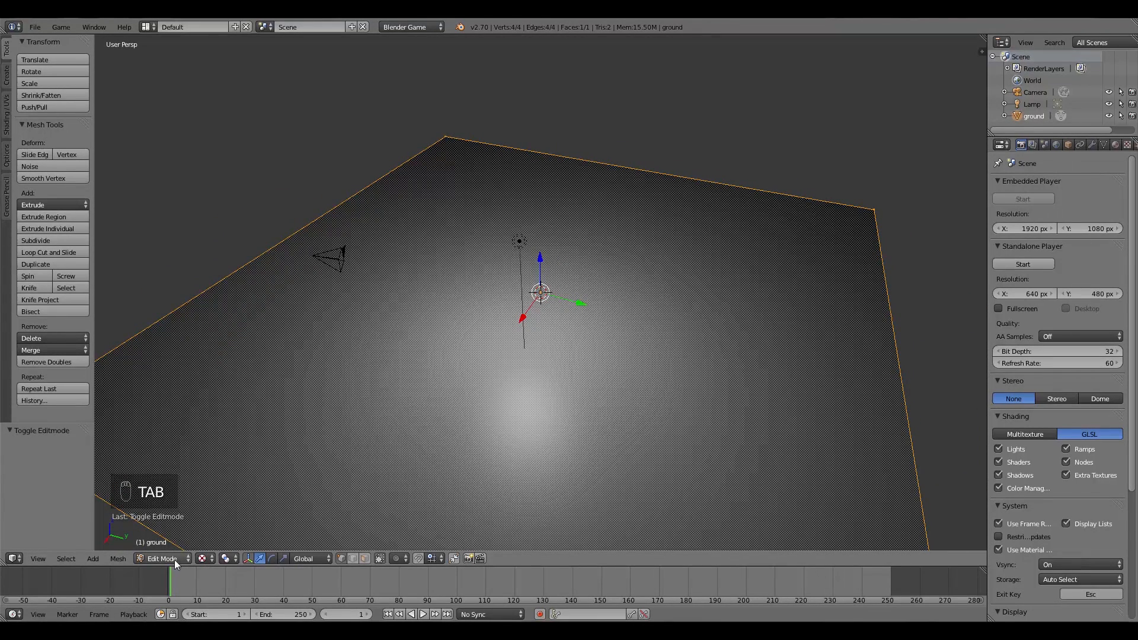
click(7, 120)
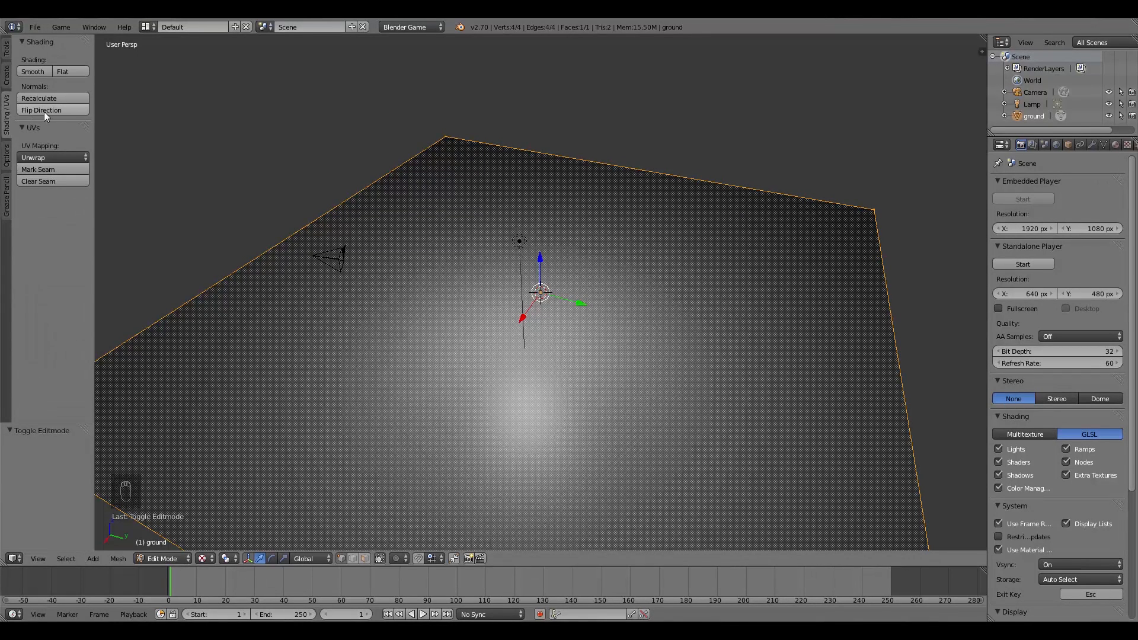
key(Tab)
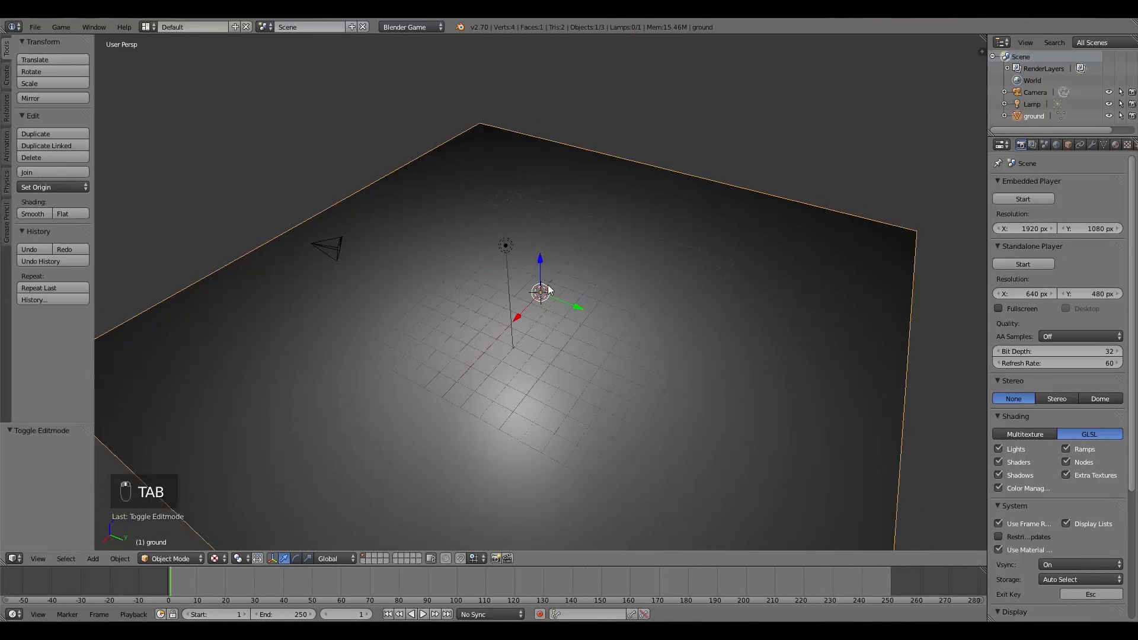
key(Tab)
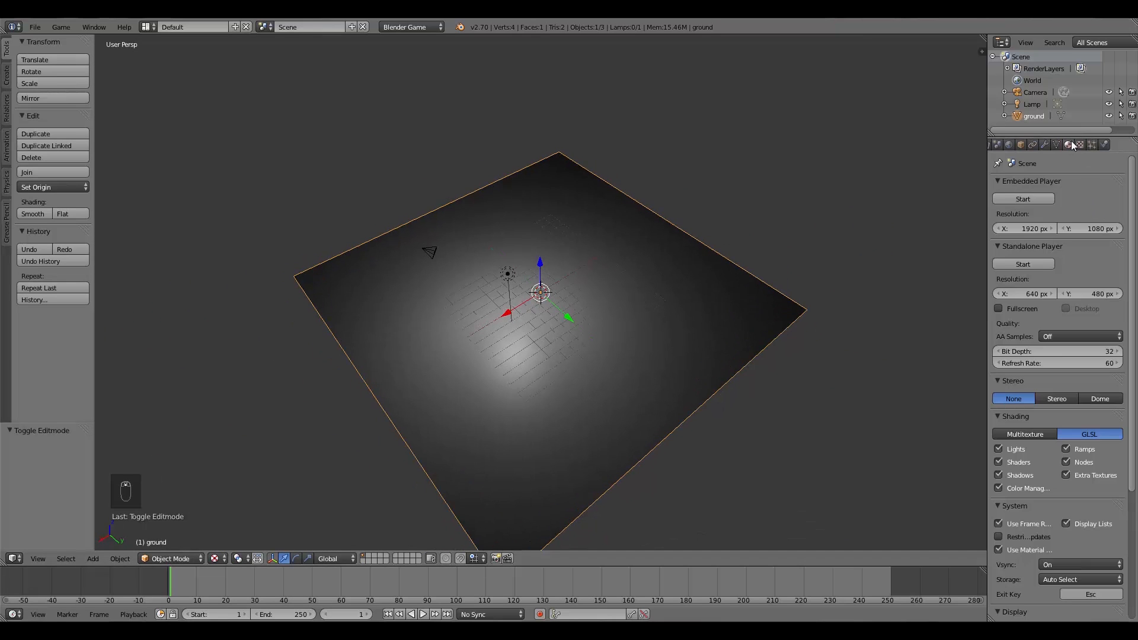
Step: Create a new material for the ground plane
click(1071, 145)
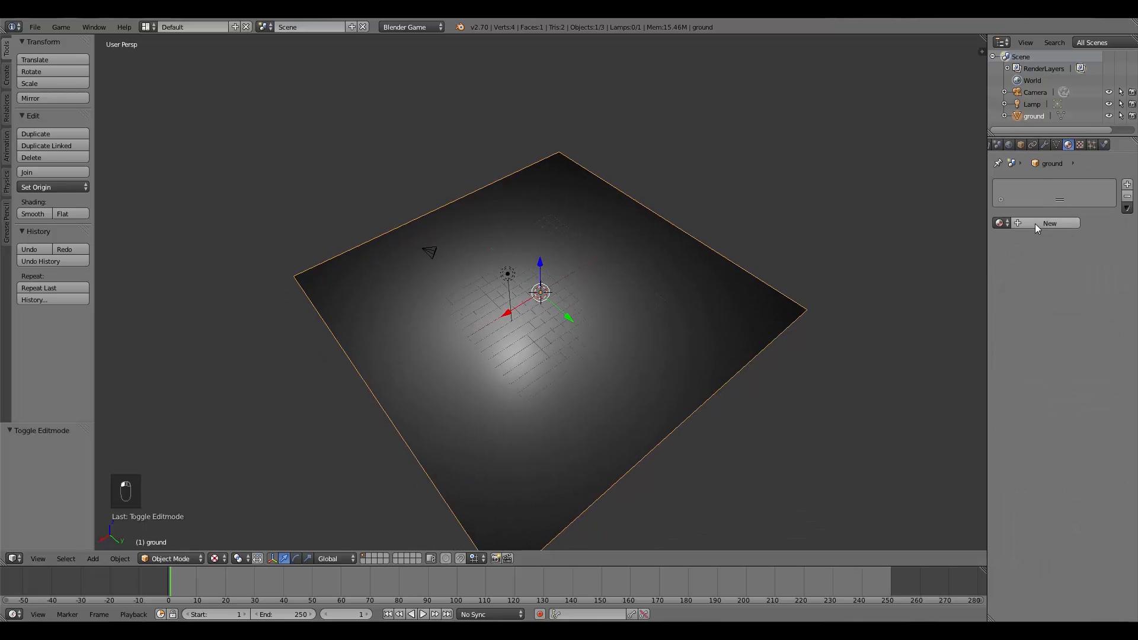
click(1049, 223)
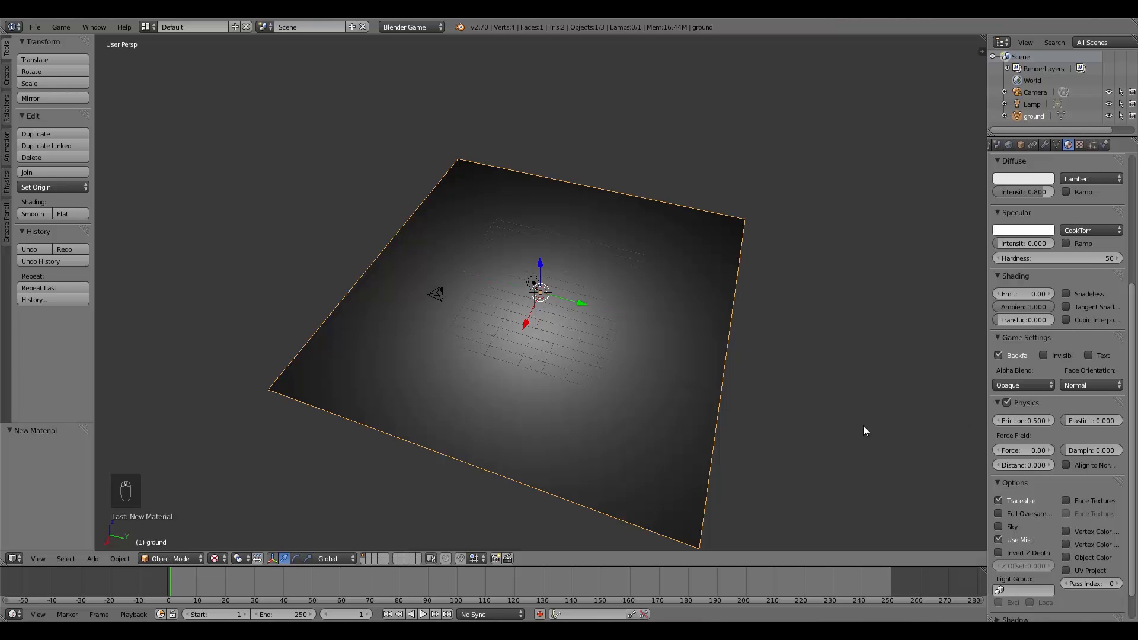
scroll(down, 3)
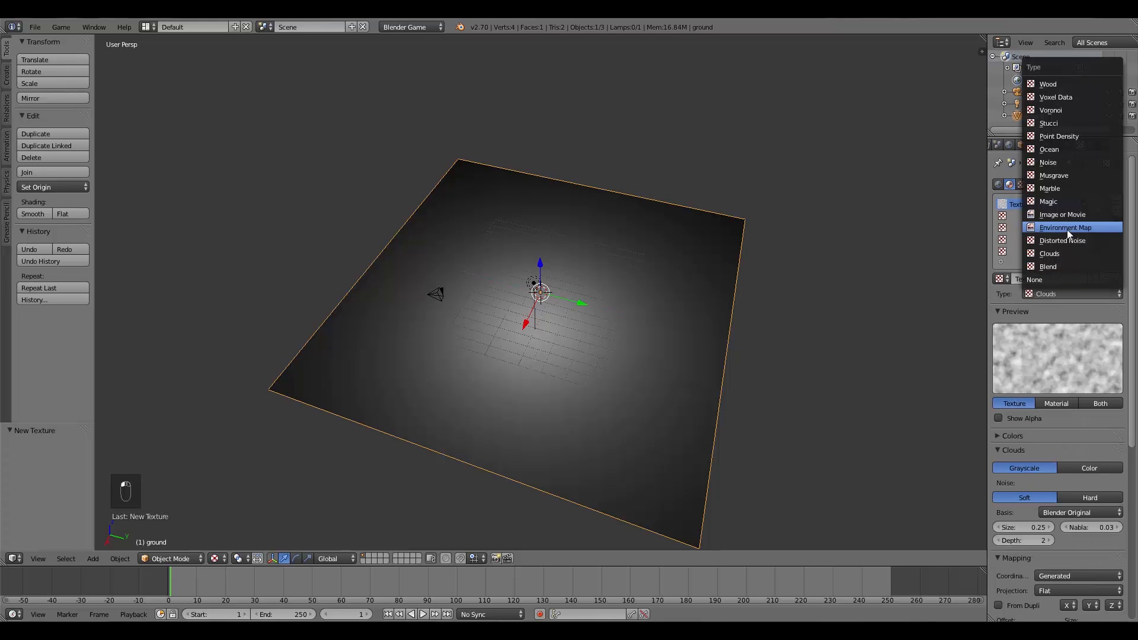
Step: Make the texture an Image type with UV coordinates and load the concrete JPG
click(1062, 215)
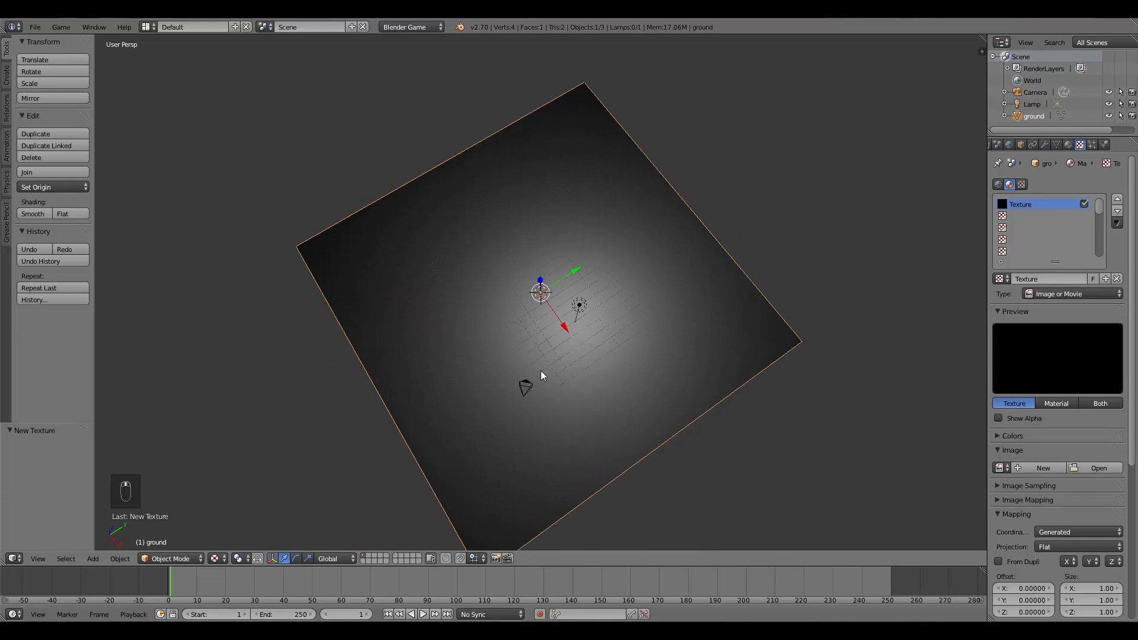
click(1078, 533)
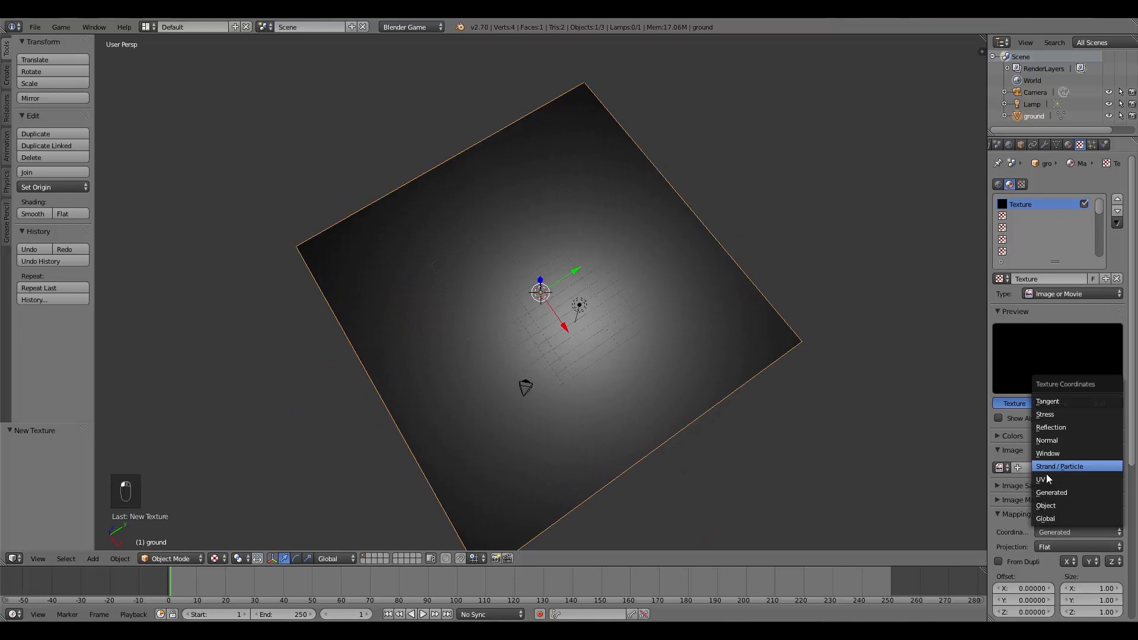
click(1042, 479)
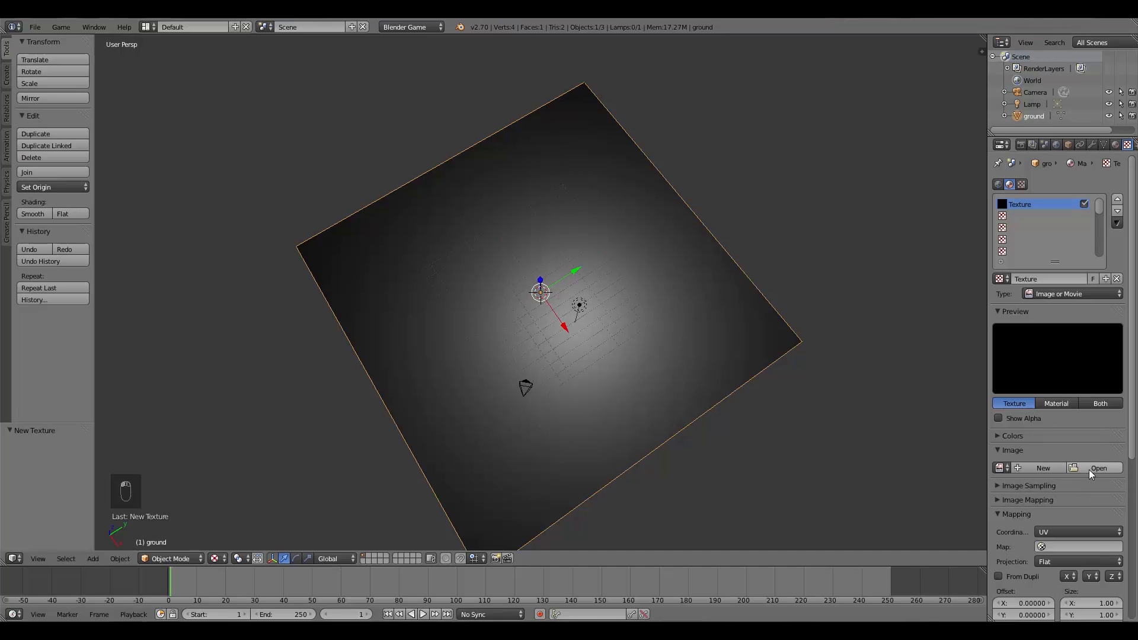
click(1098, 467)
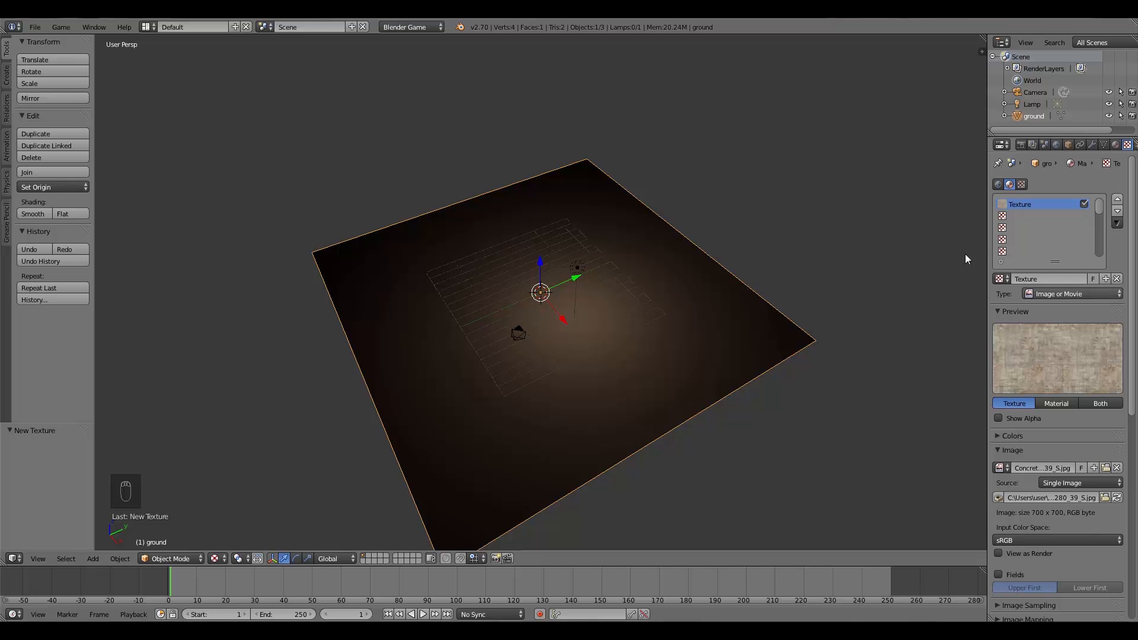
Step: Enter Edit Mode and Unwrap the ground plane's UVs
key(Tab)
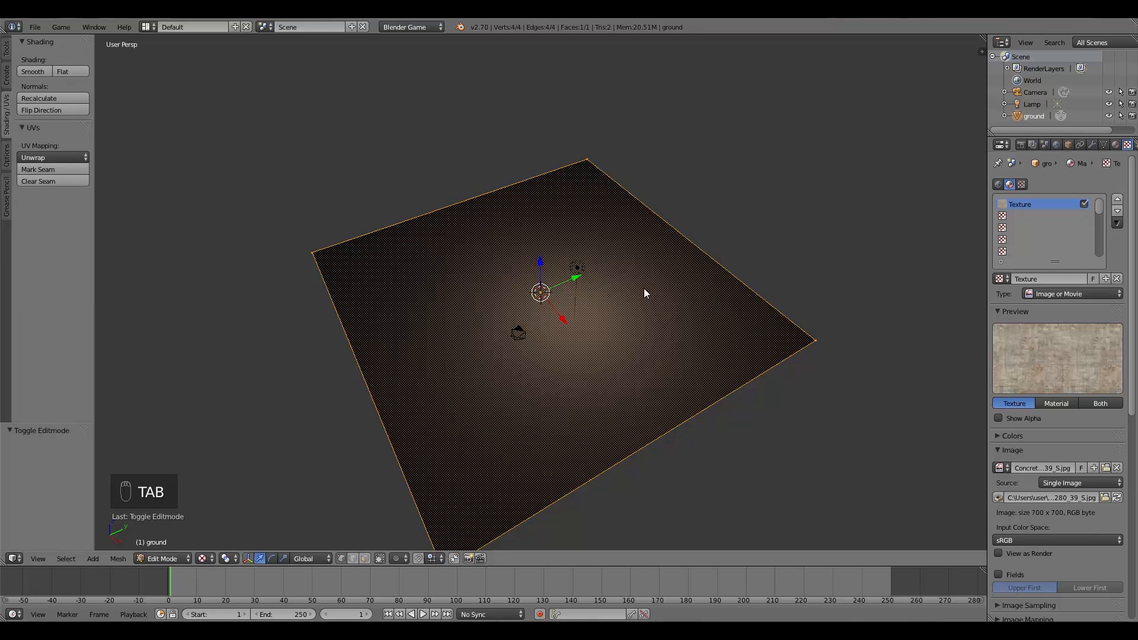
key(u)
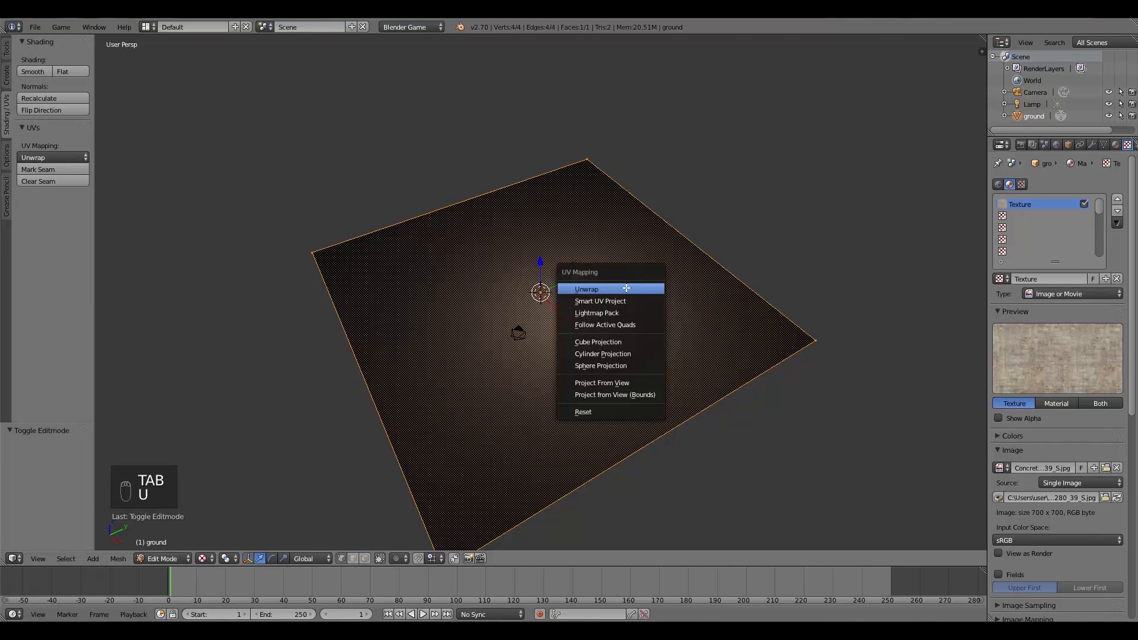
click(587, 289)
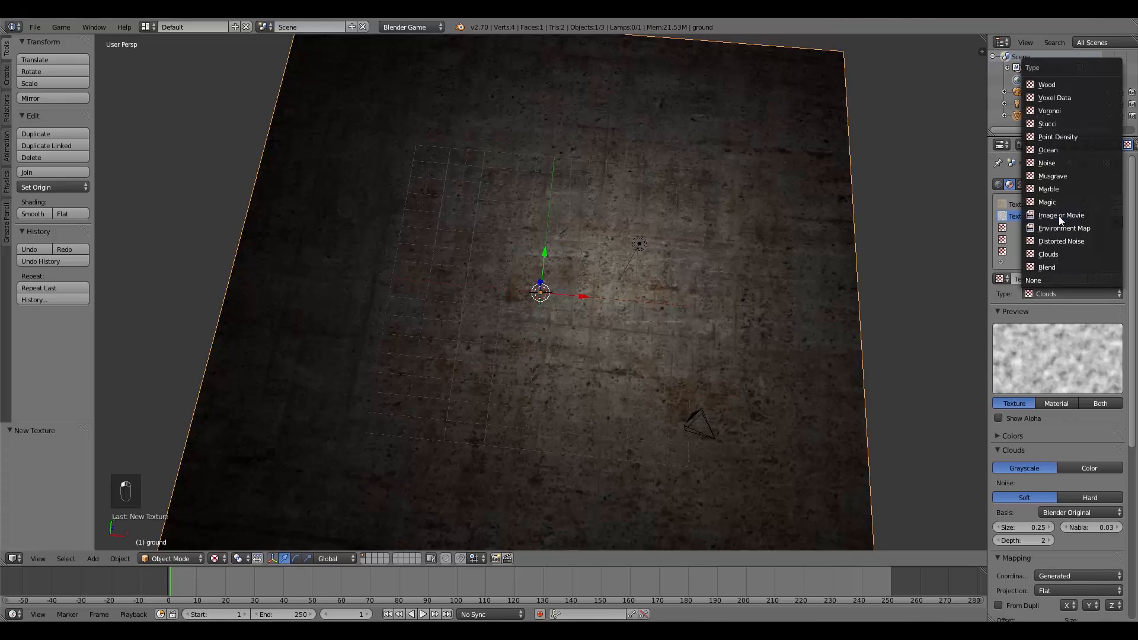
Step: Add UV-mapped image textures for grass, cobblestone and sand from their JPG files
click(1060, 214)
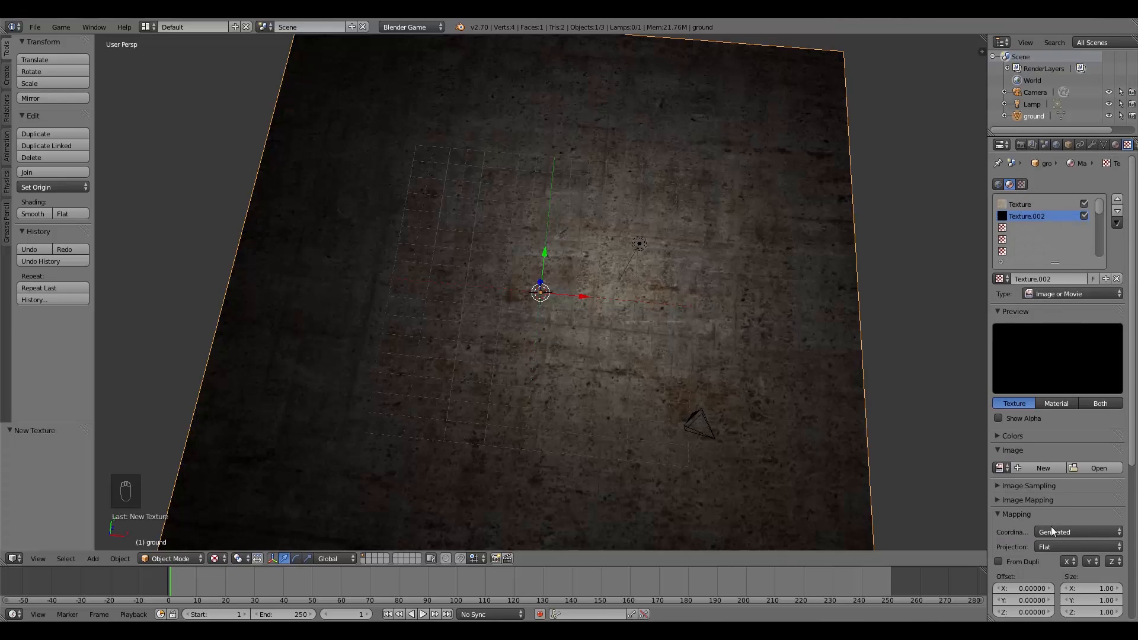
click(1078, 533)
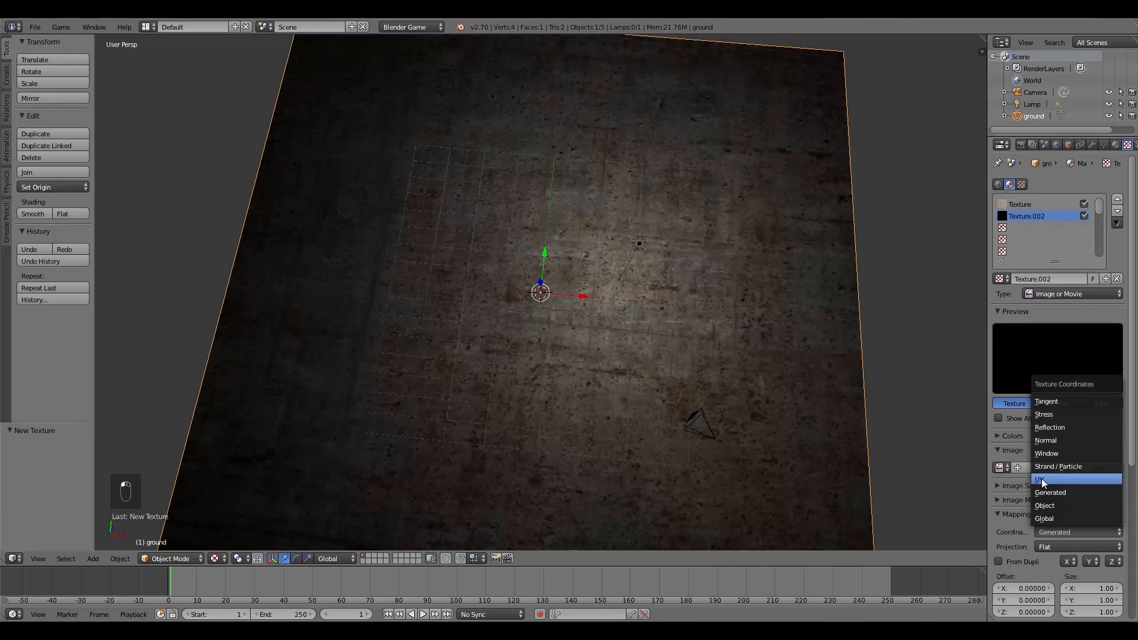
click(1039, 479)
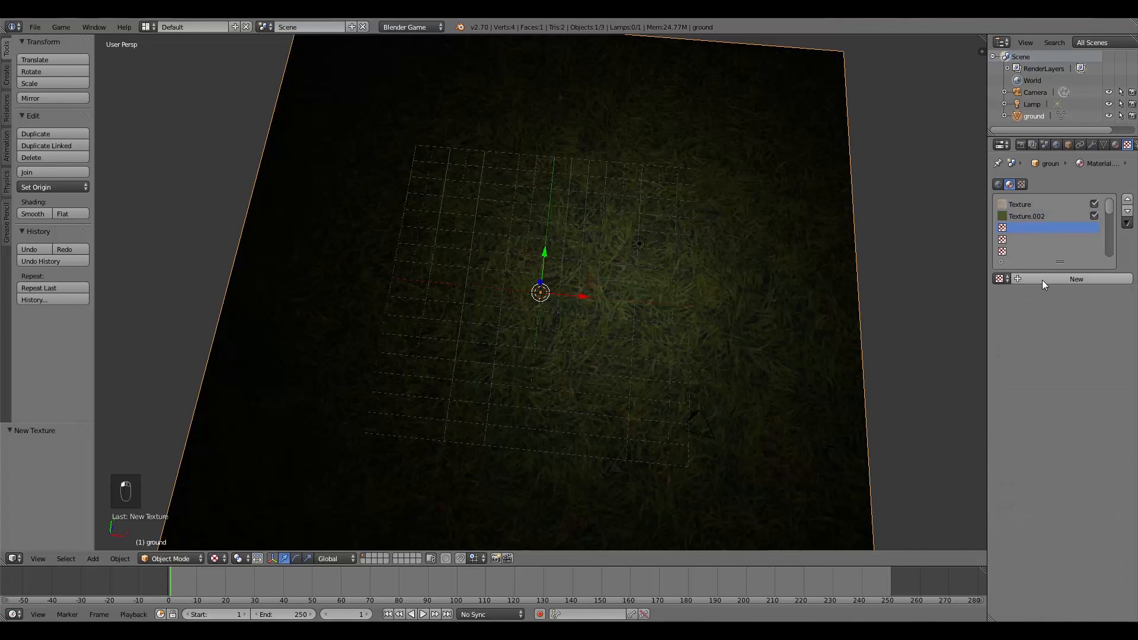
click(1076, 278)
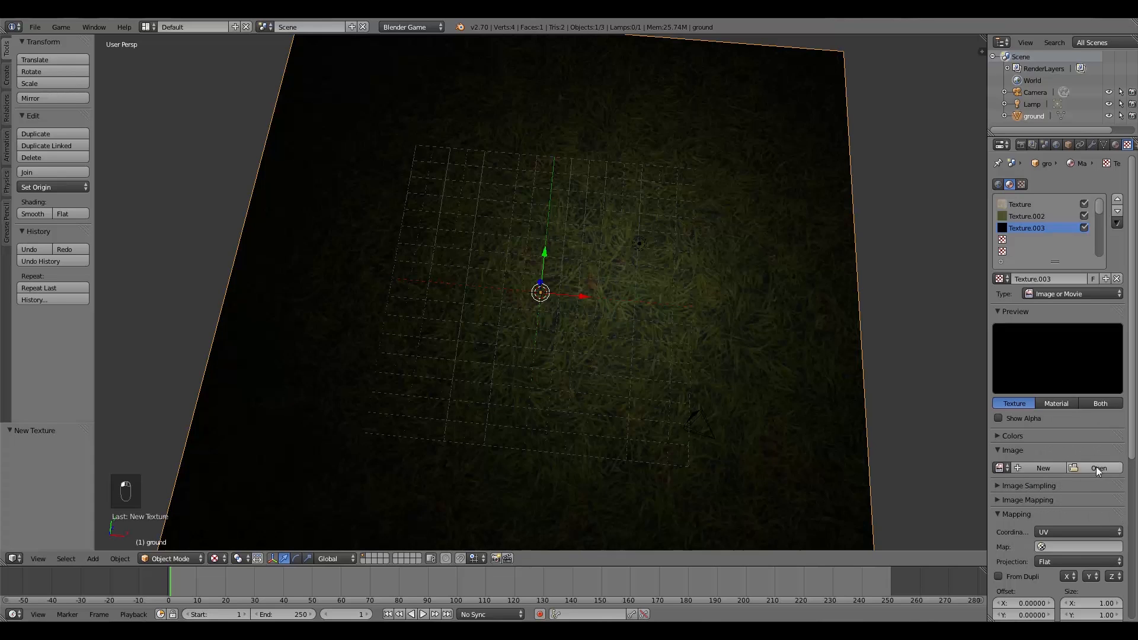
click(1098, 469)
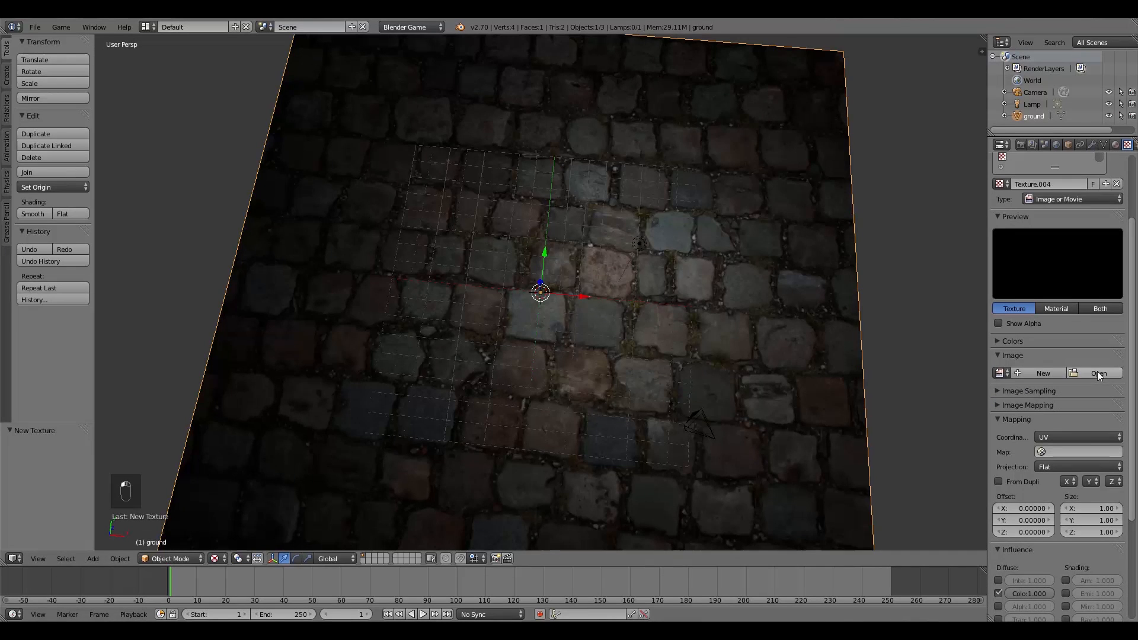
click(1098, 374)
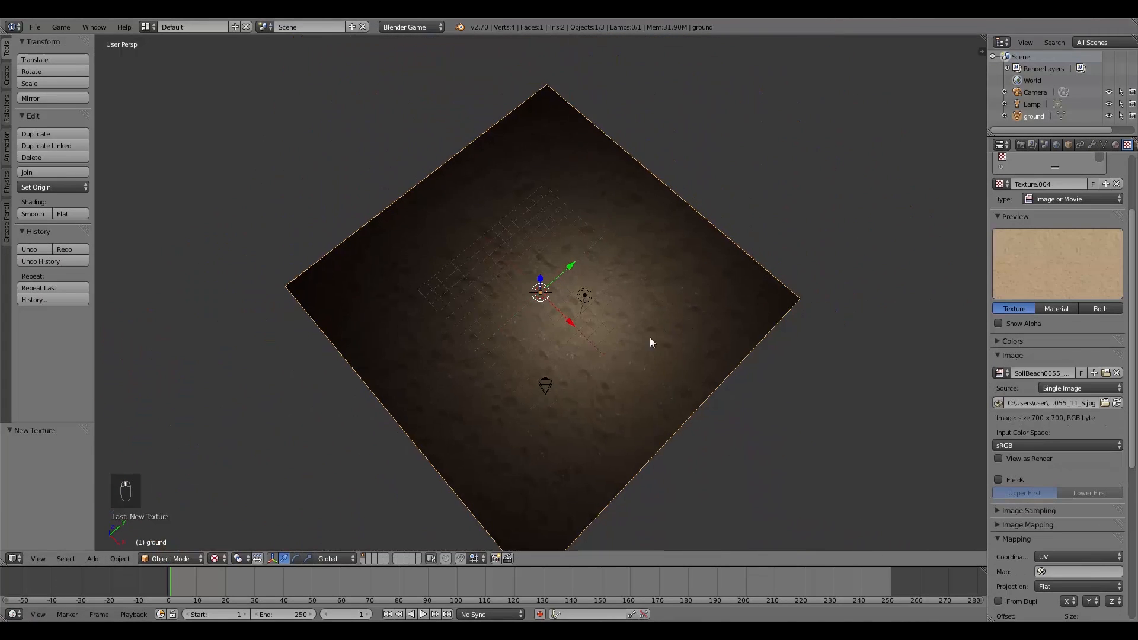
drag(651, 341, 526, 292)
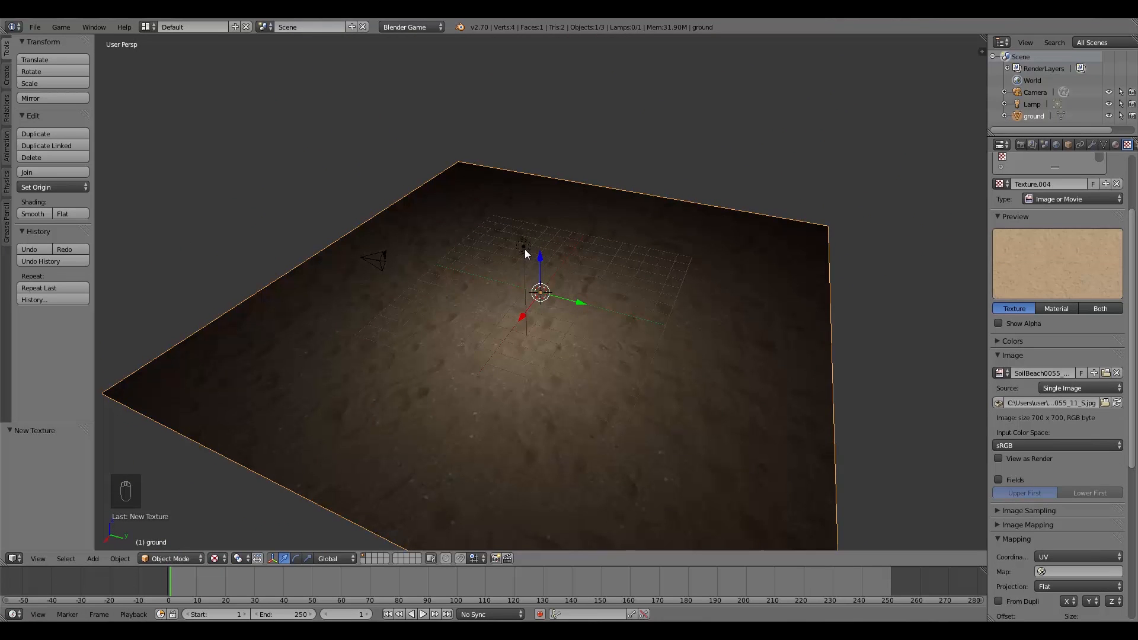
Step: Move the lamp, switch it to a Hemi light and clear its rotation with Alt+R
drag(541, 292, 503, 241)
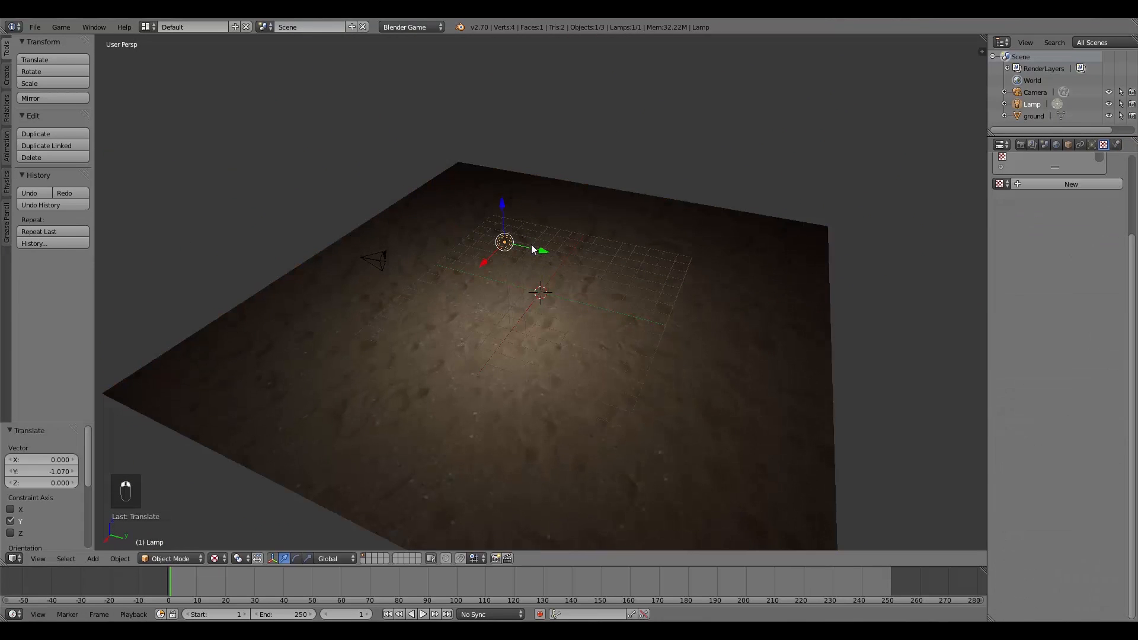
click(1090, 144)
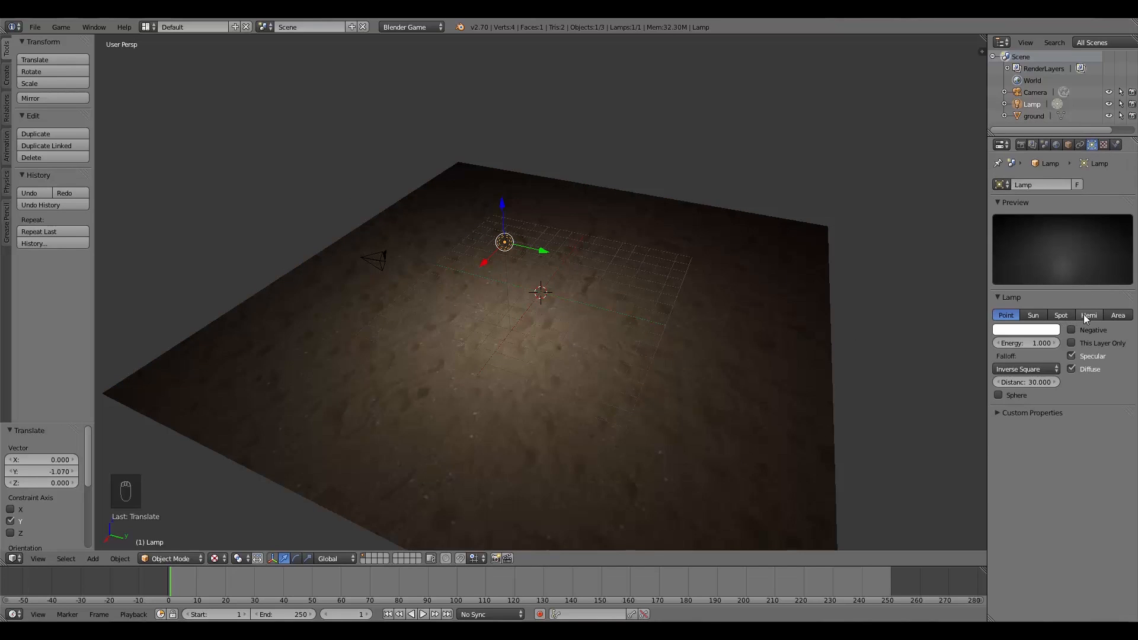
click(1088, 315)
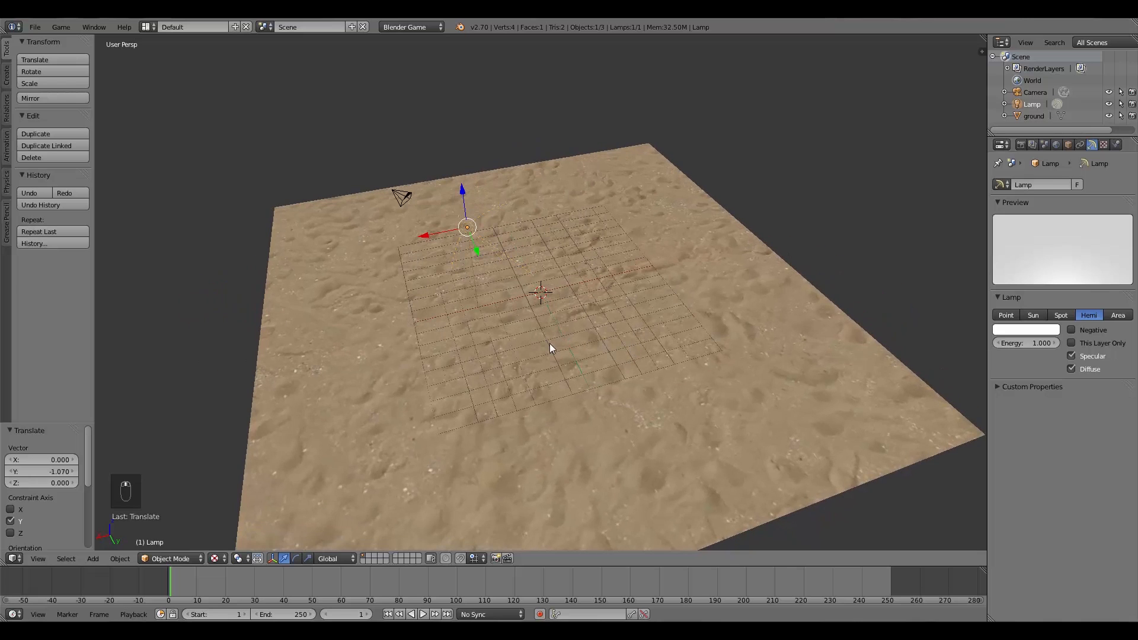
key(alt+r)
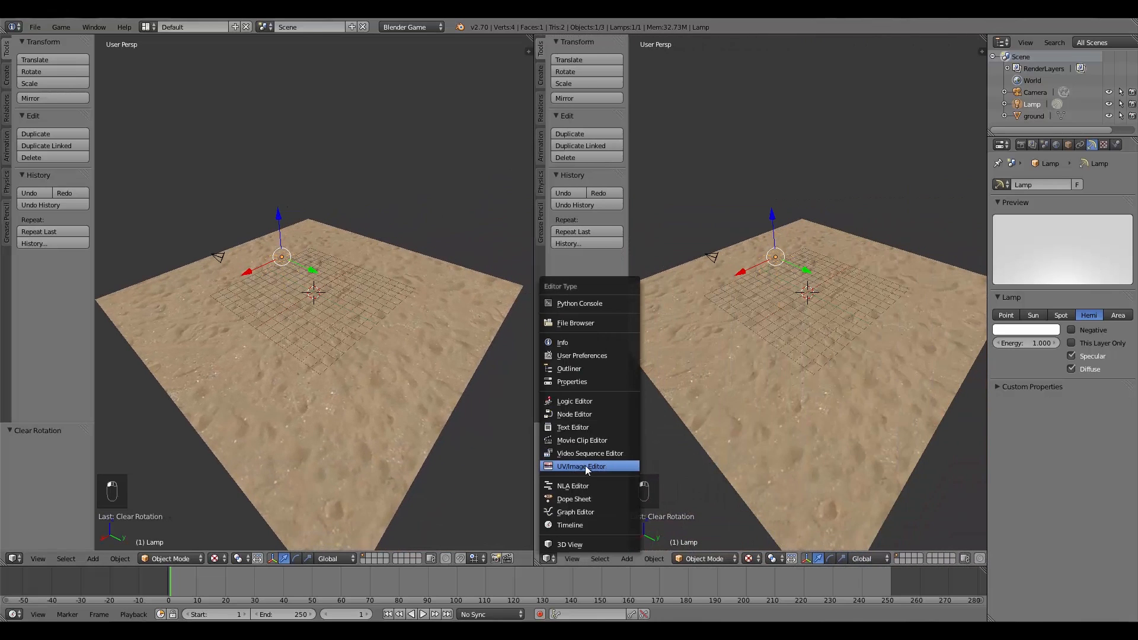
Step: Turn the right area into a UV/Image Editor and enter Edit Mode to show the plane's UVs
click(581, 466)
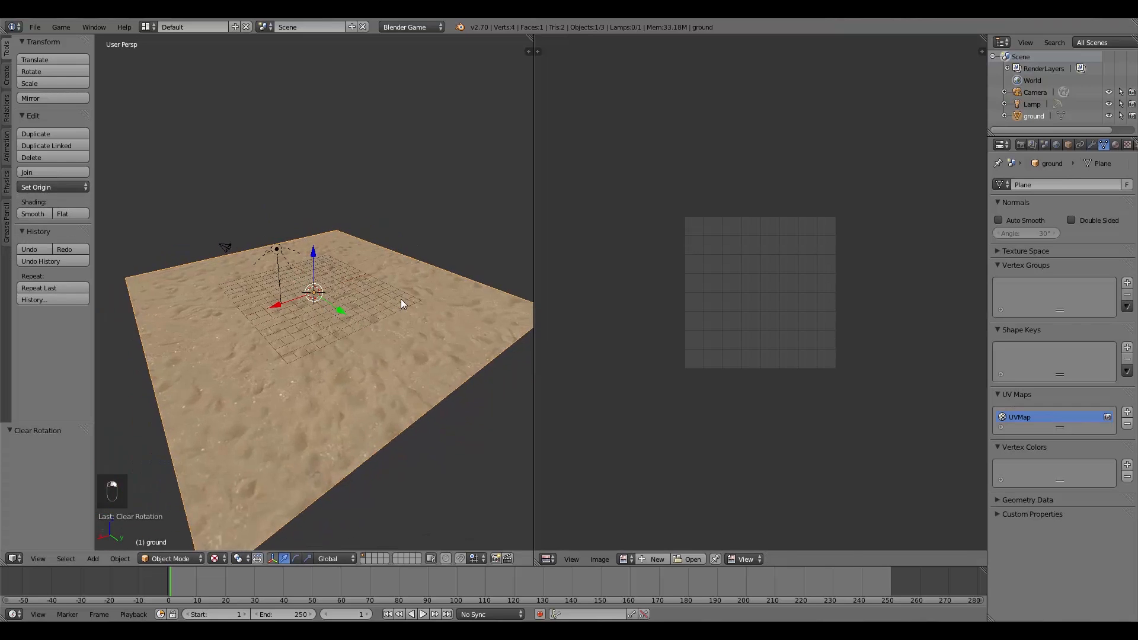
key(Tab)
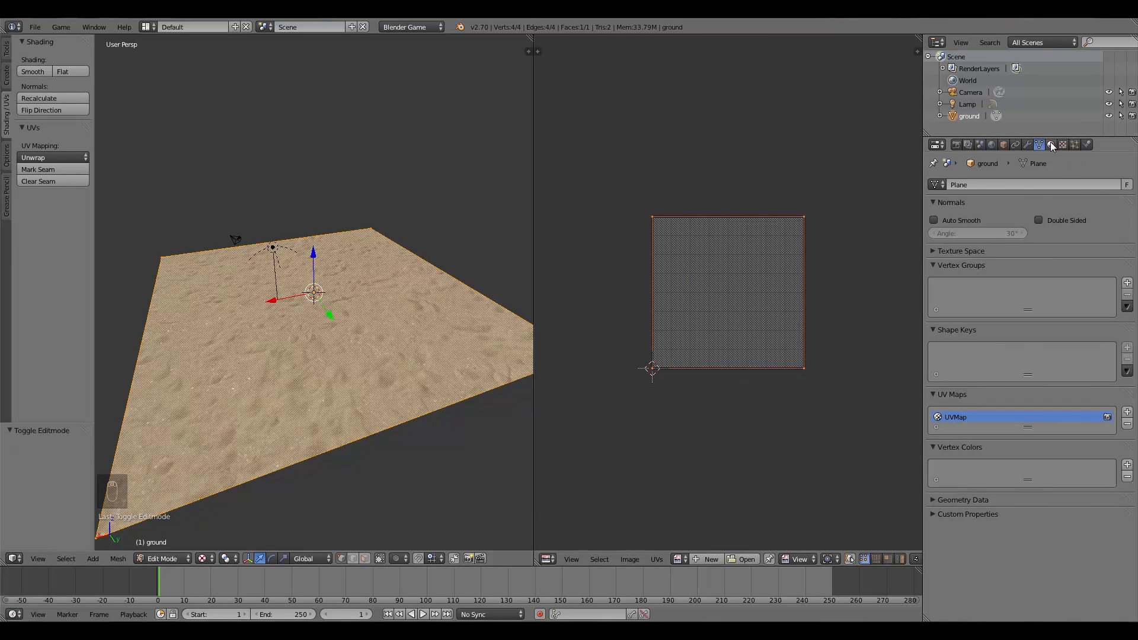
click(1050, 145)
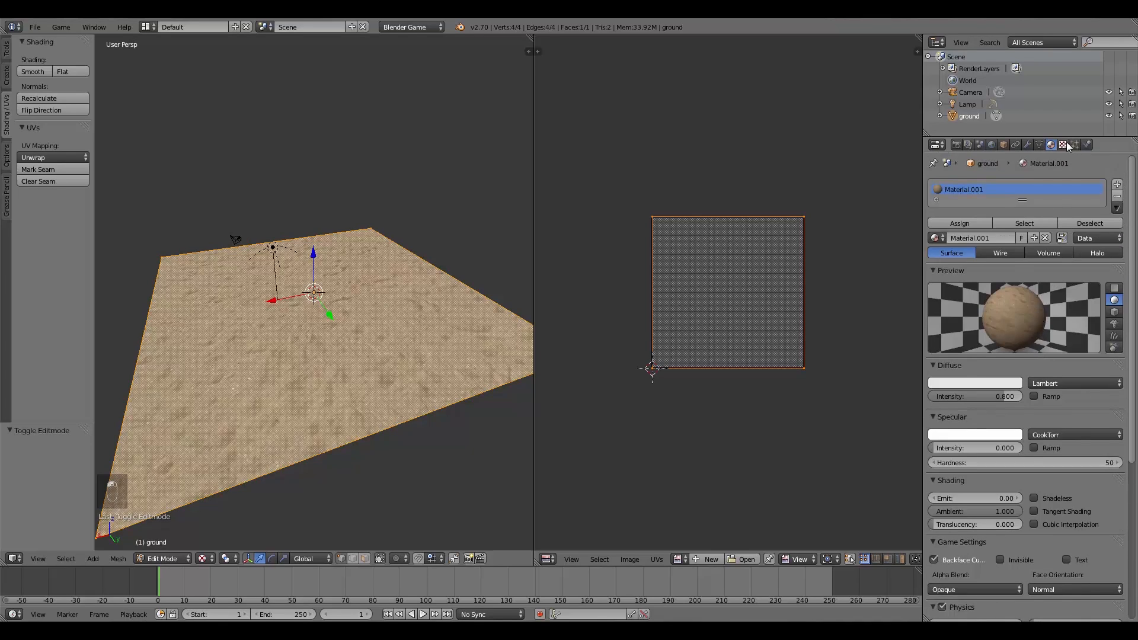
Step: Add a new texture with UV coordinates and start creating a 1024×1024 image for it
click(1062, 145)
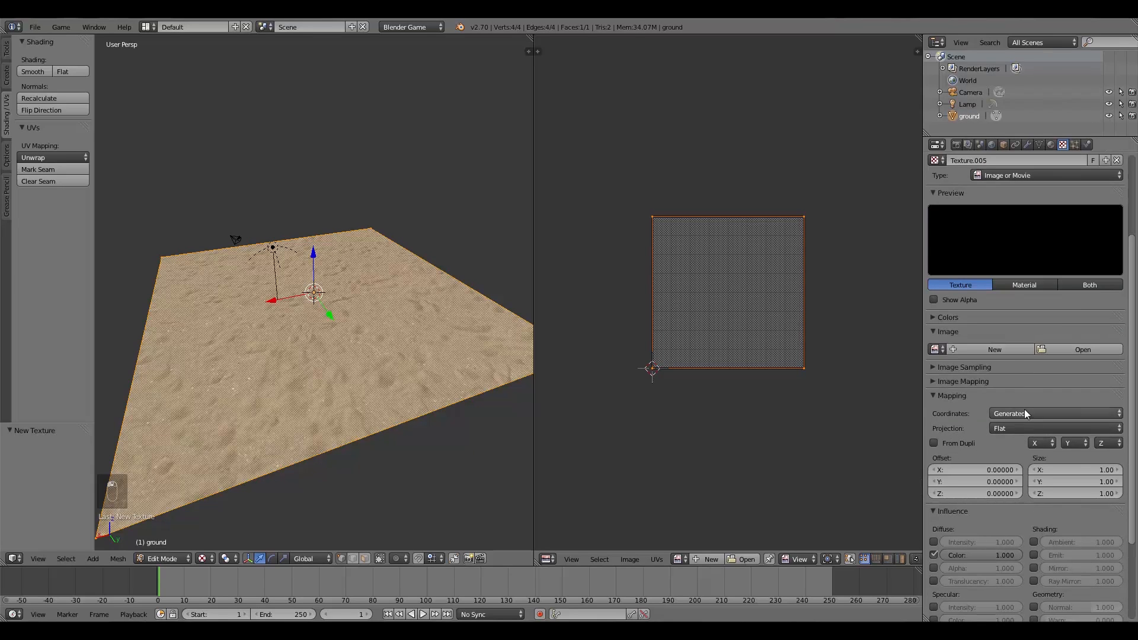
click(1053, 413)
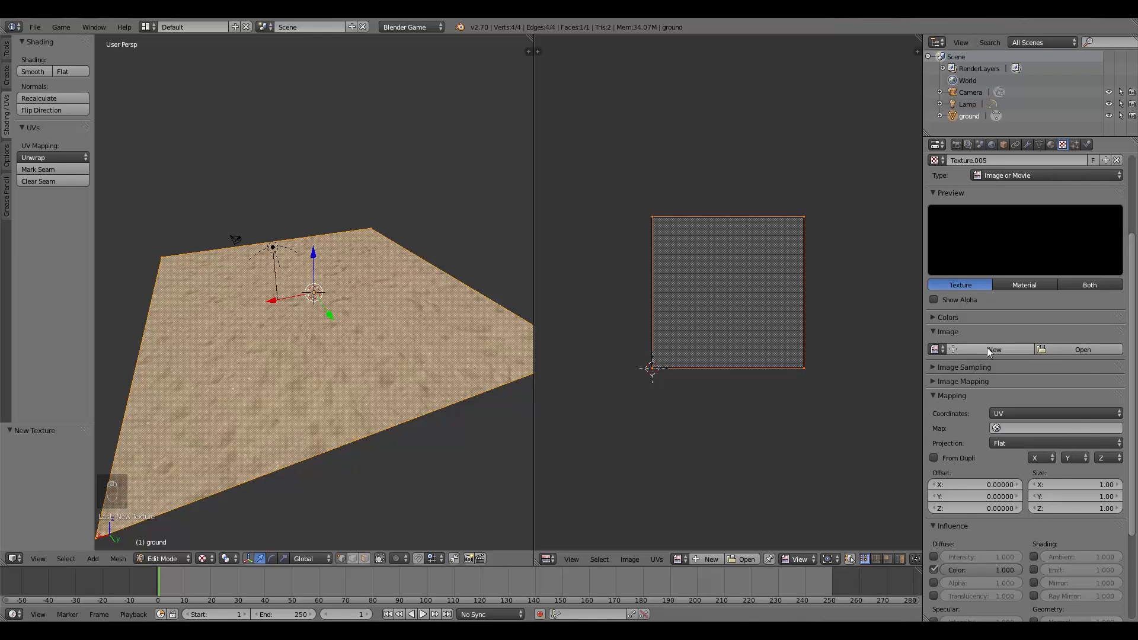
click(994, 349)
text(Maptex)
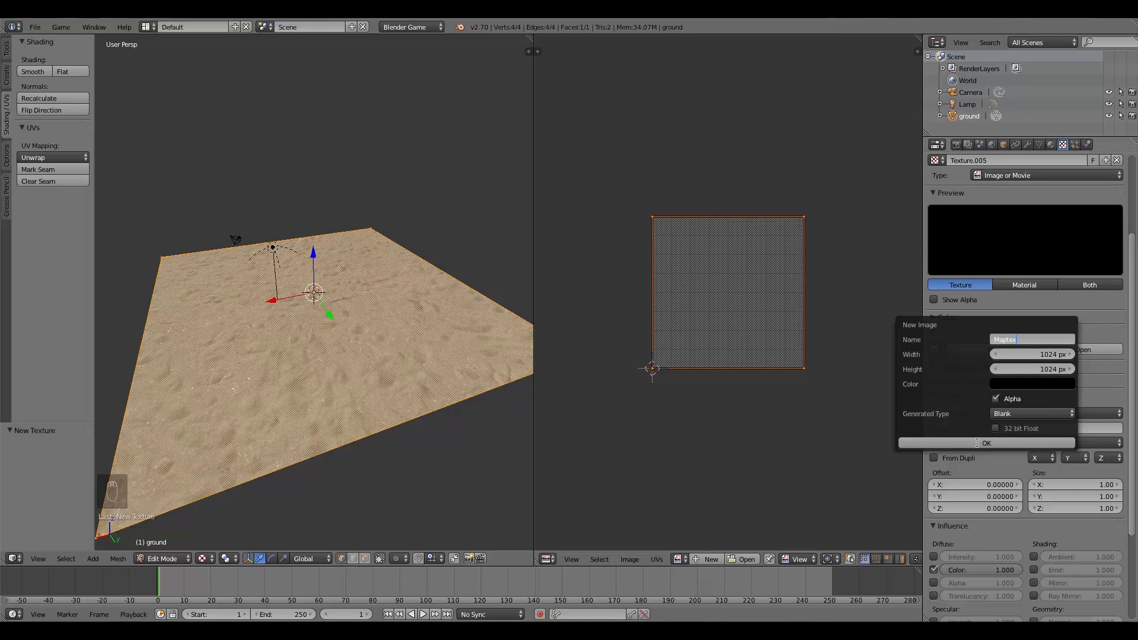
Step: Create the Maptex image and display it behind the plane's UVs in the image editor
click(985, 442)
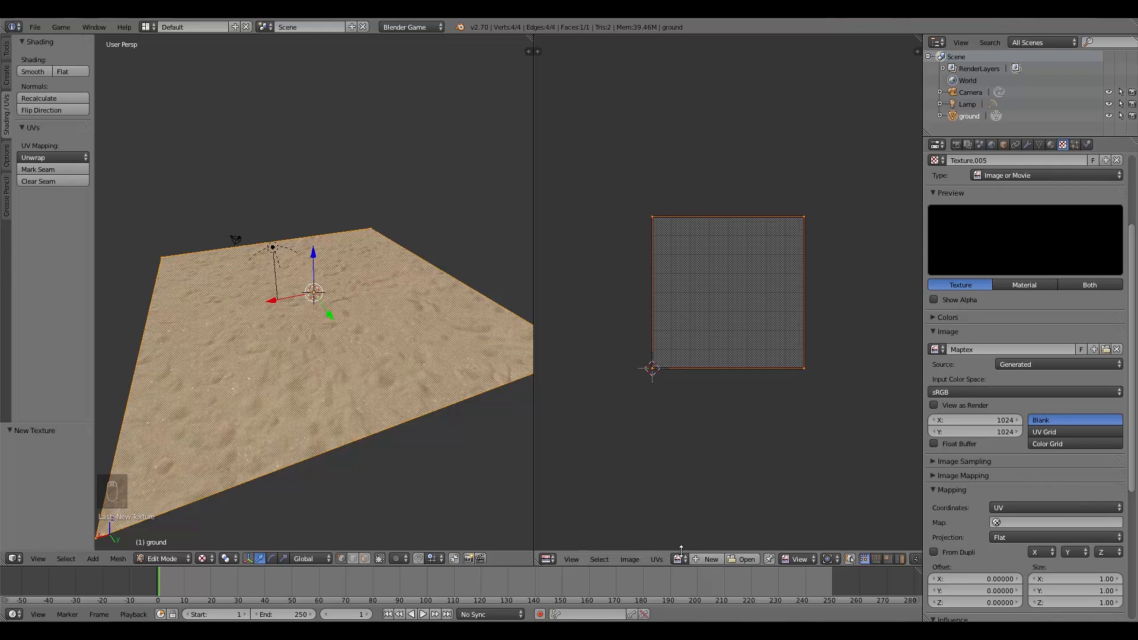
key(Tab)
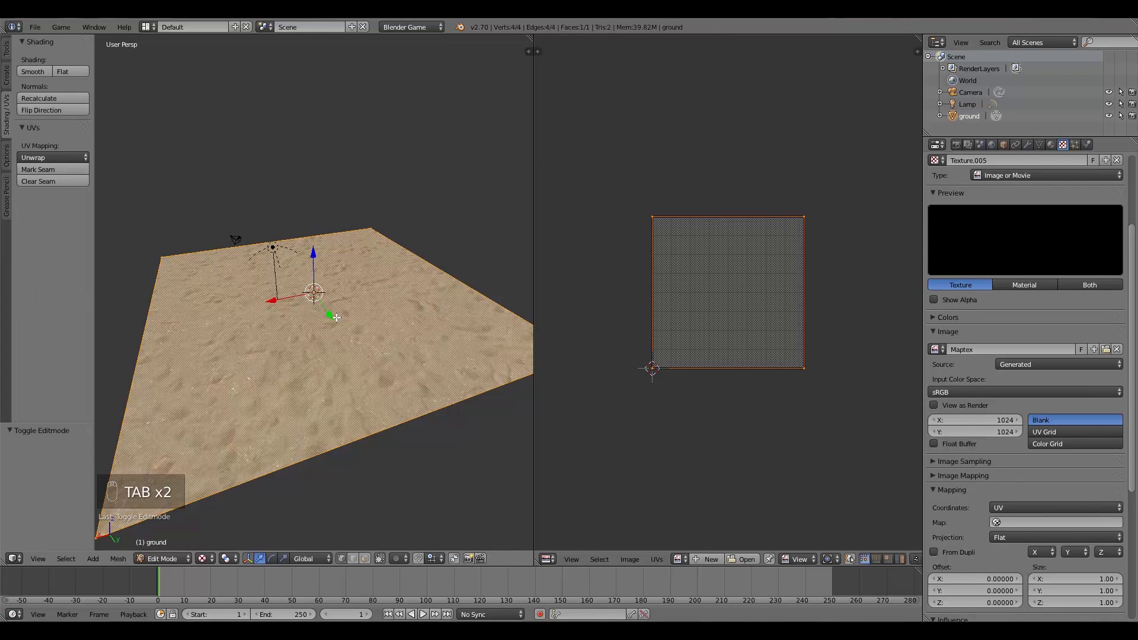
mouse_move(674, 579)
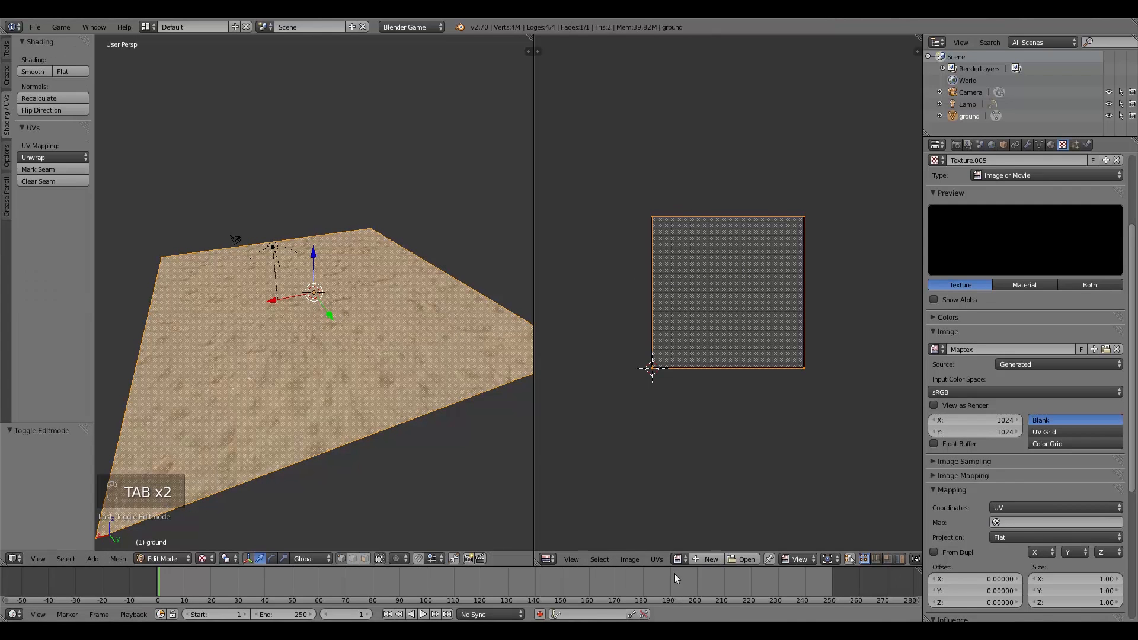
click(945, 348)
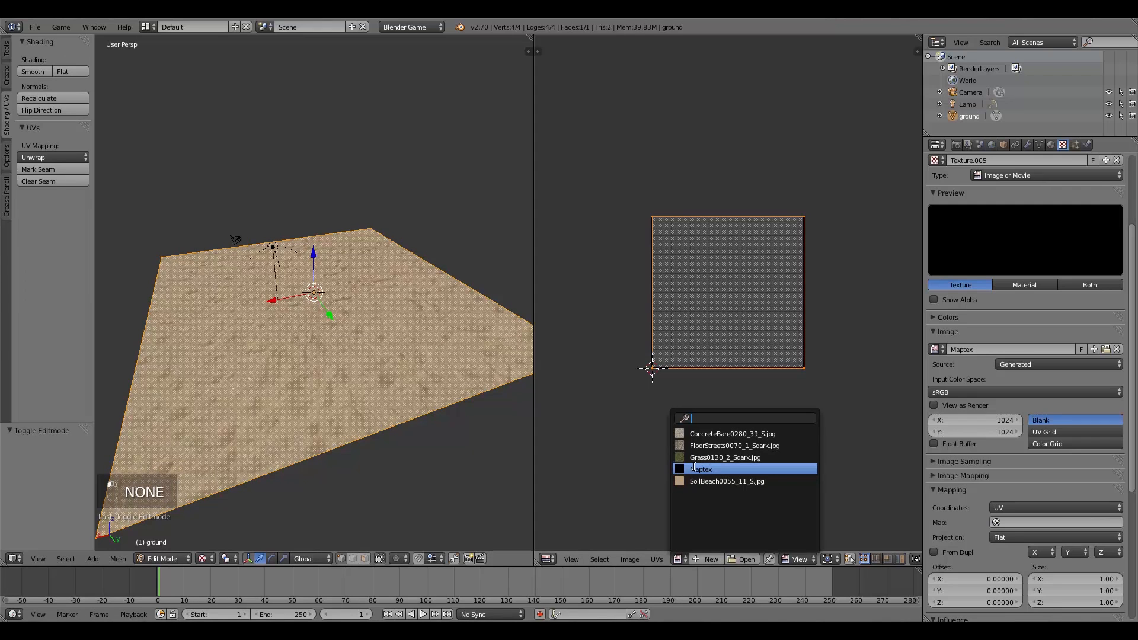
click(701, 469)
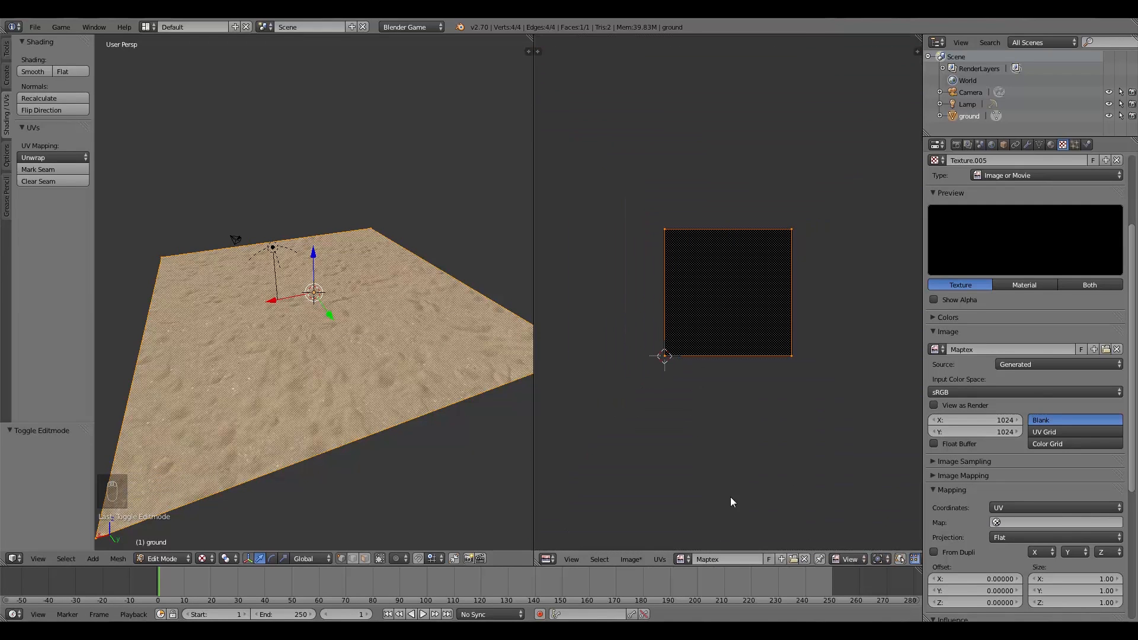
Step: Switch the image editor to Paint mode and give the brush the sand texture Texture.004
click(767, 558)
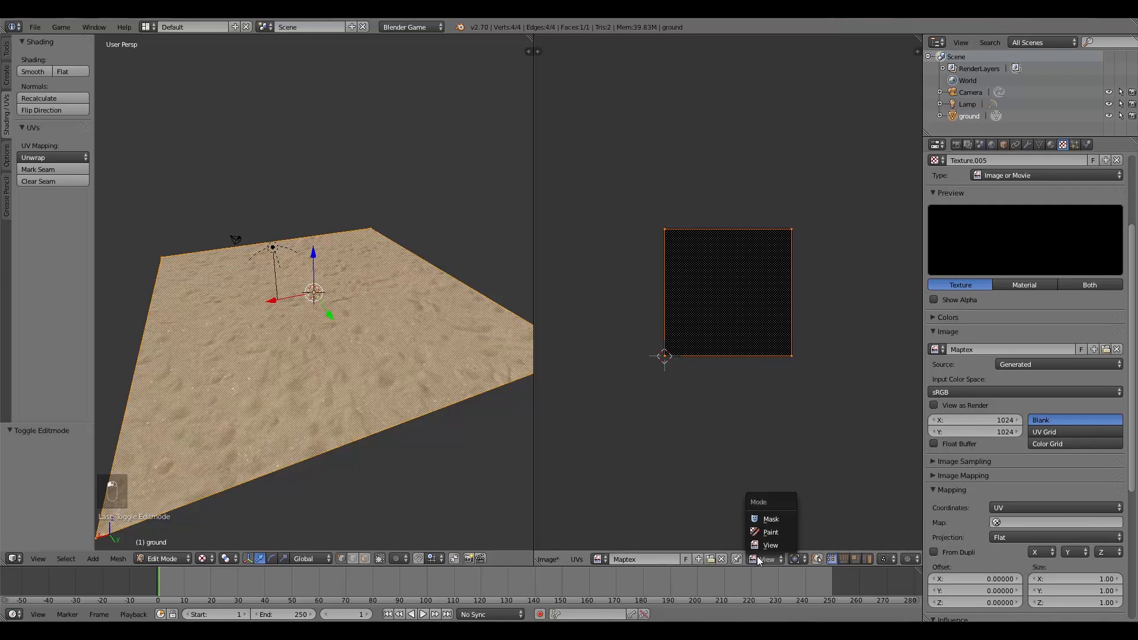
click(771, 531)
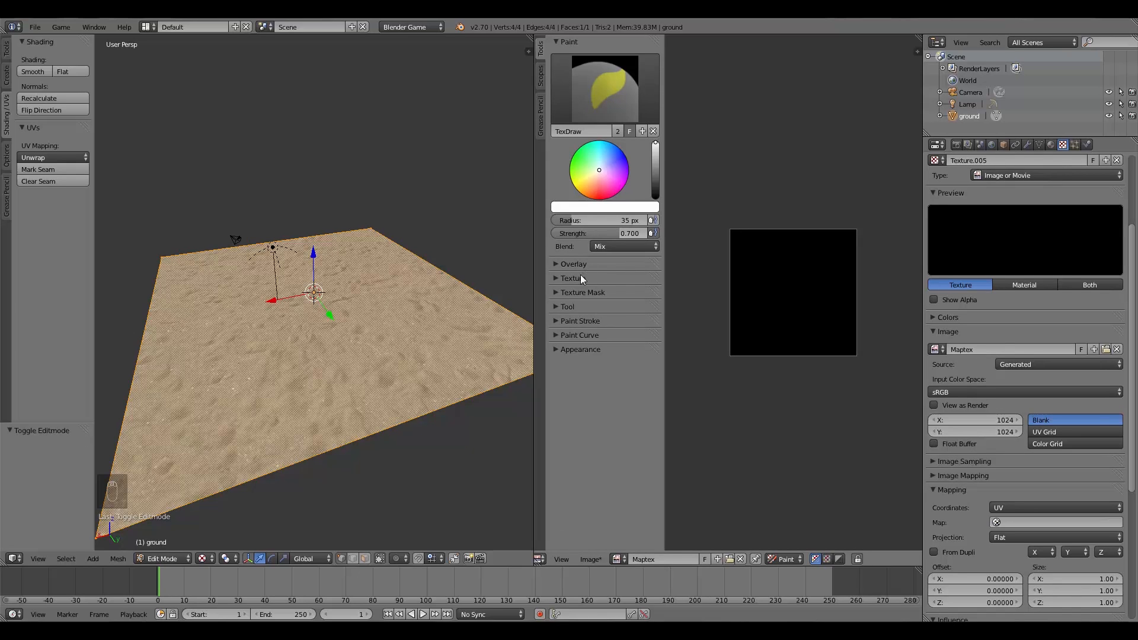
click(573, 277)
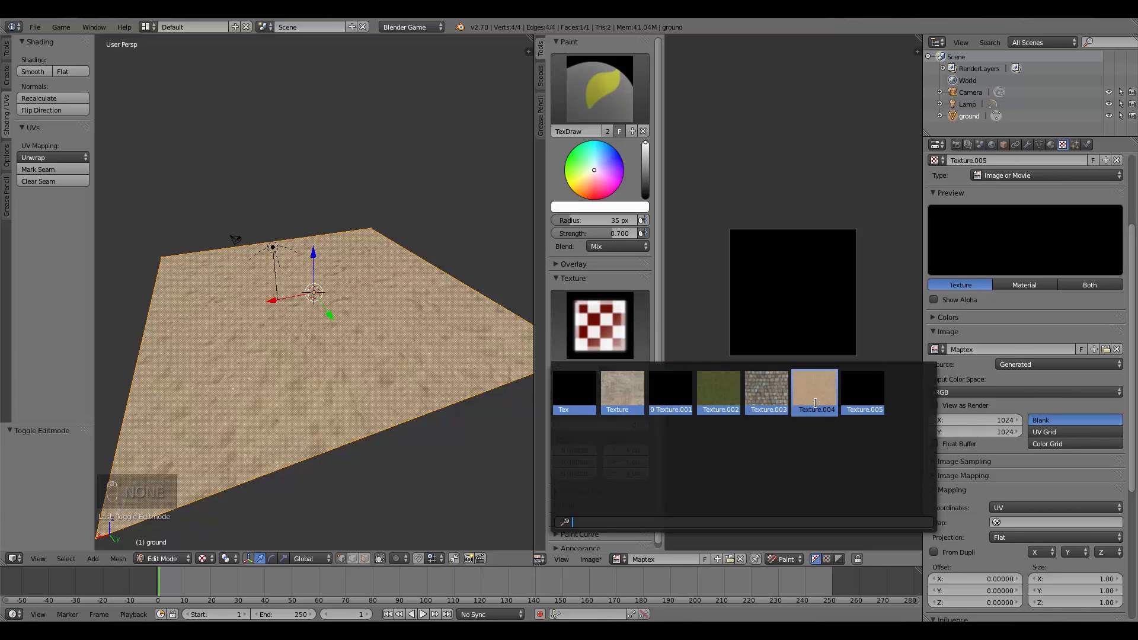
click(814, 392)
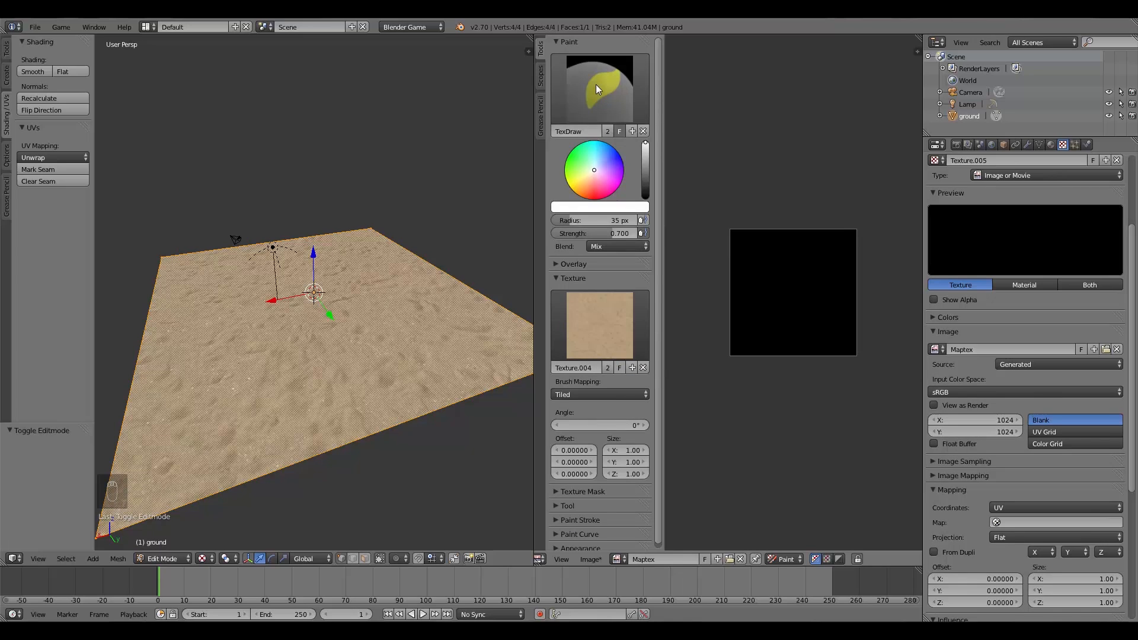
Step: Choose the plain Brush painting brush from the brush list
click(596, 89)
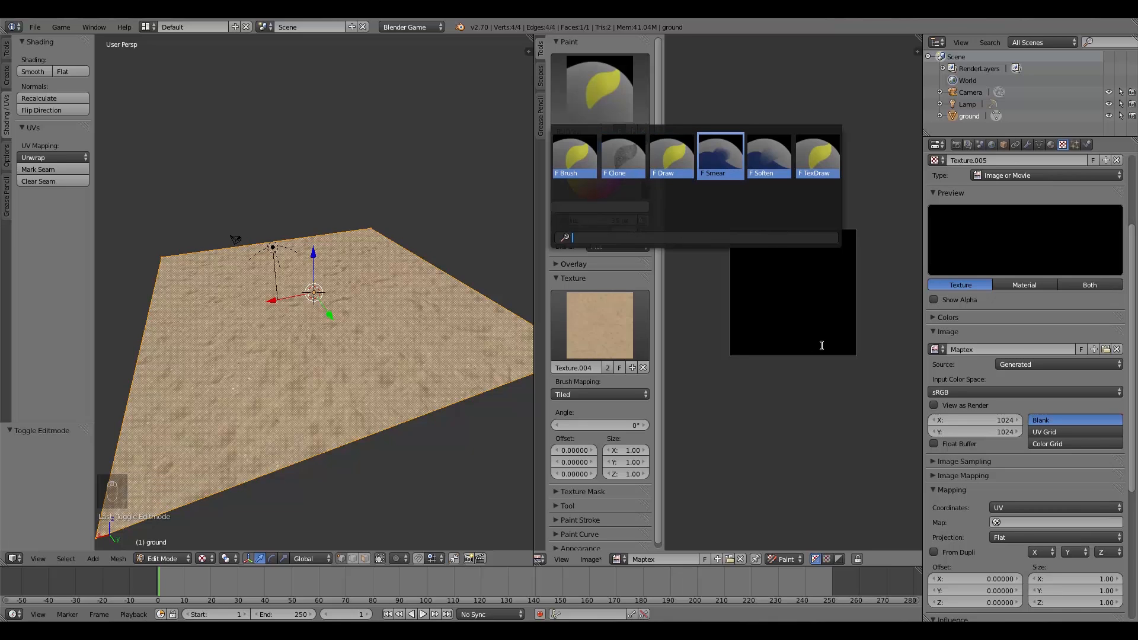
click(815, 154)
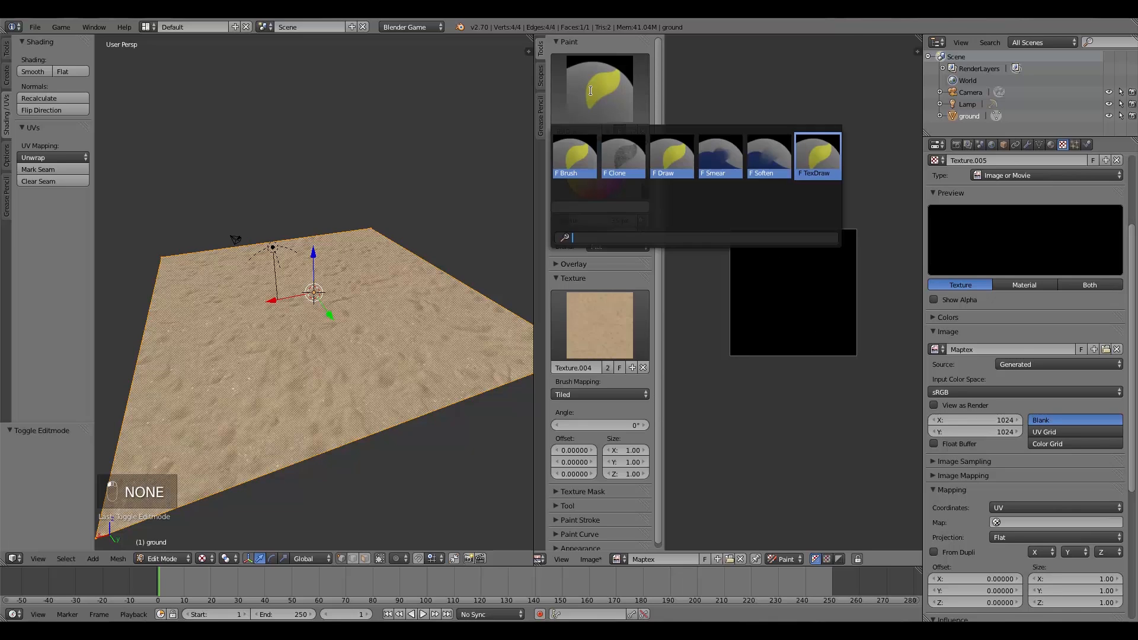
click(574, 158)
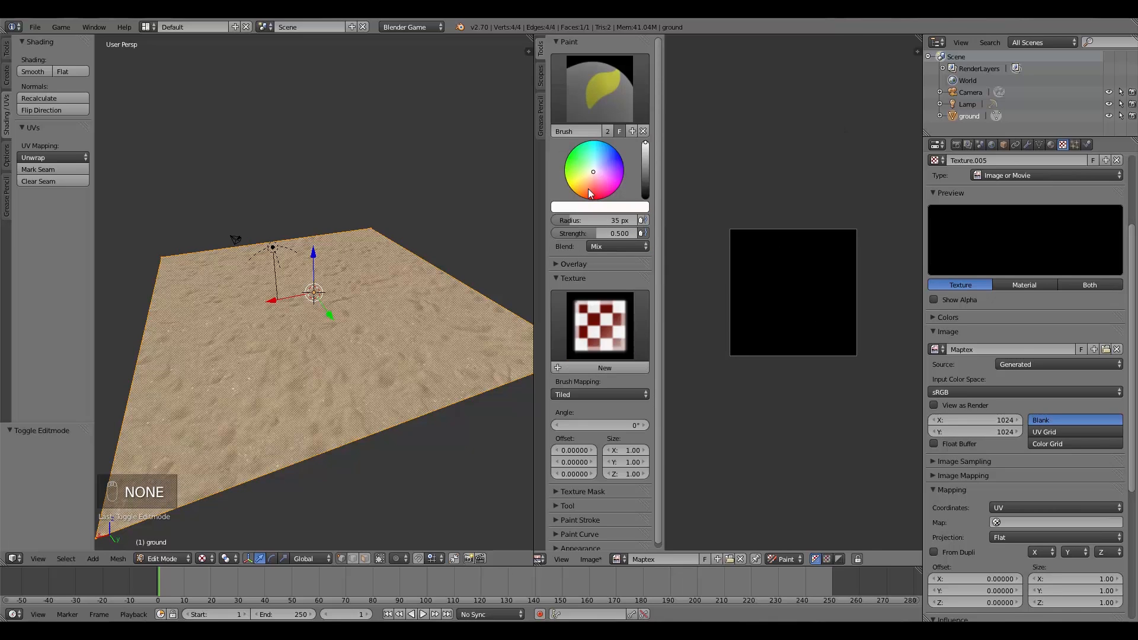
Step: Paint a pale green trial stroke, return to TexDraw and raise the brush radius to 65 px
click(583, 161)
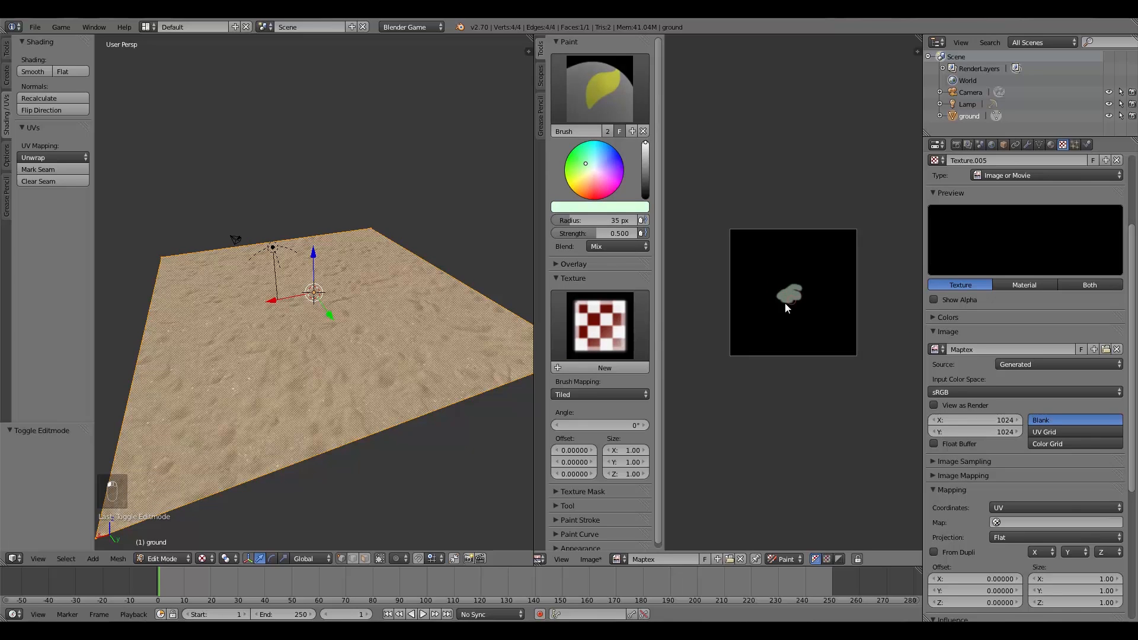
drag(787, 295, 740, 384)
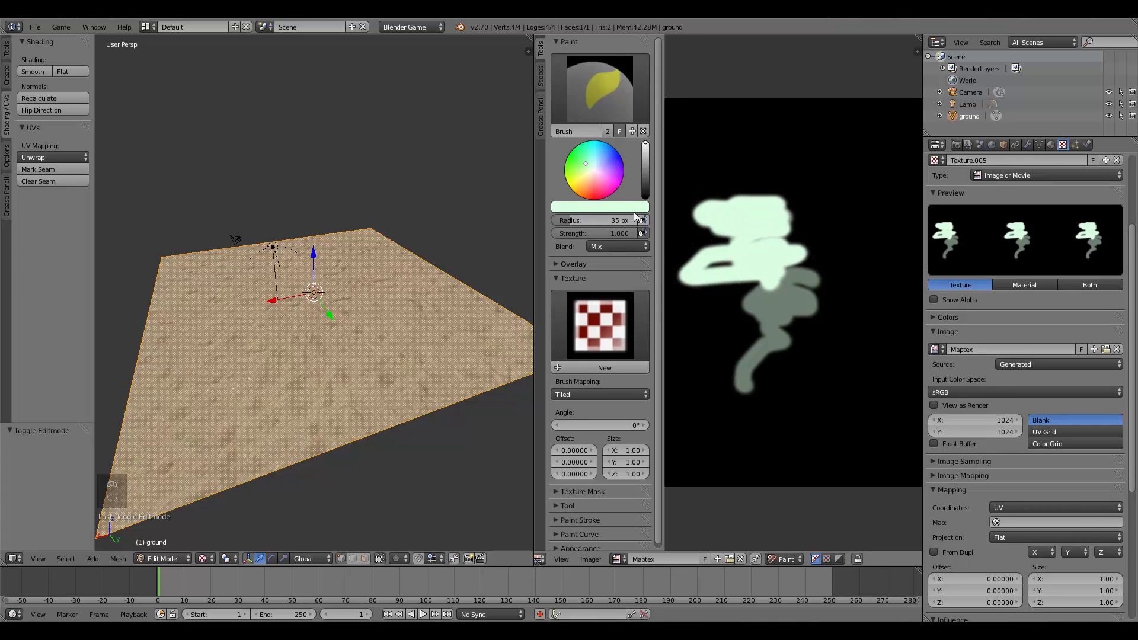
click(620, 158)
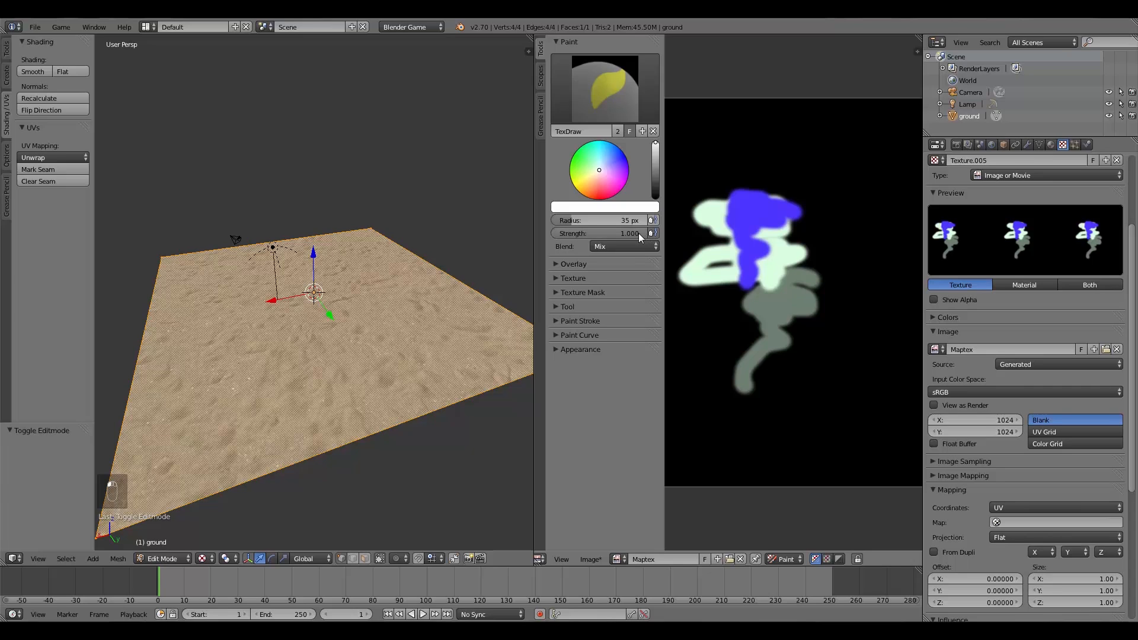
click(572, 278)
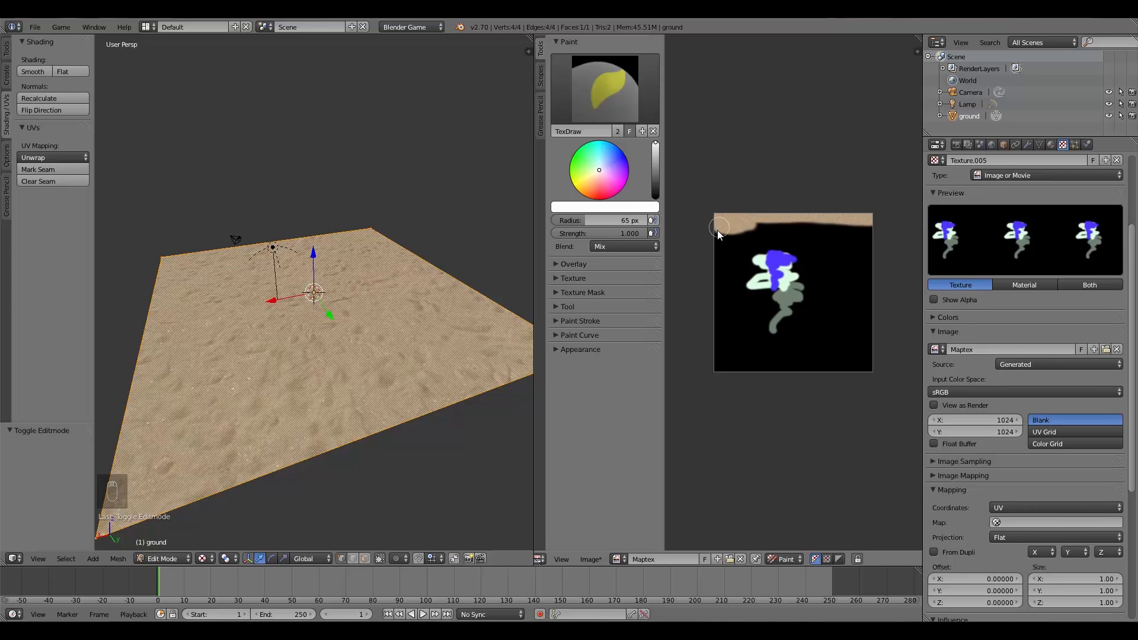
drag(719, 229, 784, 239)
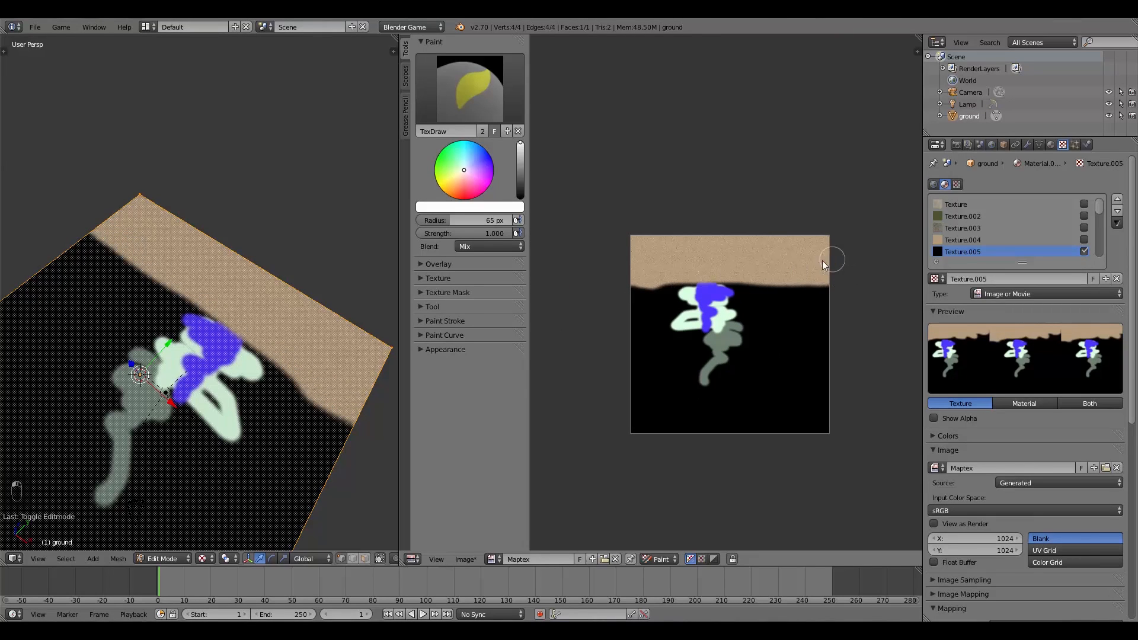
mouse_move(465, 221)
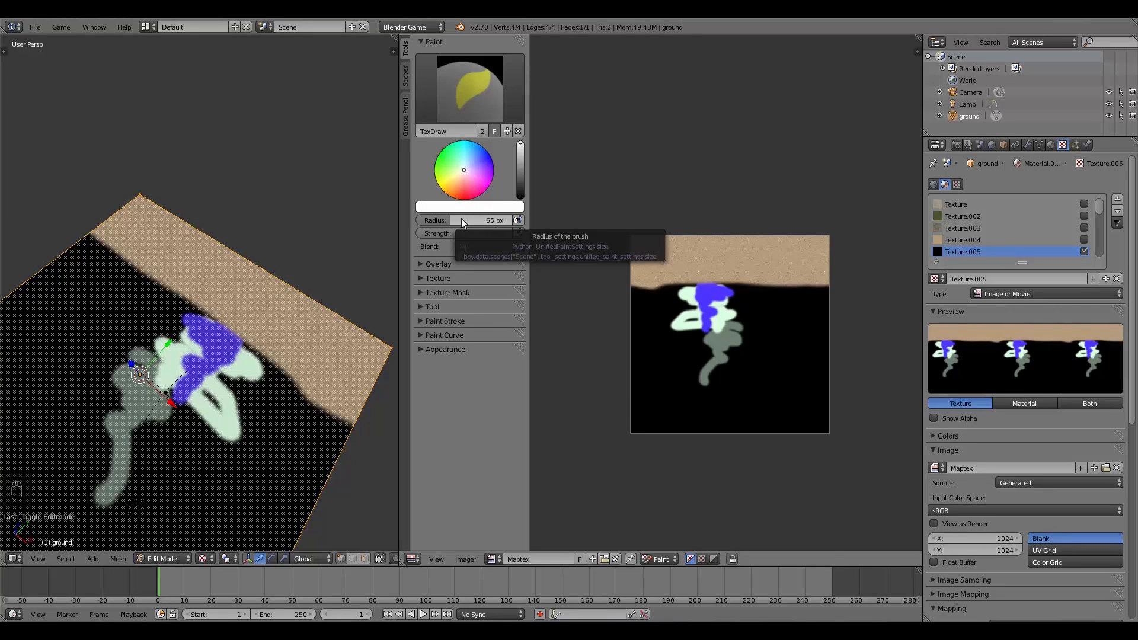
mouse_move(472, 228)
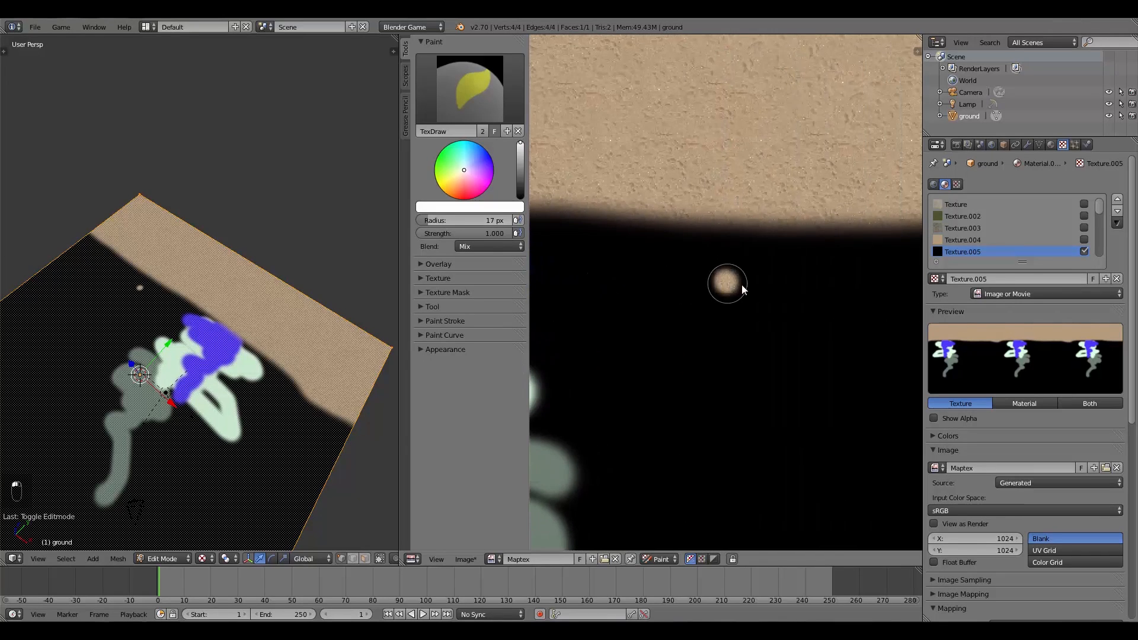
Step: Dab a small sand spot with a 17 px brush and grow it into a patch joining the top strip
drag(726, 283, 759, 305)
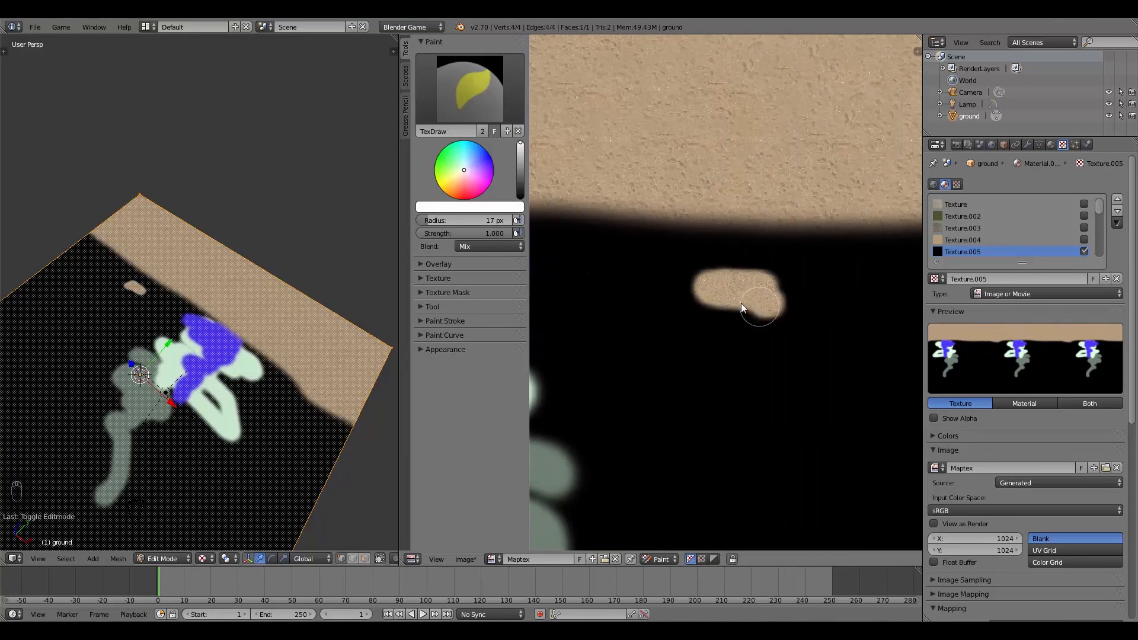
drag(759, 308, 735, 335)
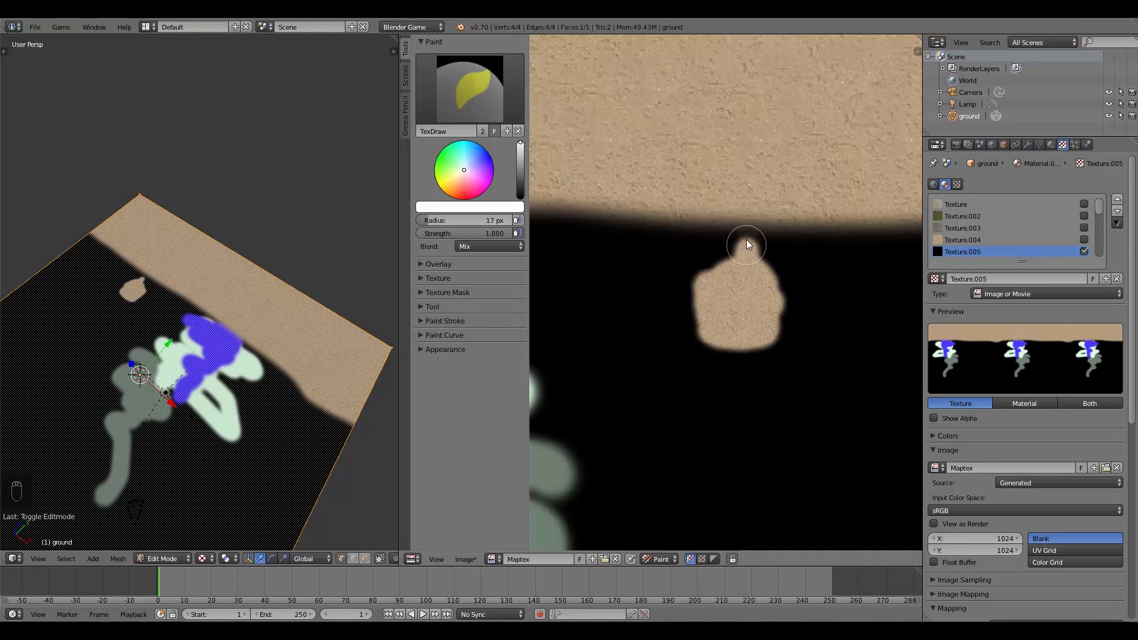
drag(746, 244, 701, 256)
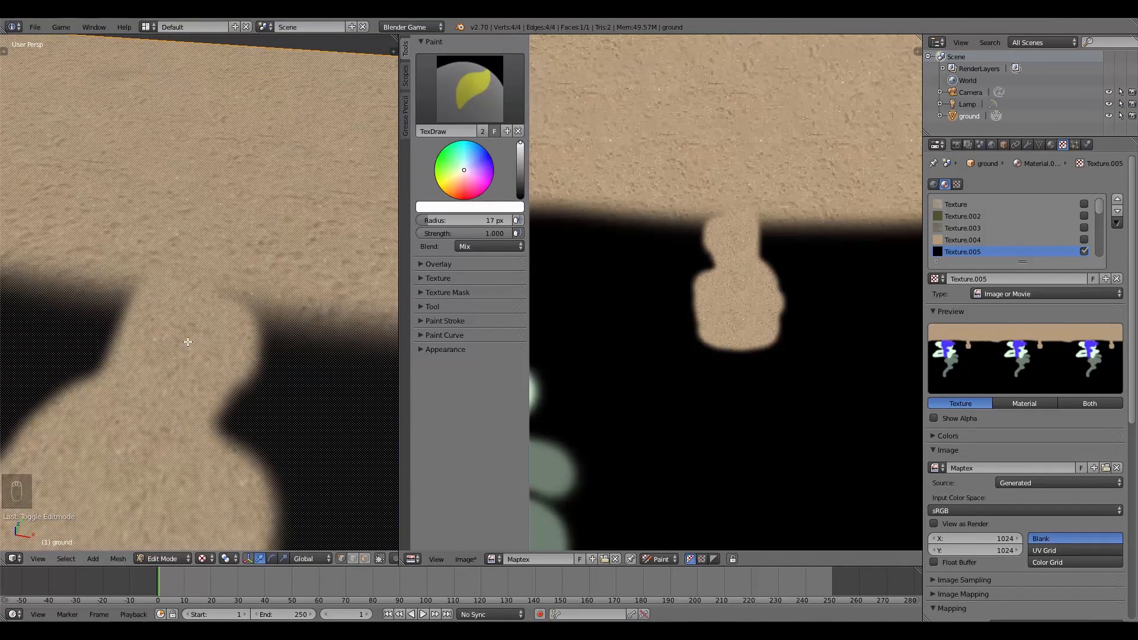
mouse_move(259, 164)
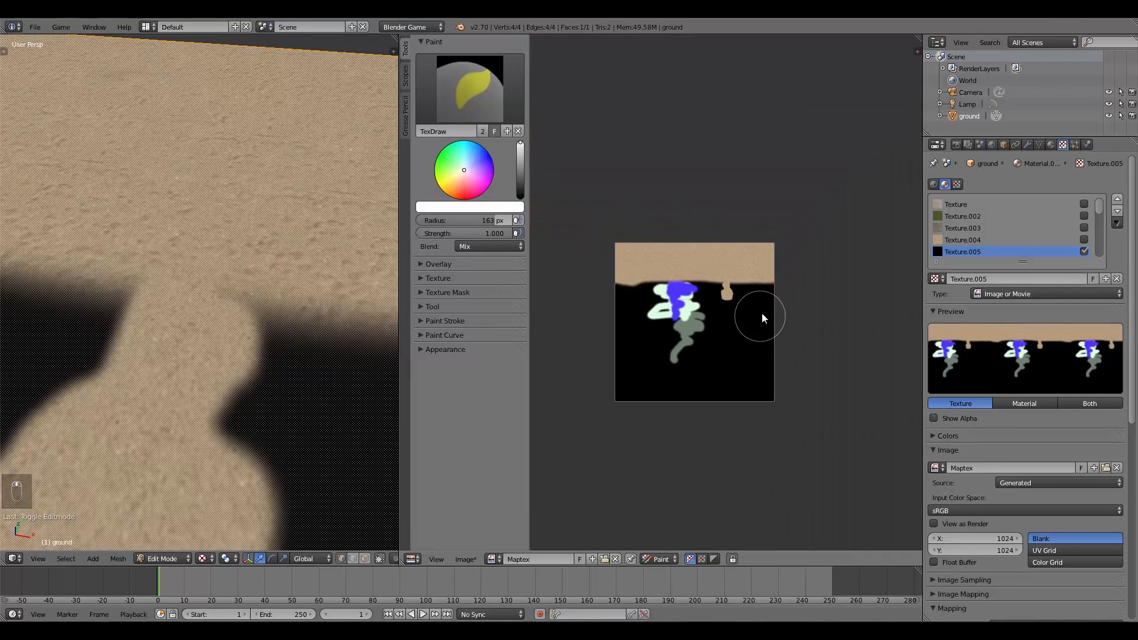
Step: Paint a wide sand area on the right with a 163 px brush, then a thin sand stripe
drag(760, 318, 762, 297)
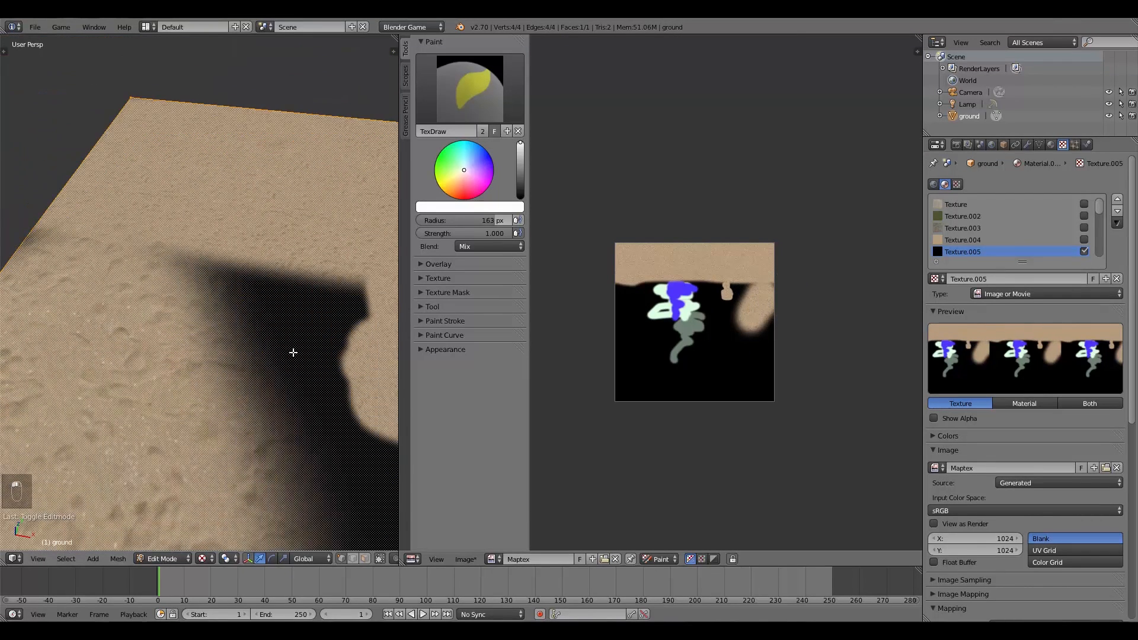
mouse_move(247, 176)
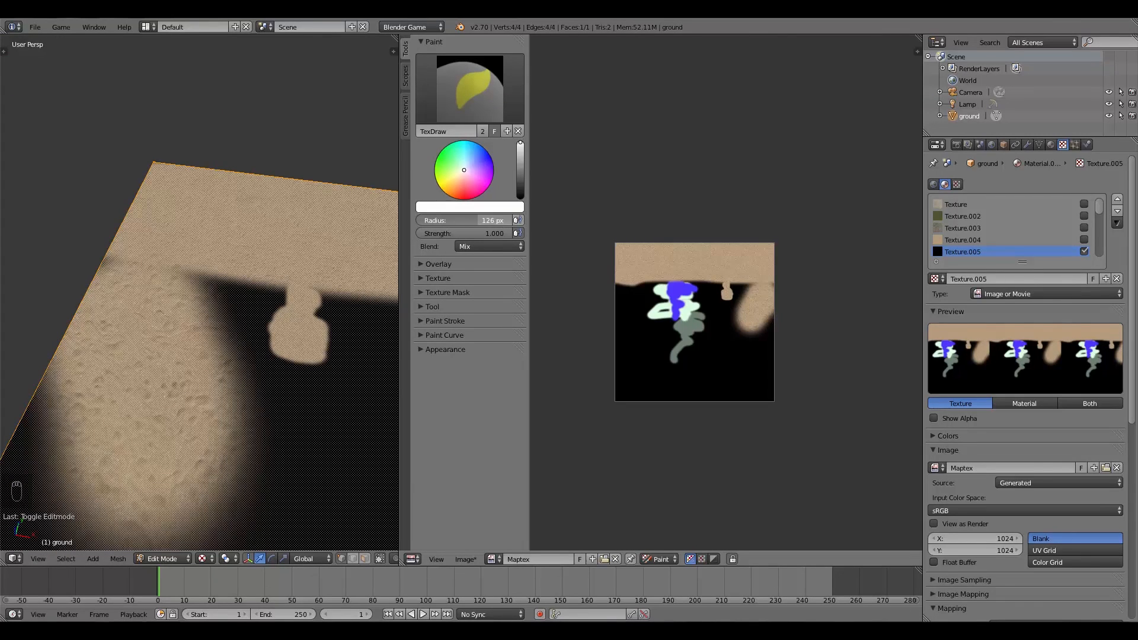
drag(500, 221, 465, 221)
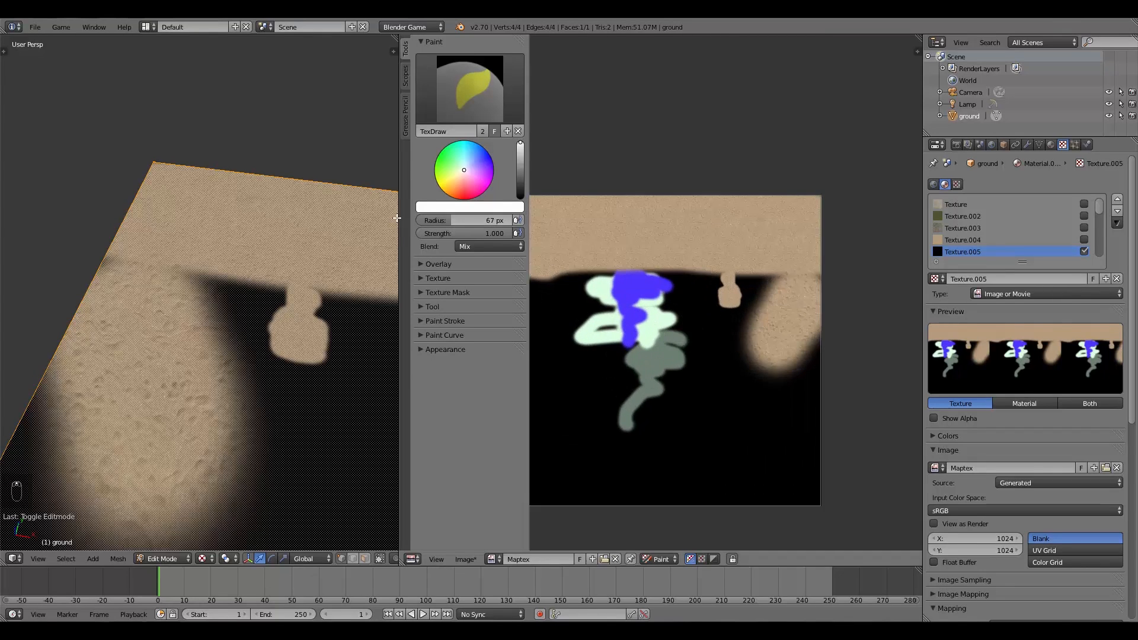
drag(493, 220, 468, 221)
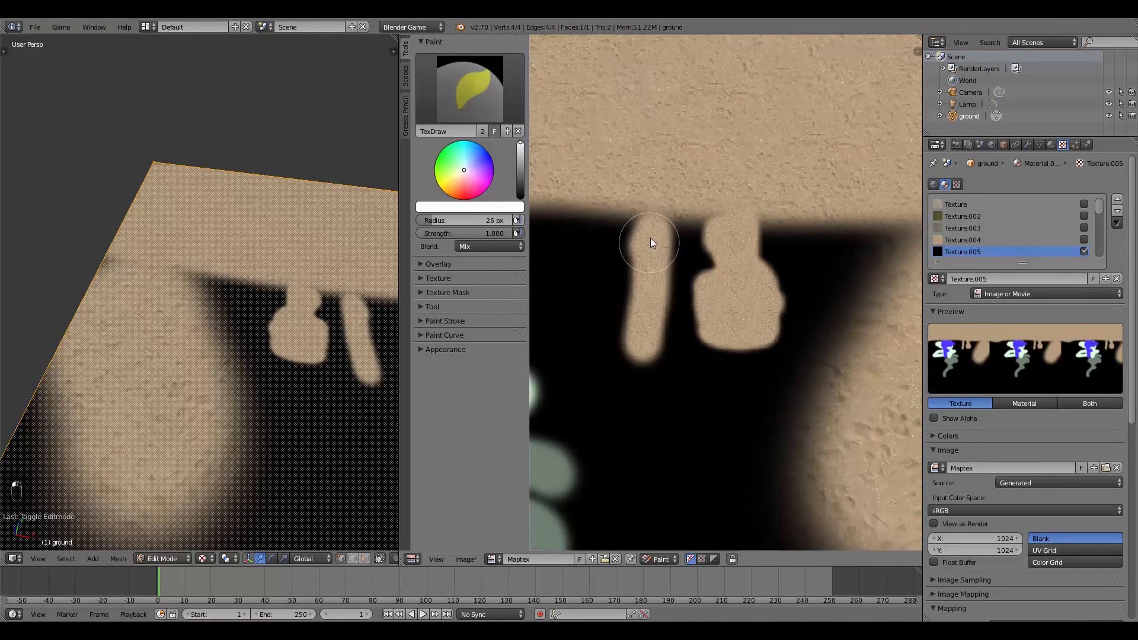
Step: Paint cobblestone with Texture.003 over the lower ground
click(438, 277)
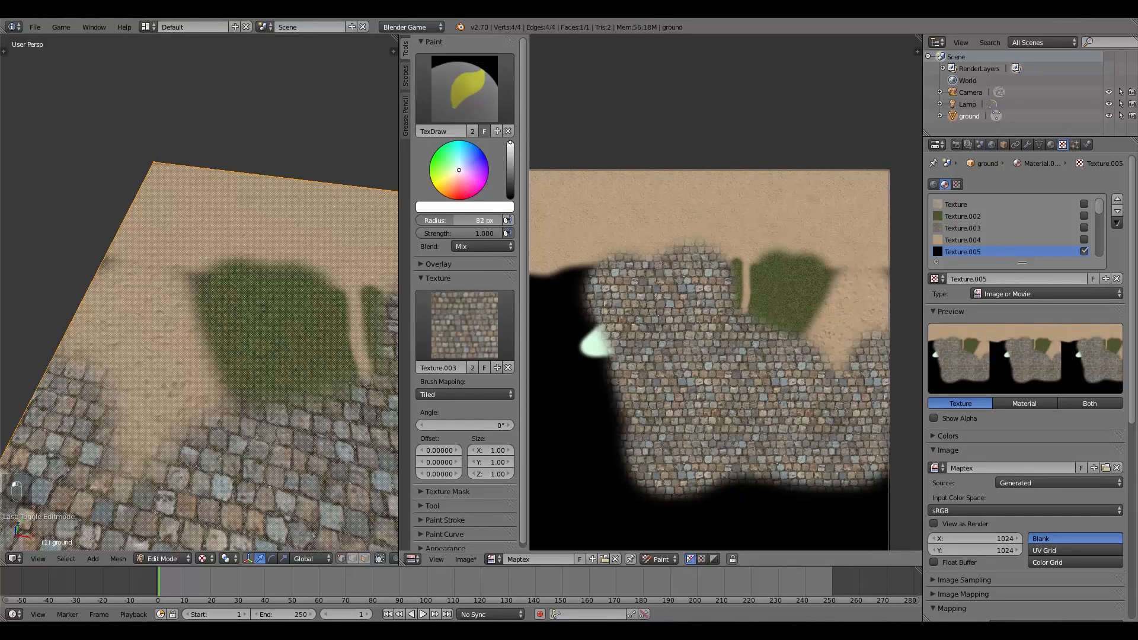
drag(480, 221, 463, 220)
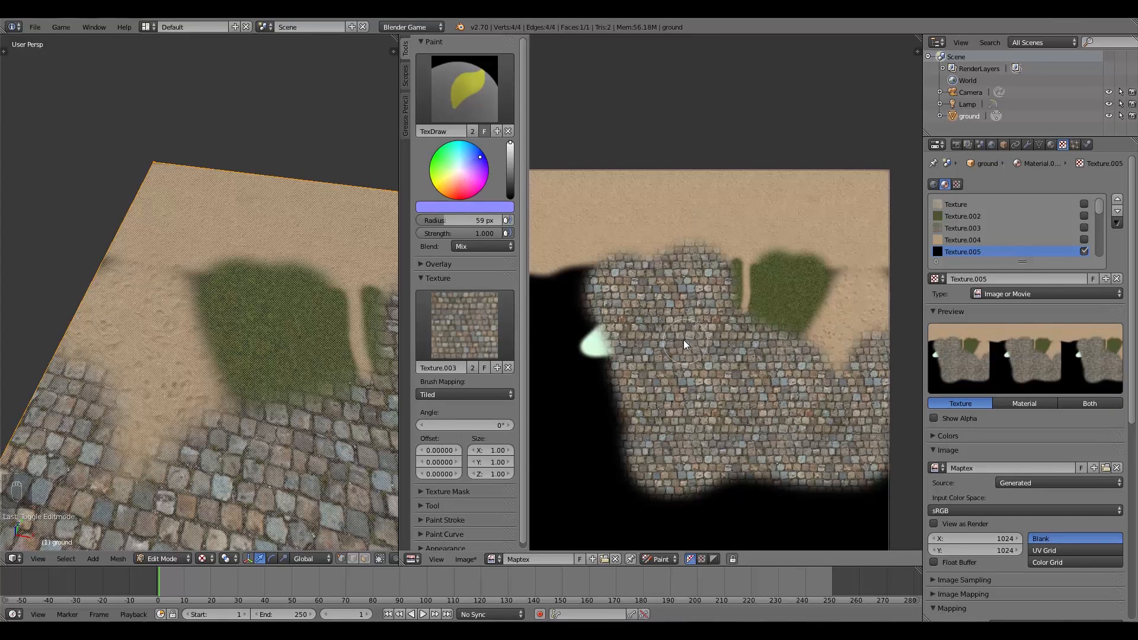
Step: Tint cobblestone patches blue, orange and dark with colour-wheel picks
click(701, 359)
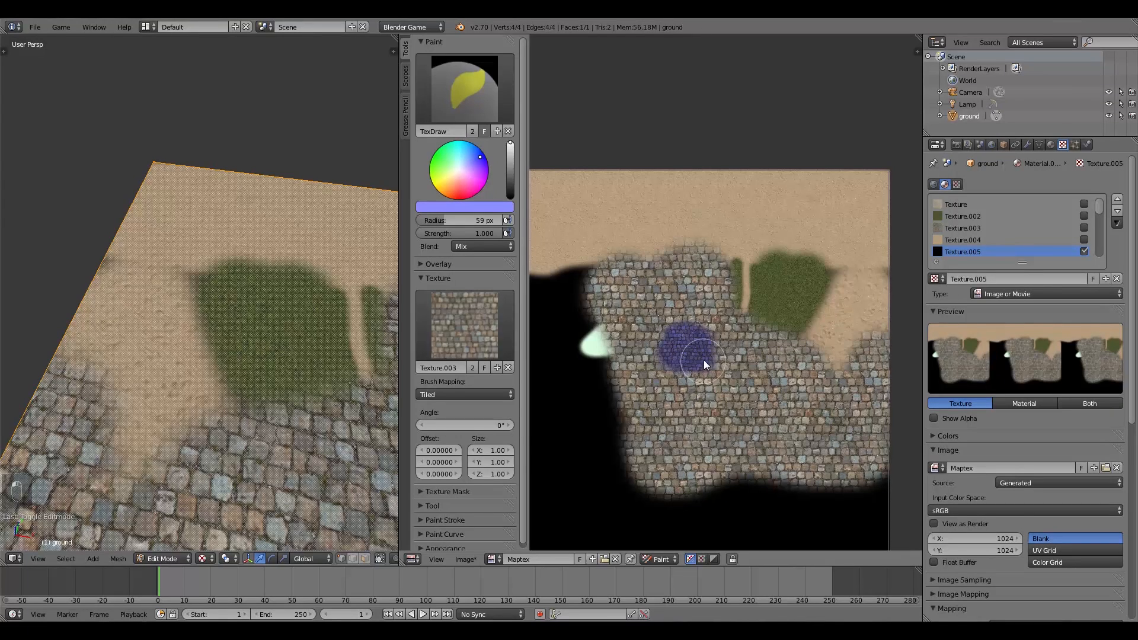
click(478, 180)
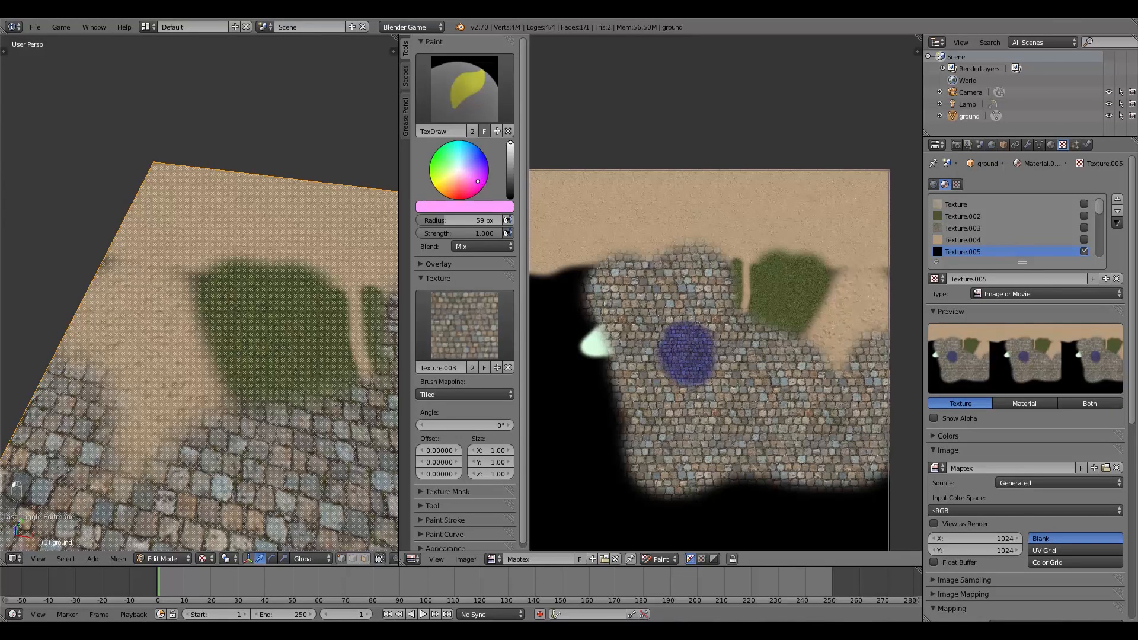
click(758, 403)
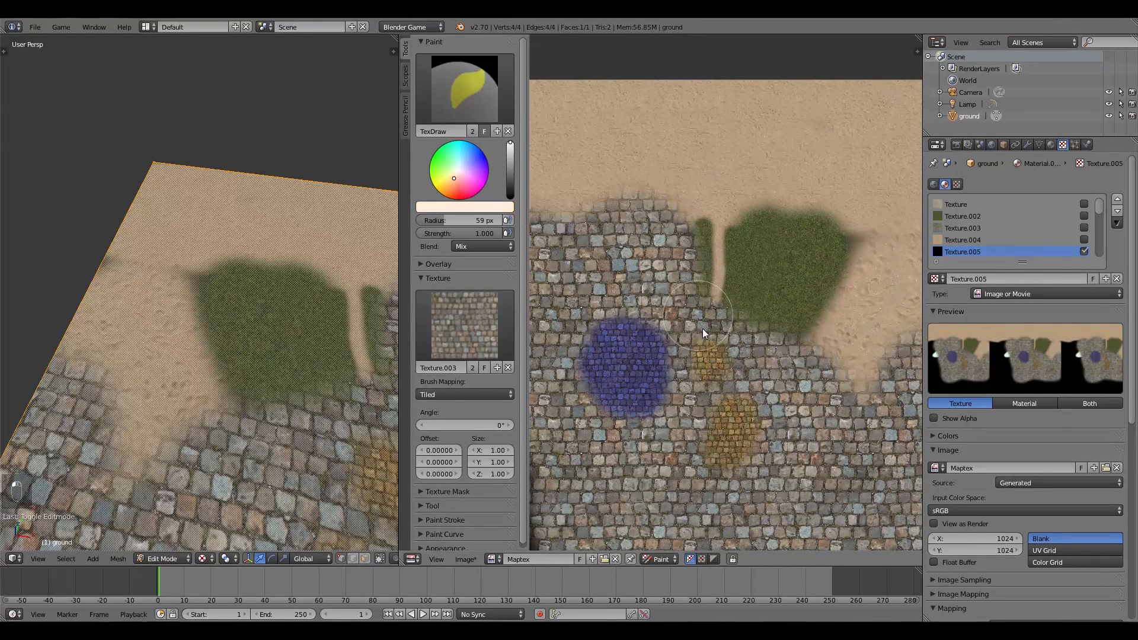
click(705, 316)
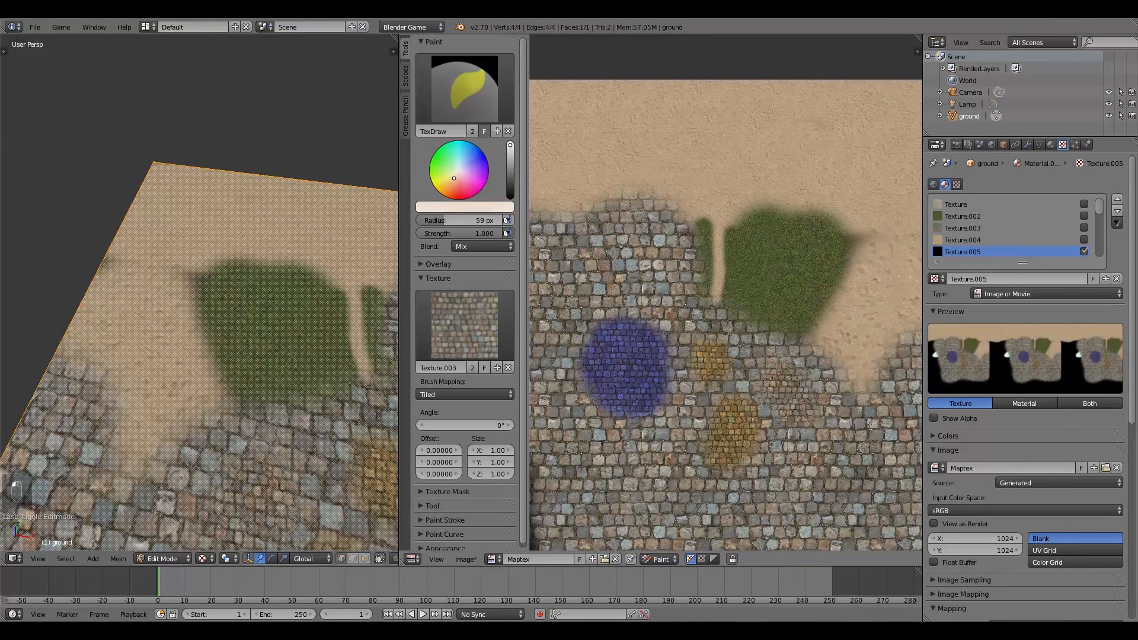
click(616, 261)
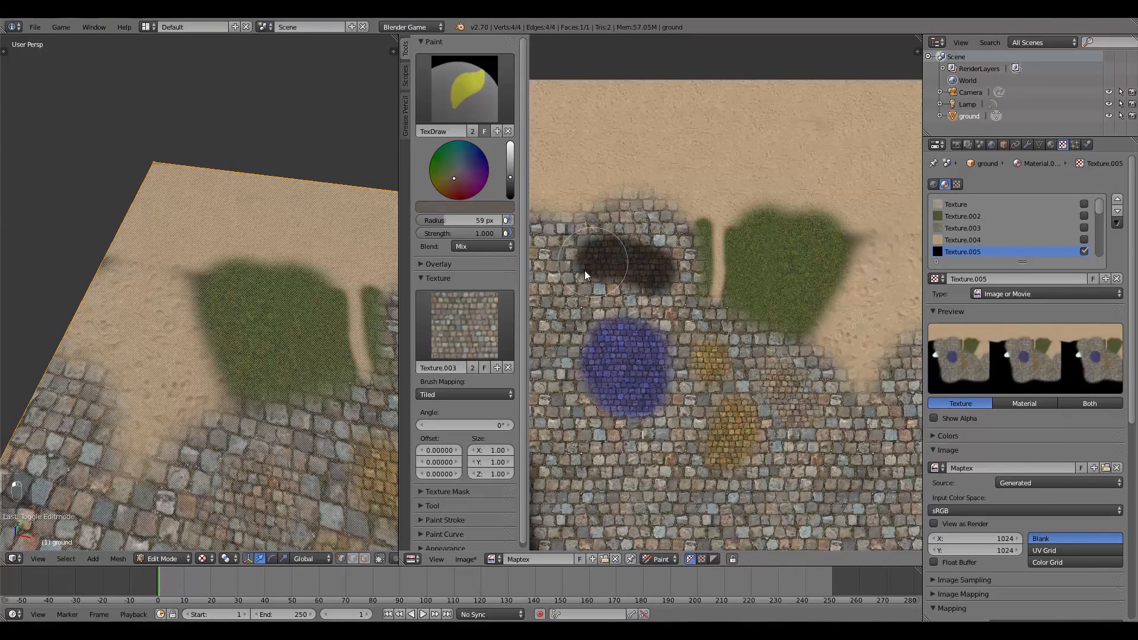
click(588, 274)
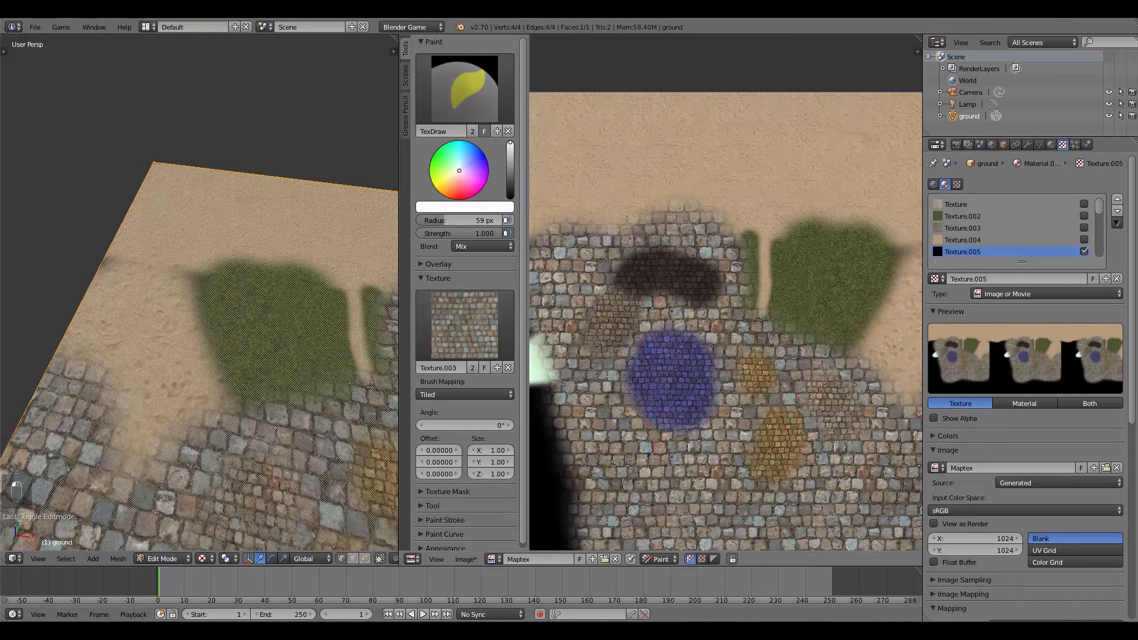
Step: Paint a brightening cobblestone dab in Add mode, then try Mix and Multiply blending
click(481, 246)
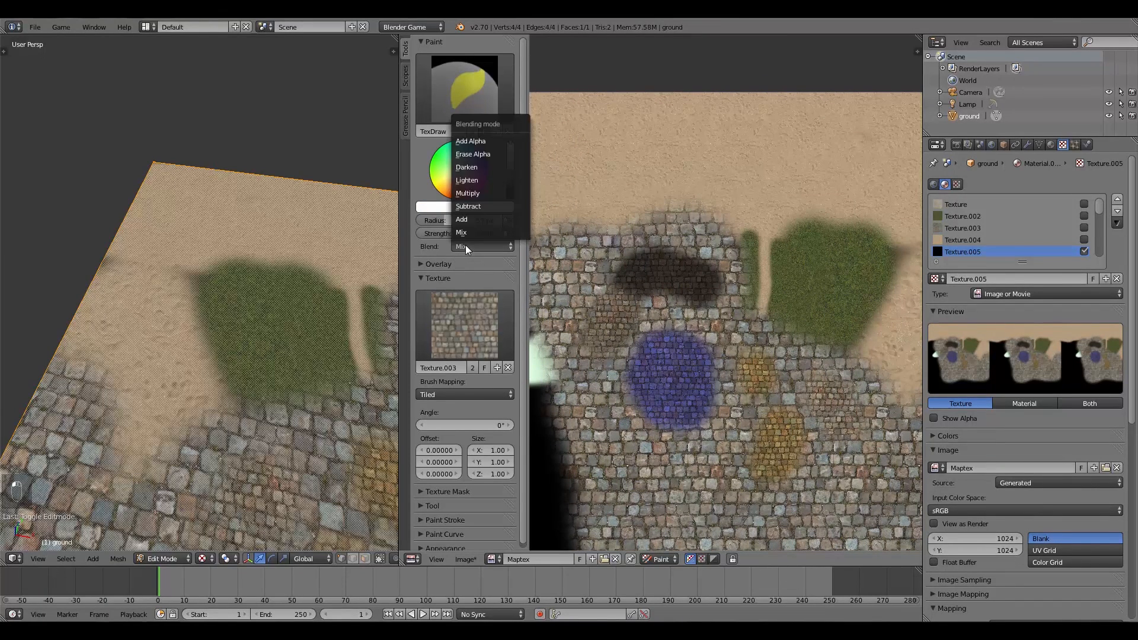
mouse_move(473, 154)
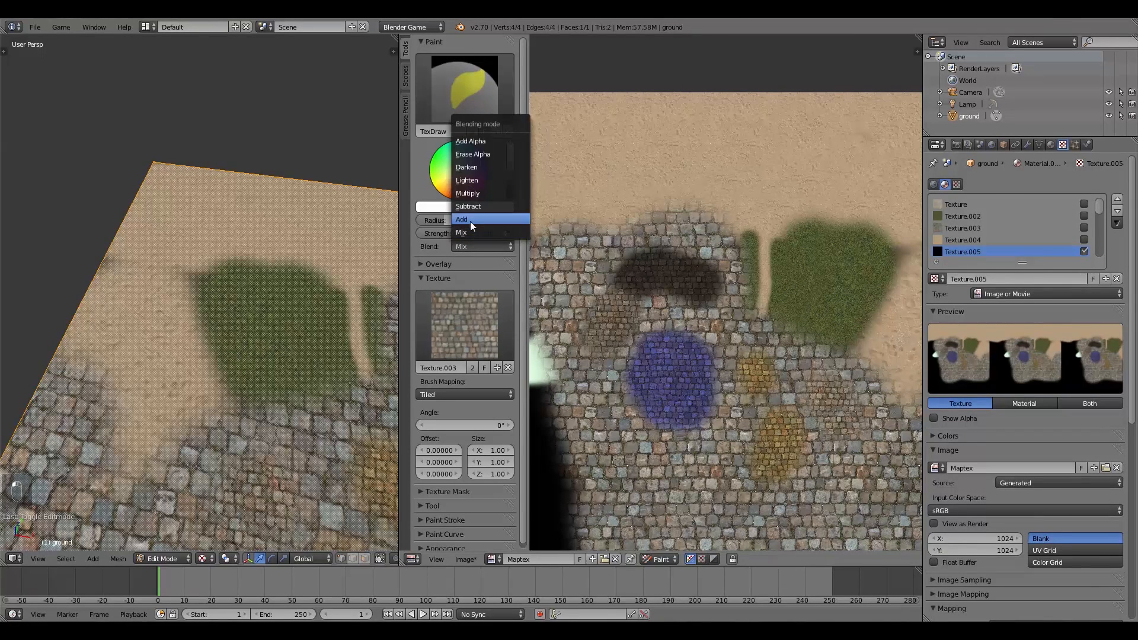
click(461, 219)
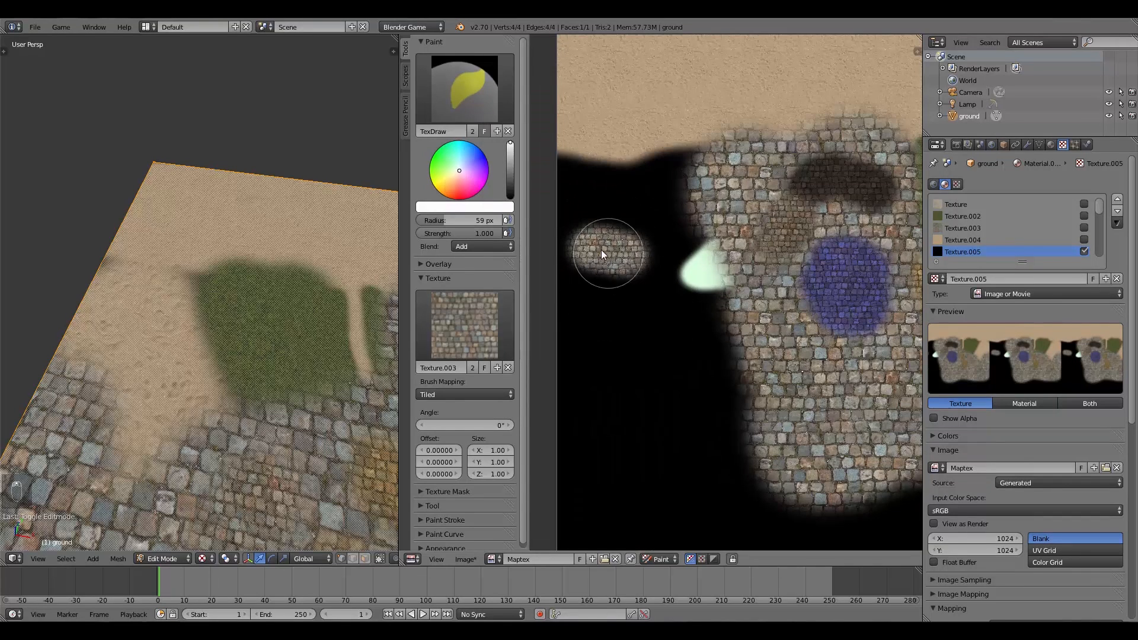
click(595, 250)
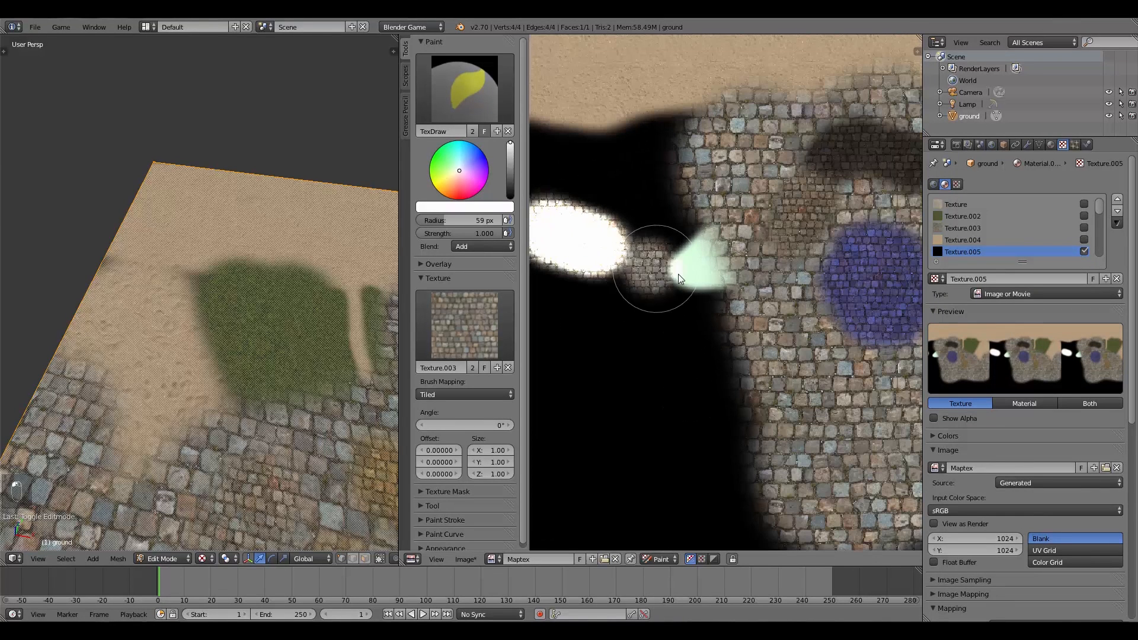
click(479, 247)
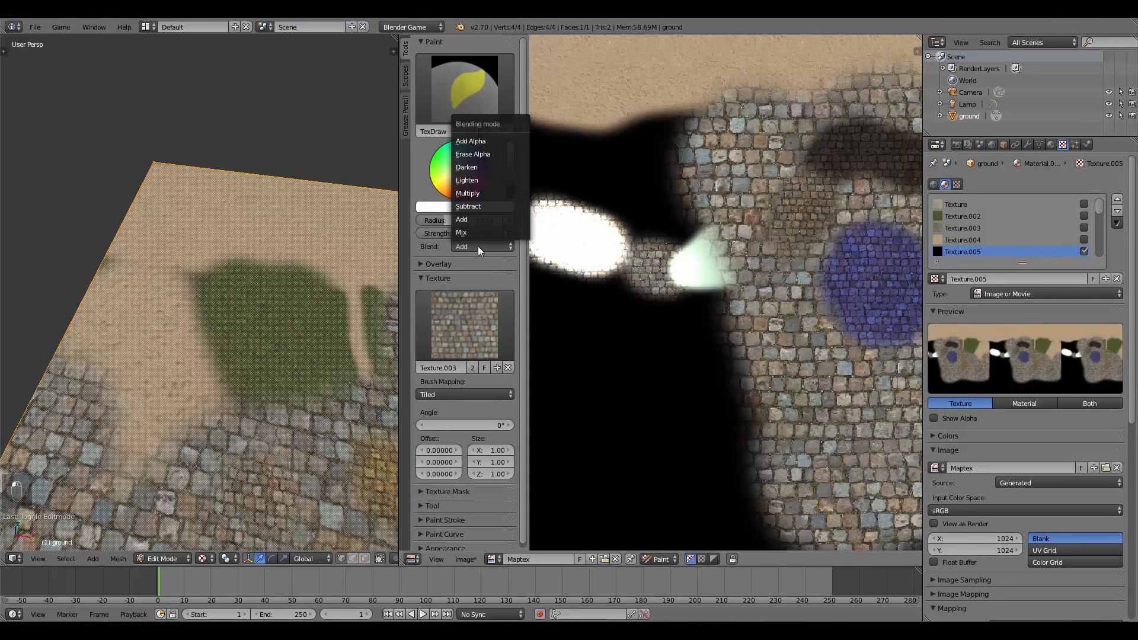
click(461, 233)
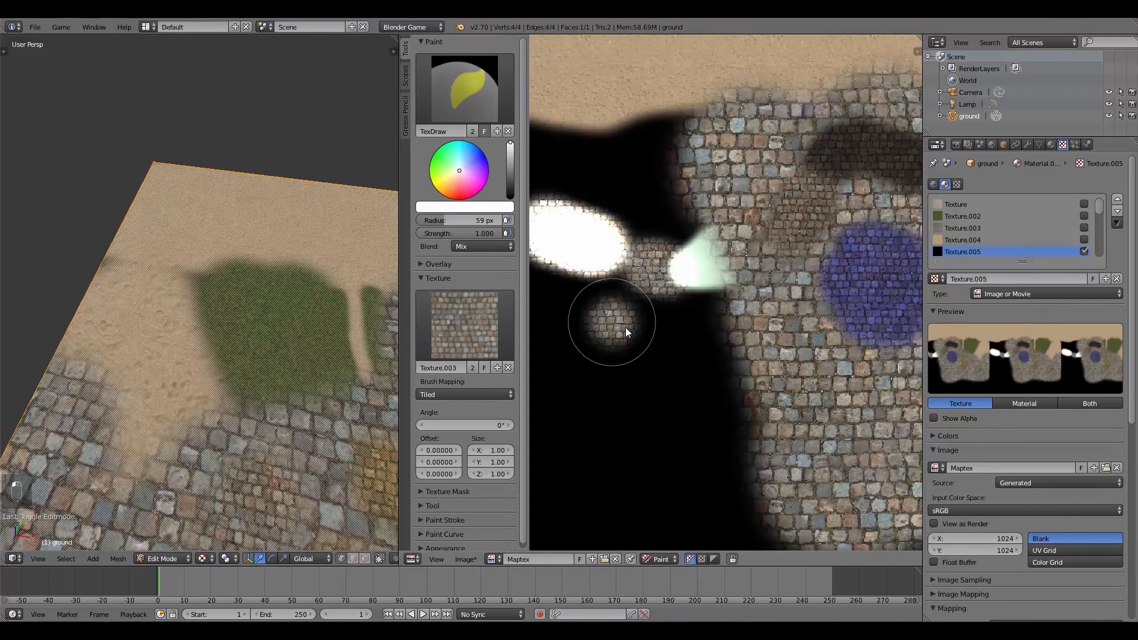
click(480, 246)
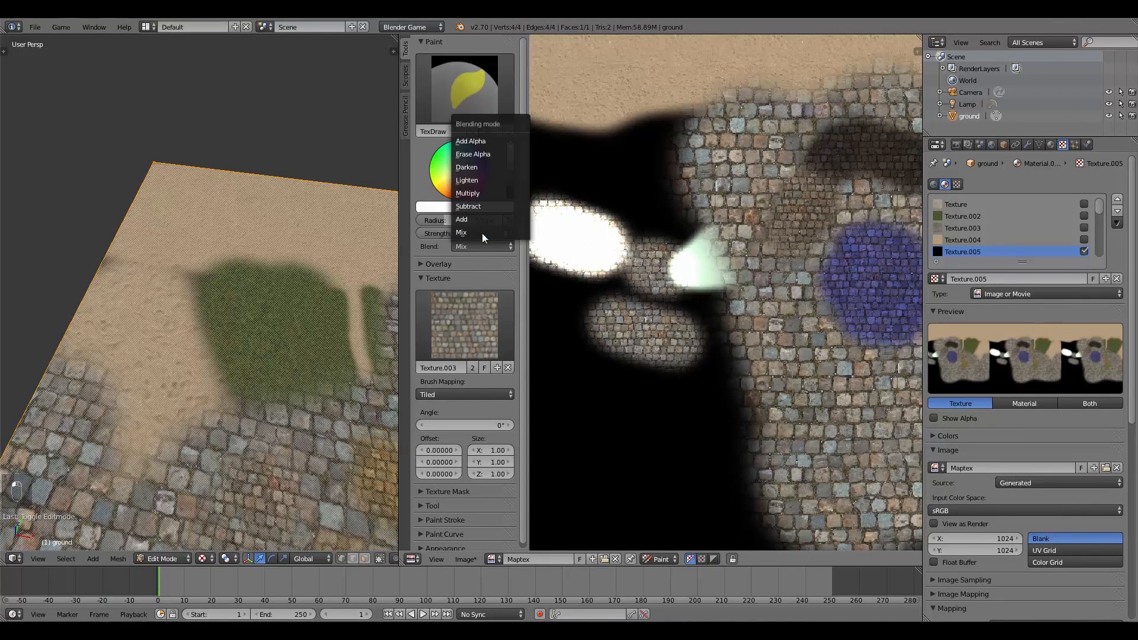
click(467, 193)
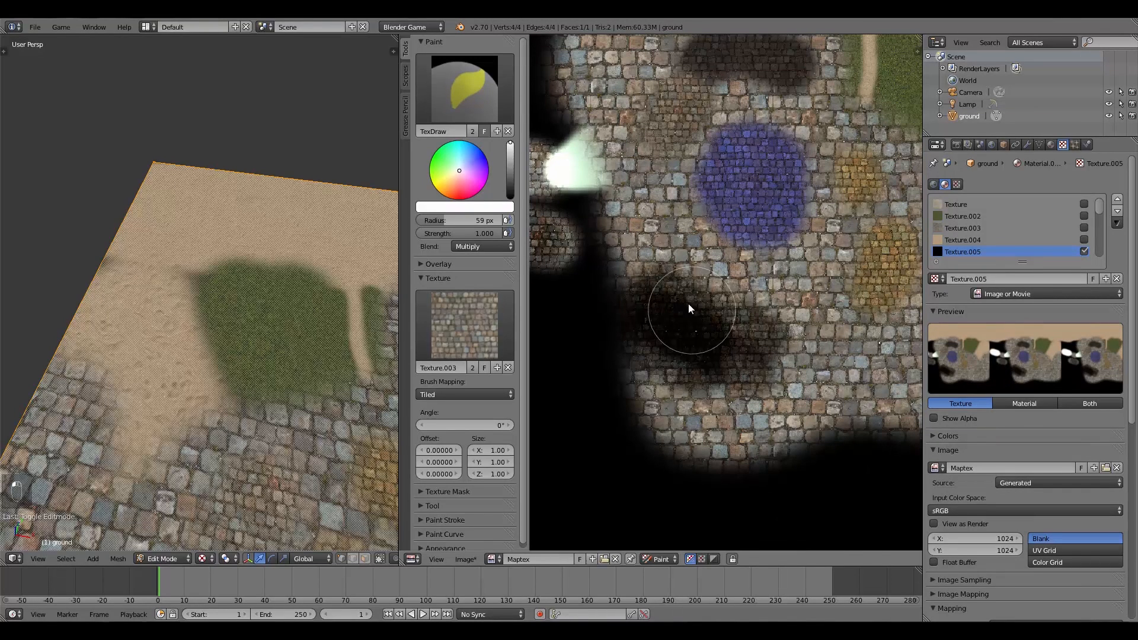
Step: Paint darkening cobblestones in Darken mode, then try Lighten, Add Alpha and Subtract blending
click(481, 247)
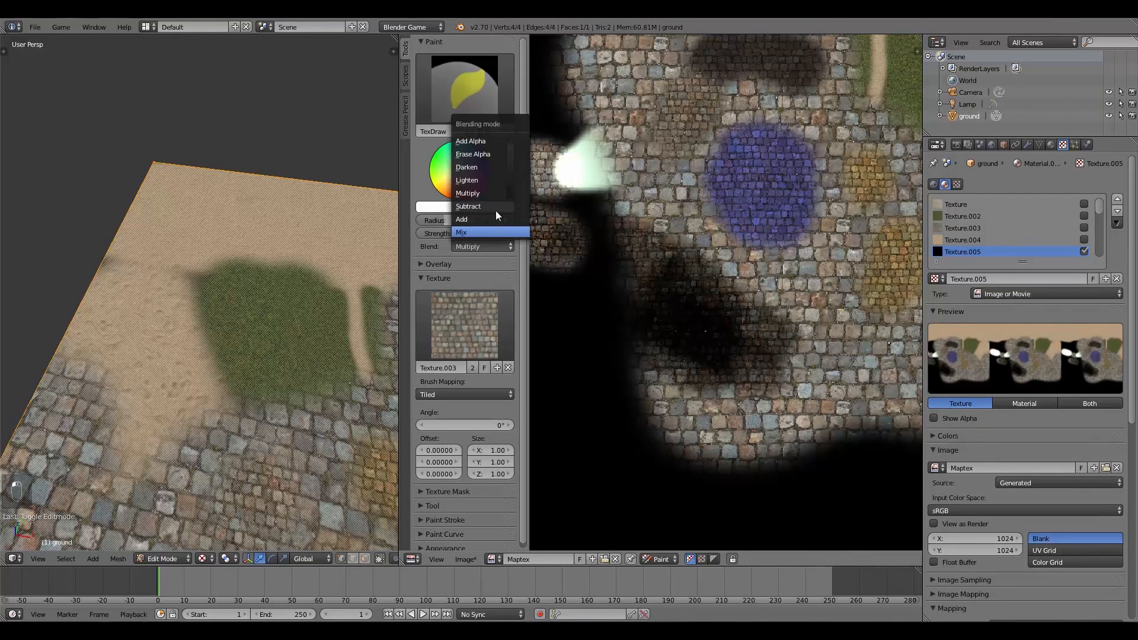
click(466, 168)
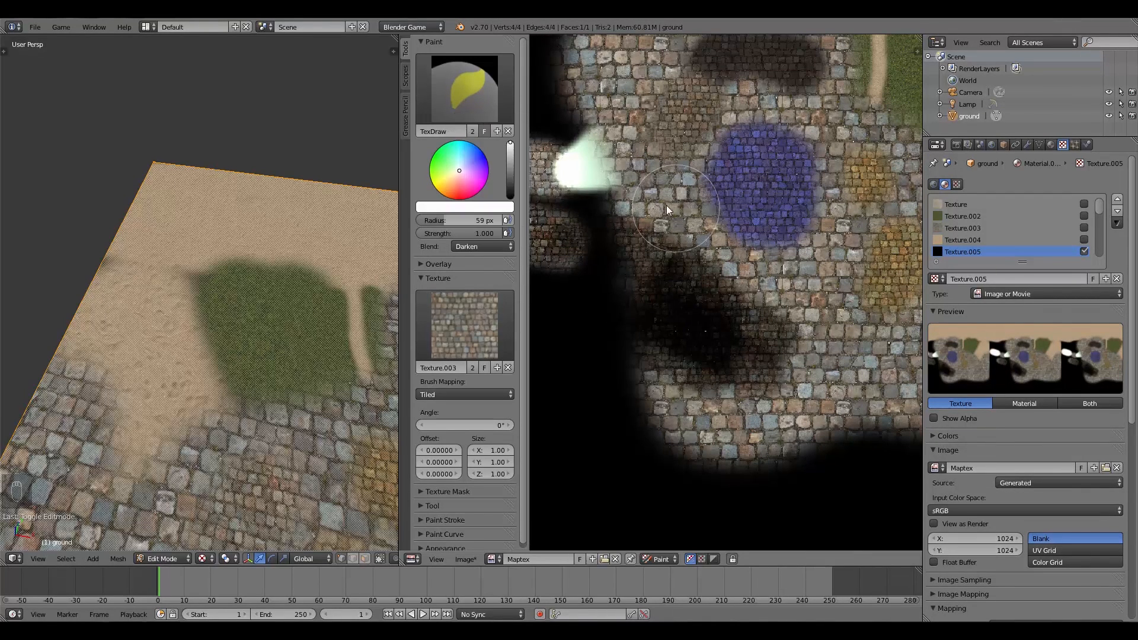
drag(678, 211, 617, 83)
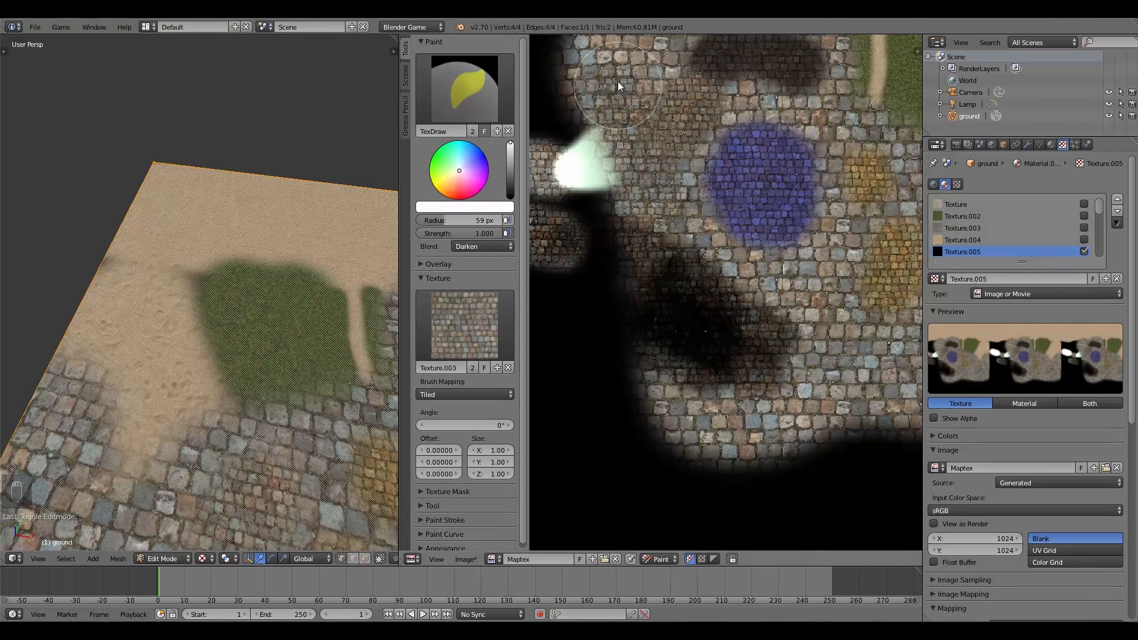
click(481, 246)
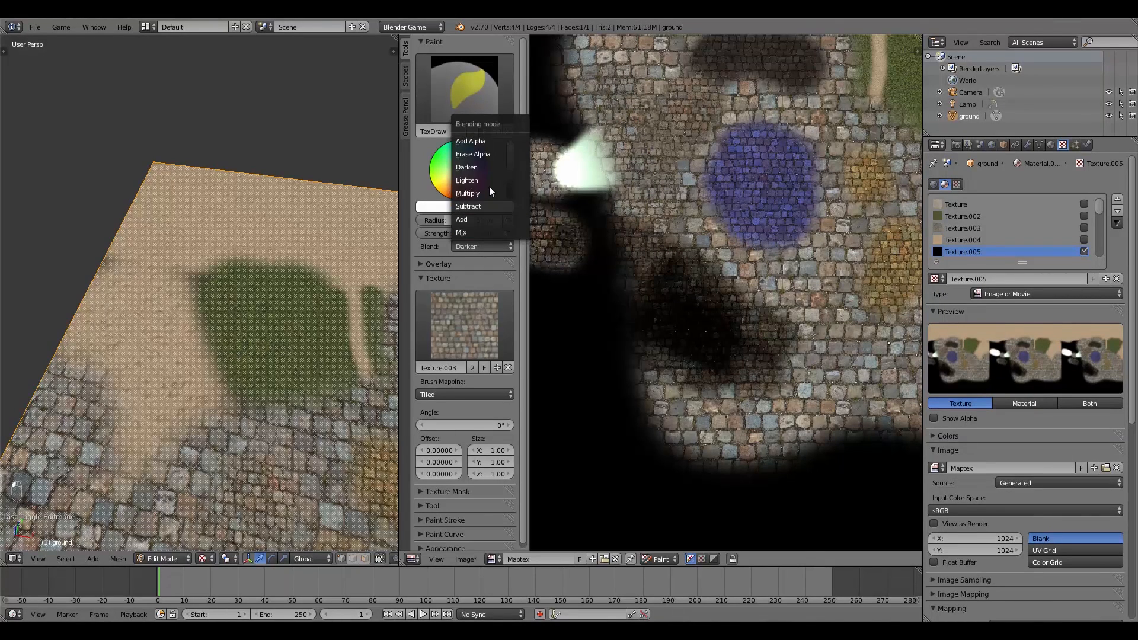
click(467, 181)
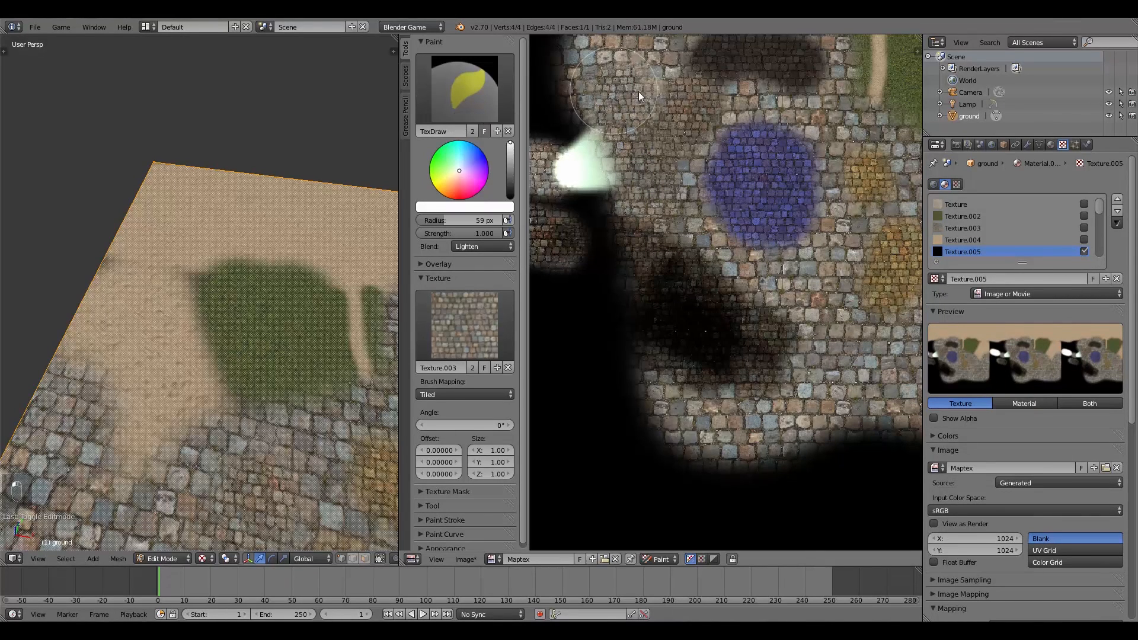
click(481, 246)
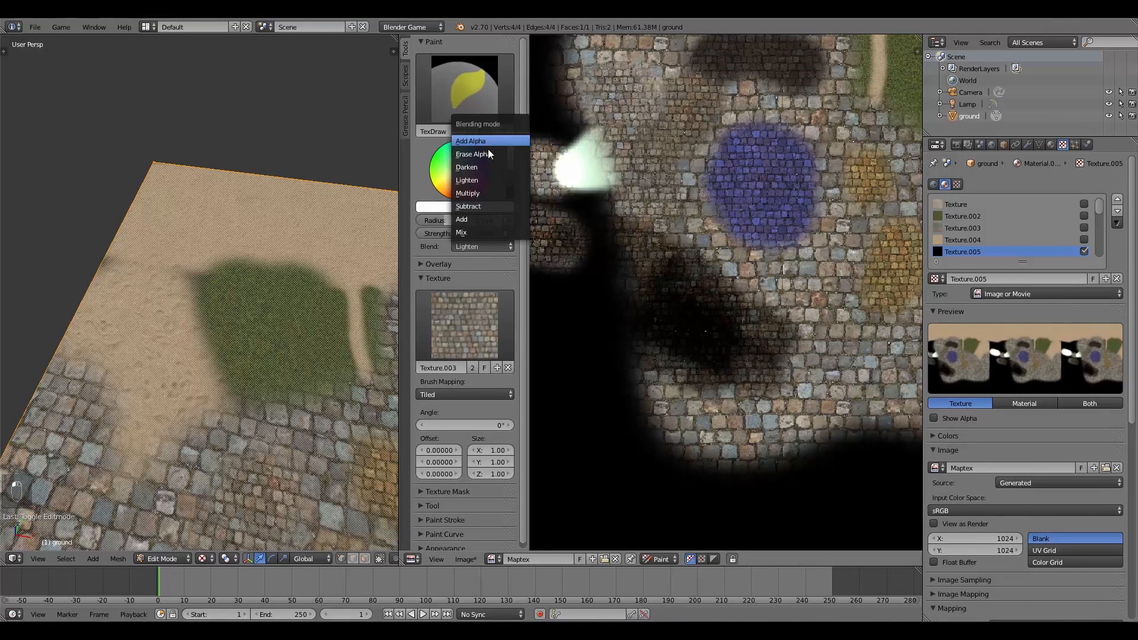
click(473, 154)
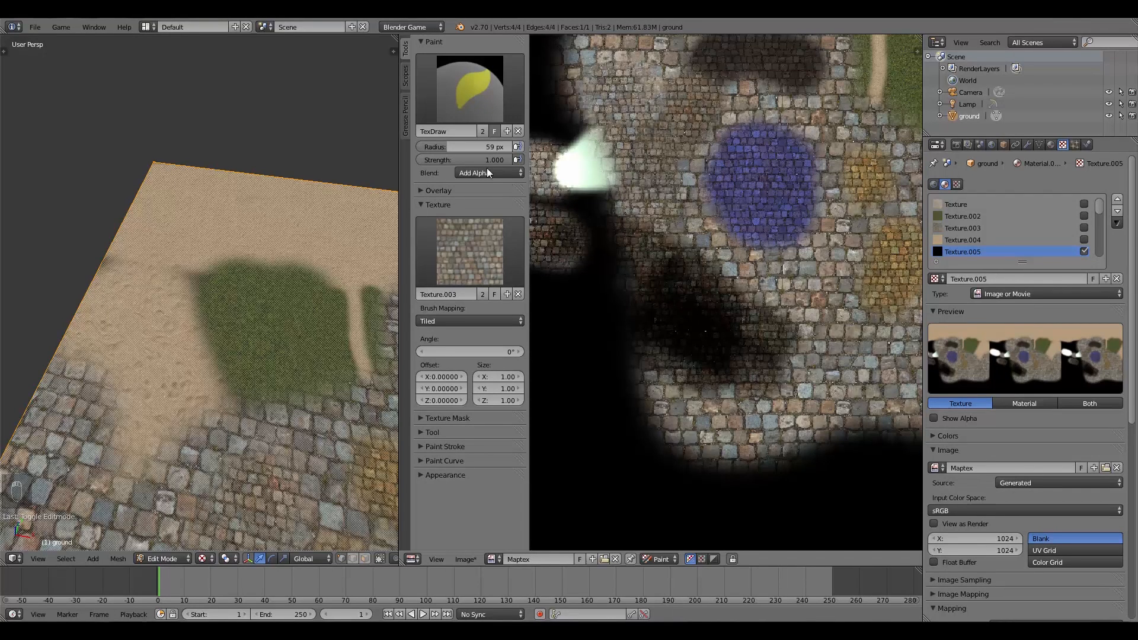
click(487, 173)
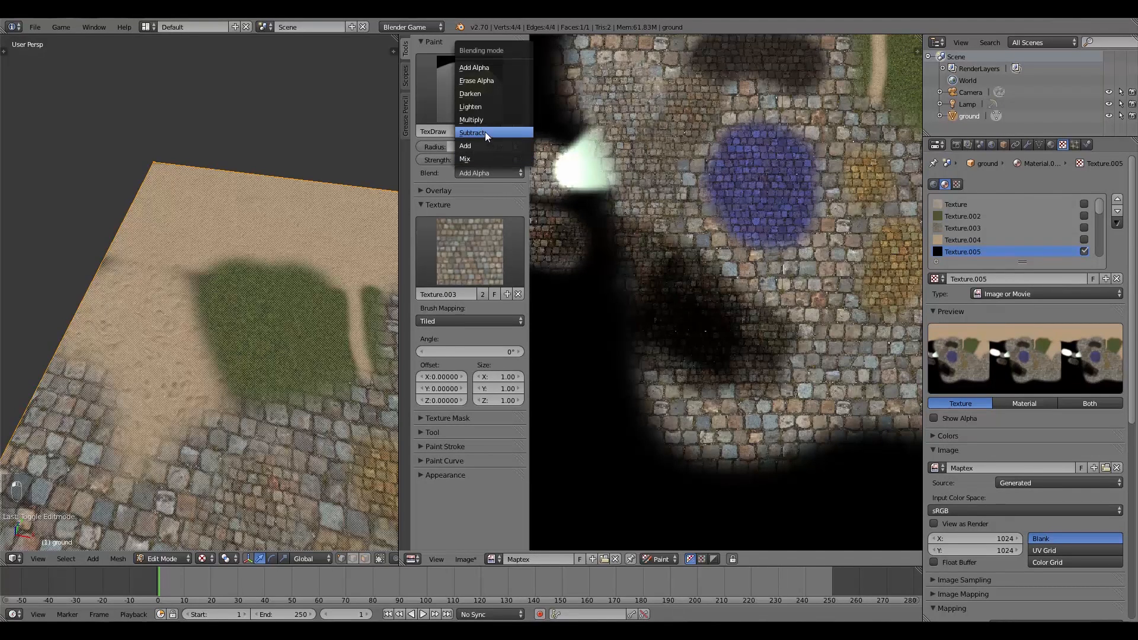
click(473, 132)
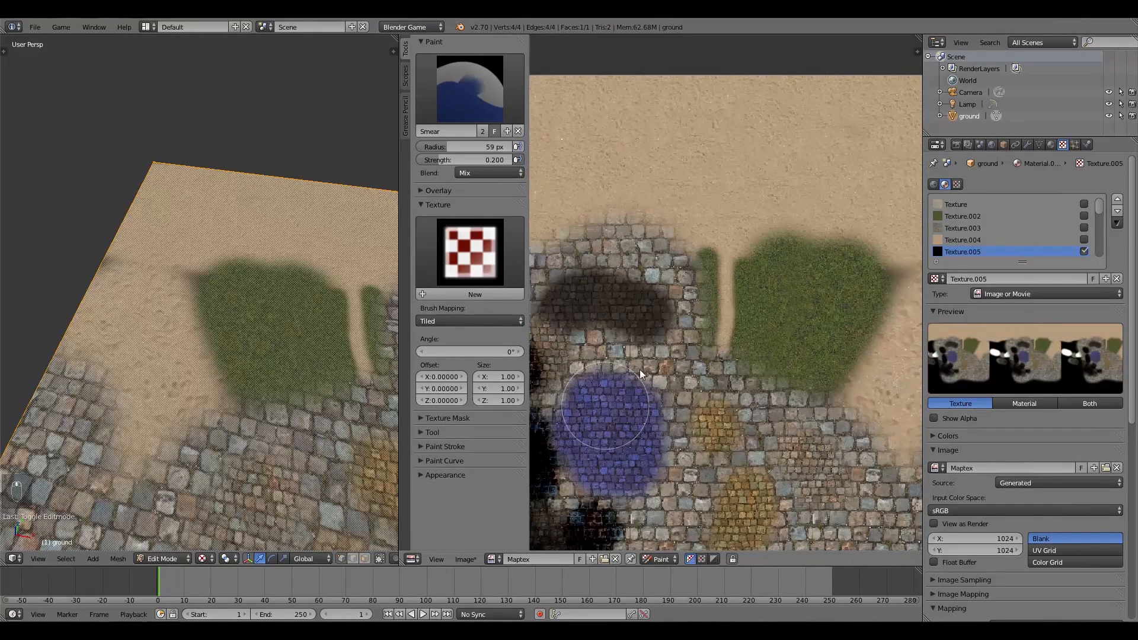
Step: Smear the dark patch into the cobblestones, then blend finer with a 27 px brush
drag(599, 407, 668, 280)
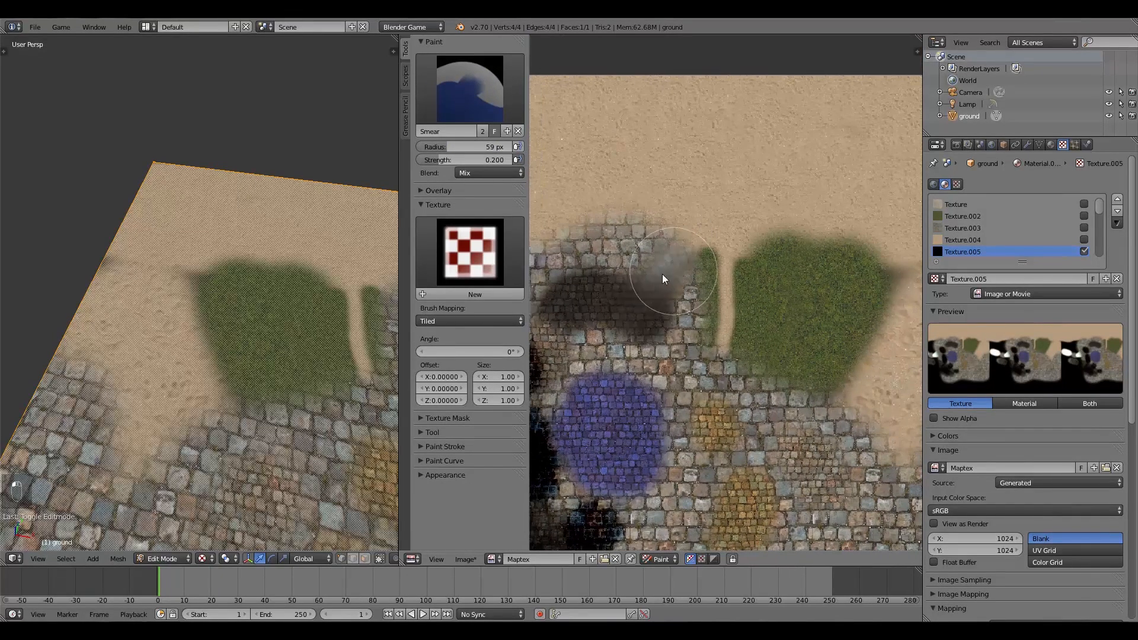
drag(664, 280, 606, 305)
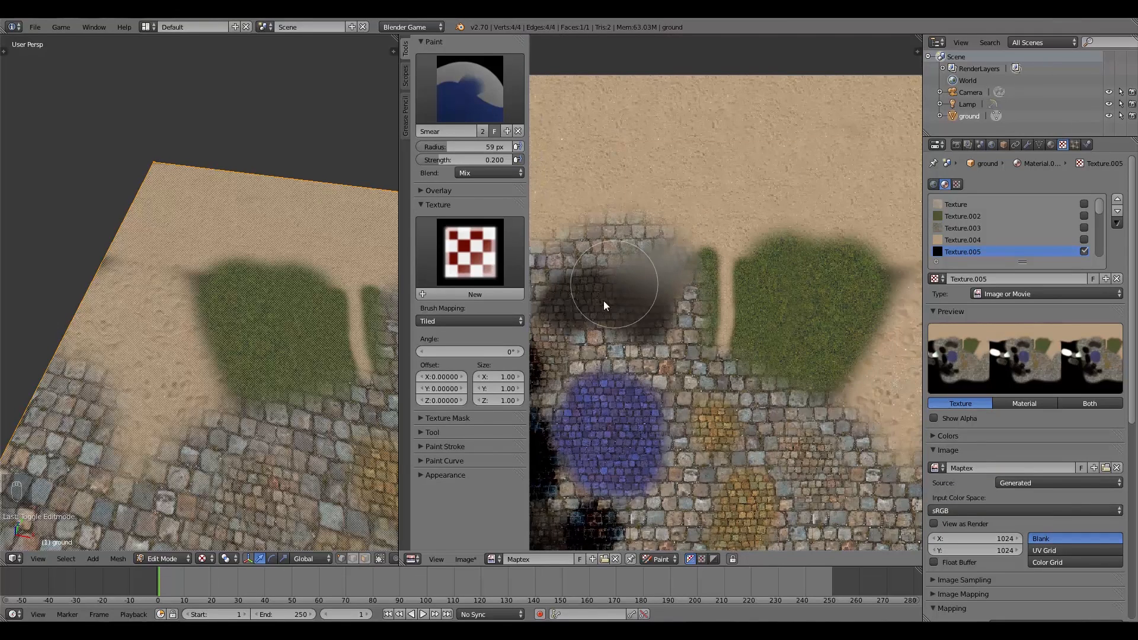
drag(493, 147, 450, 147)
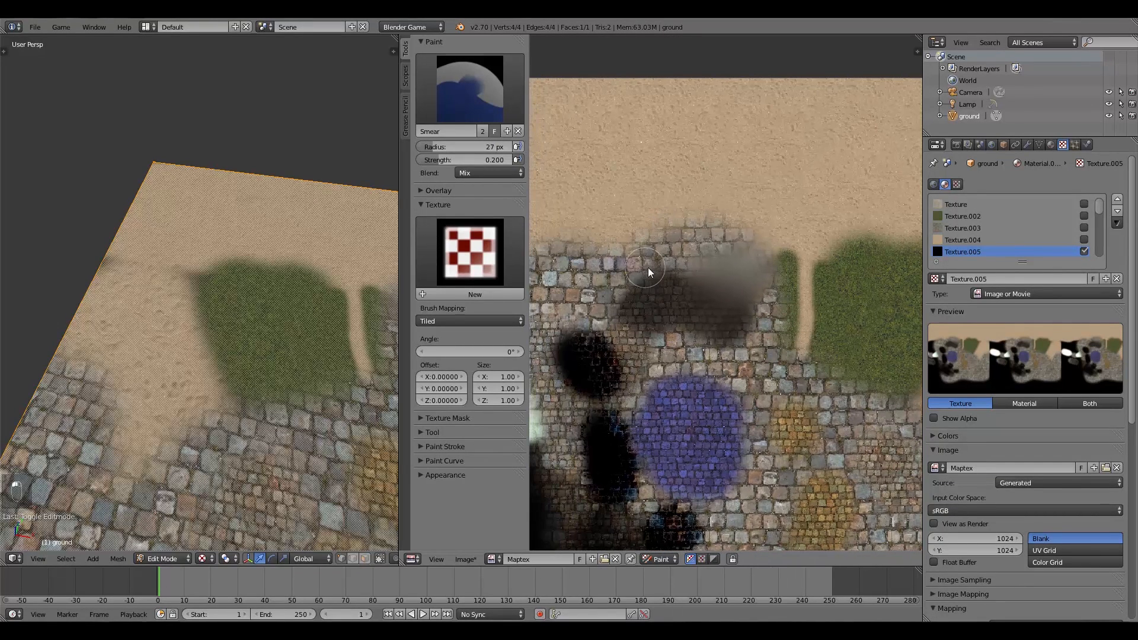
drag(646, 272, 620, 303)
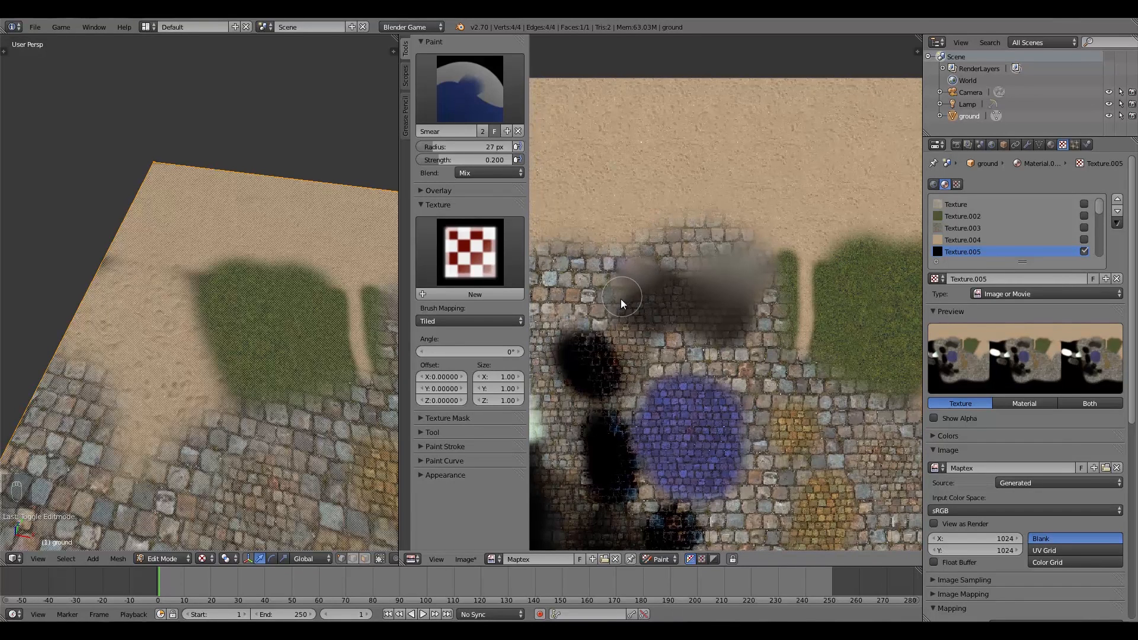
Step: Adjust smear strength, blend again and enlarge the brush radius
drag(451, 160, 493, 160)
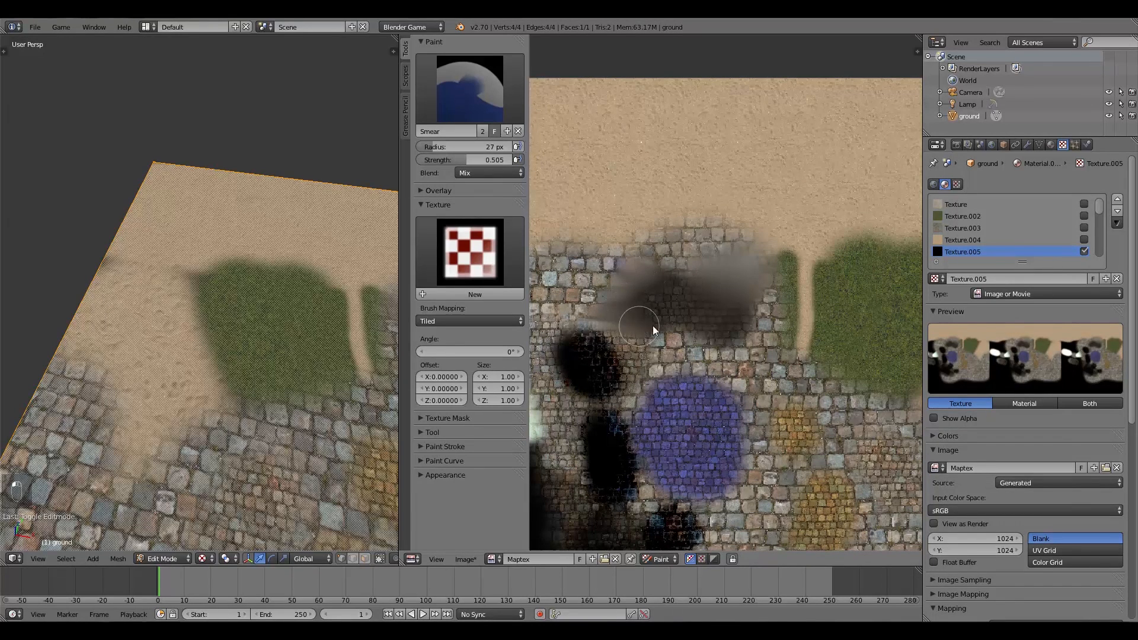
drag(639, 323, 719, 348)
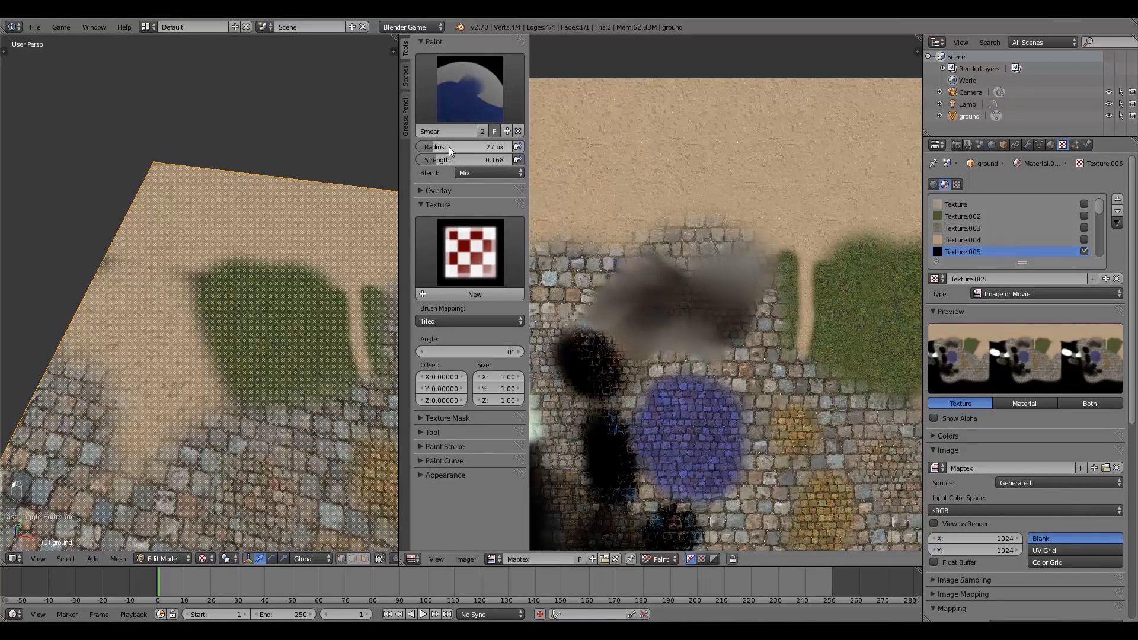
drag(451, 147, 509, 147)
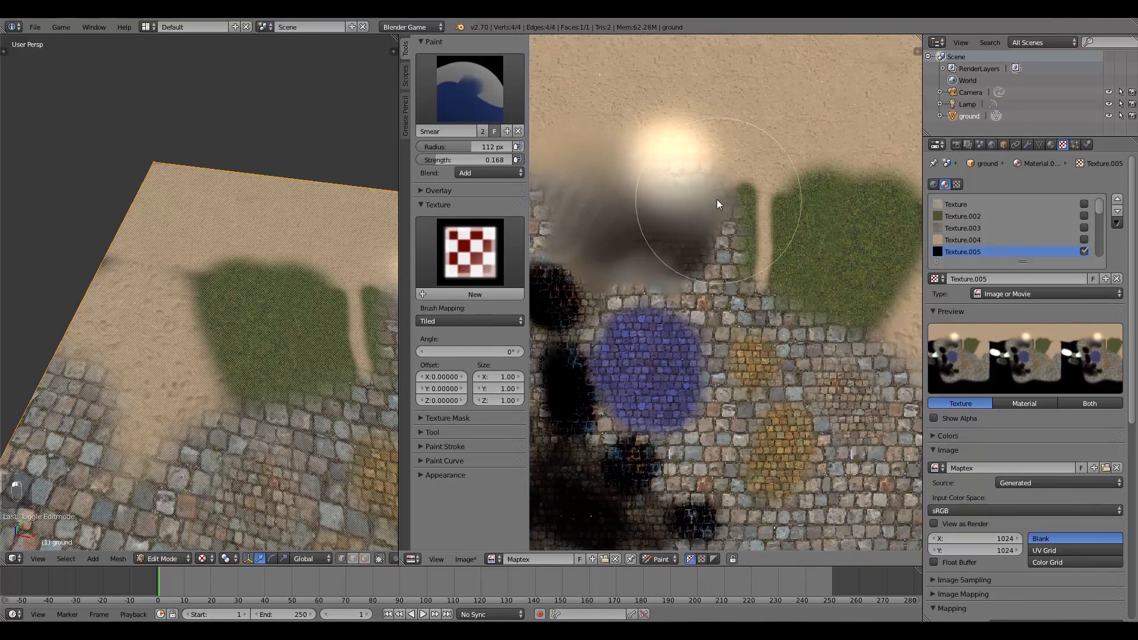
Step: Smear a bright glow with Add blending at 112 px, then darken part of it with Multiply
drag(717, 204, 728, 314)
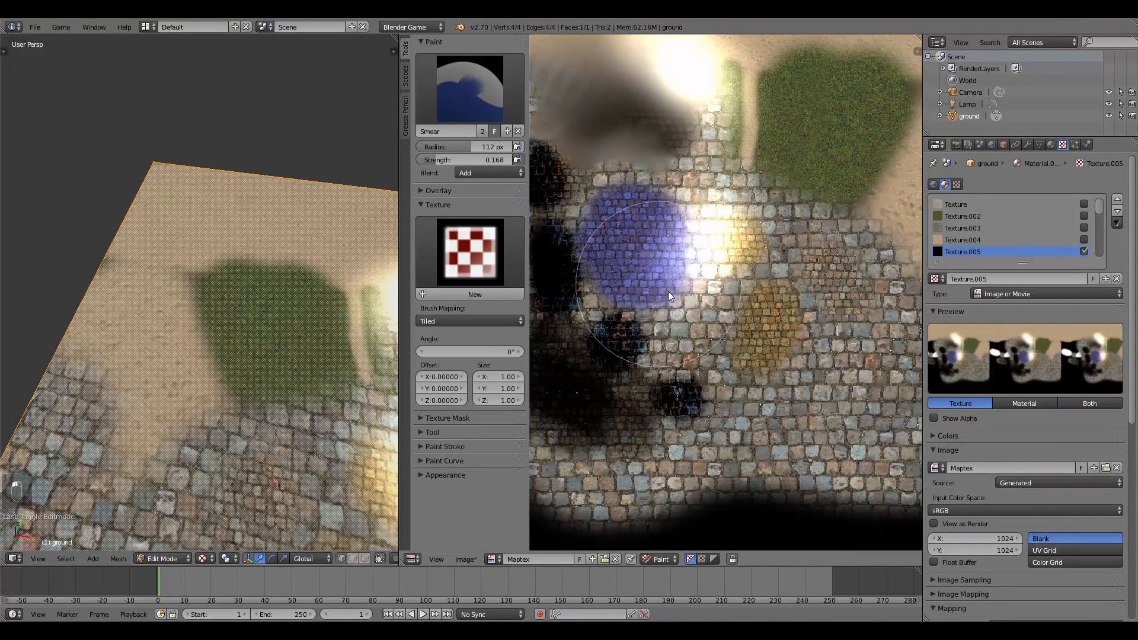
click(486, 173)
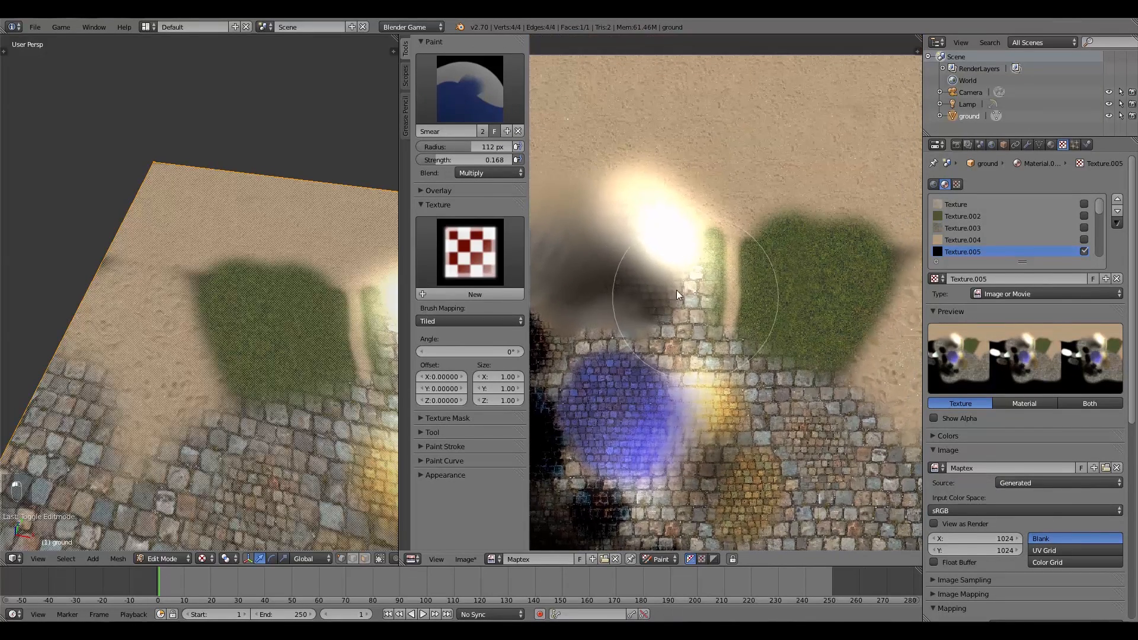
drag(674, 294, 613, 182)
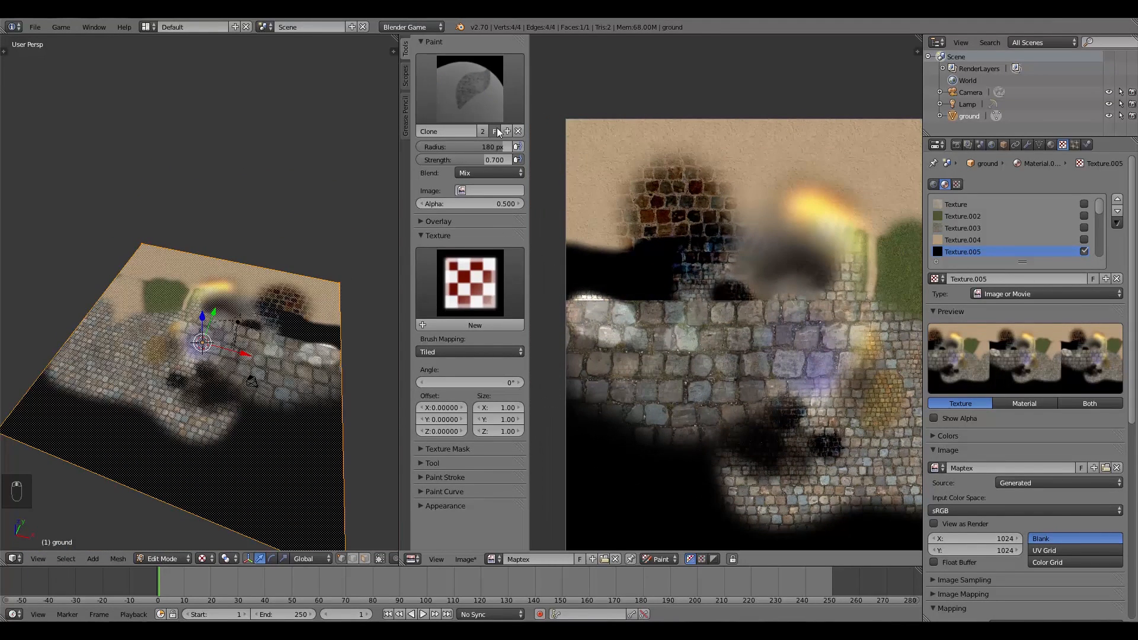
Step: Clone grass from the grass image over the lower ground and set clone blending to Mix
click(462, 190)
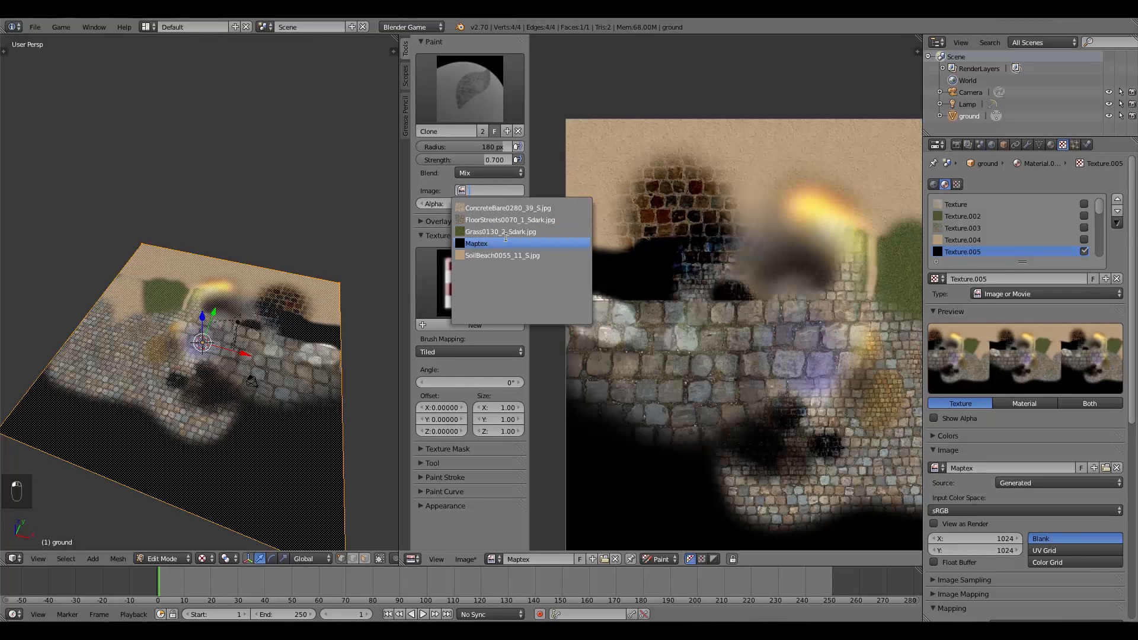
click(501, 231)
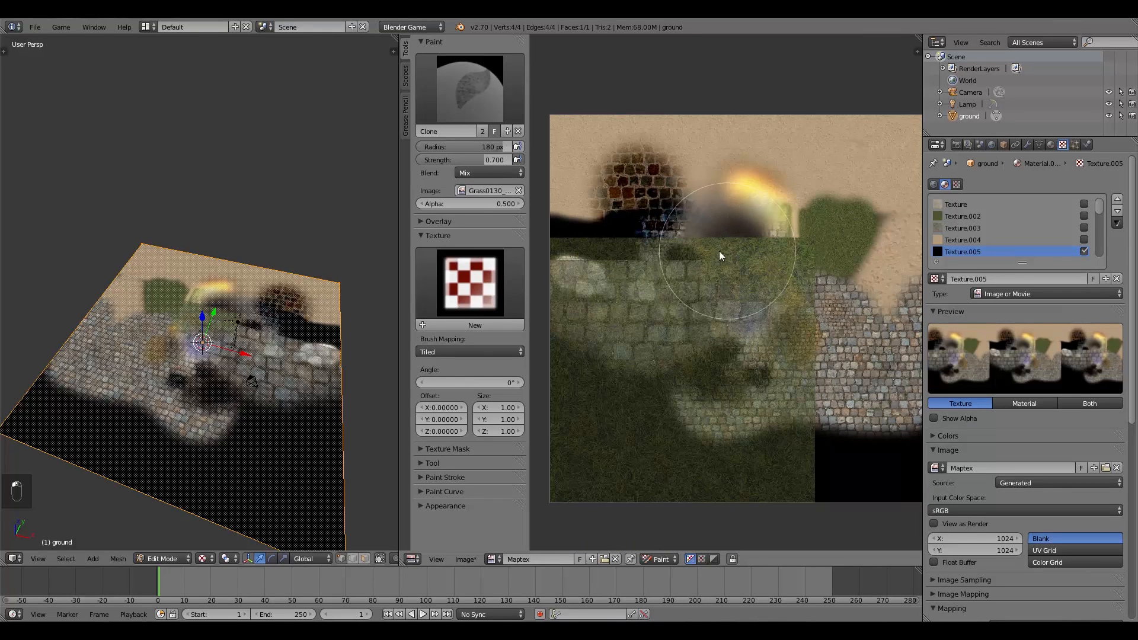
drag(719, 254, 776, 325)
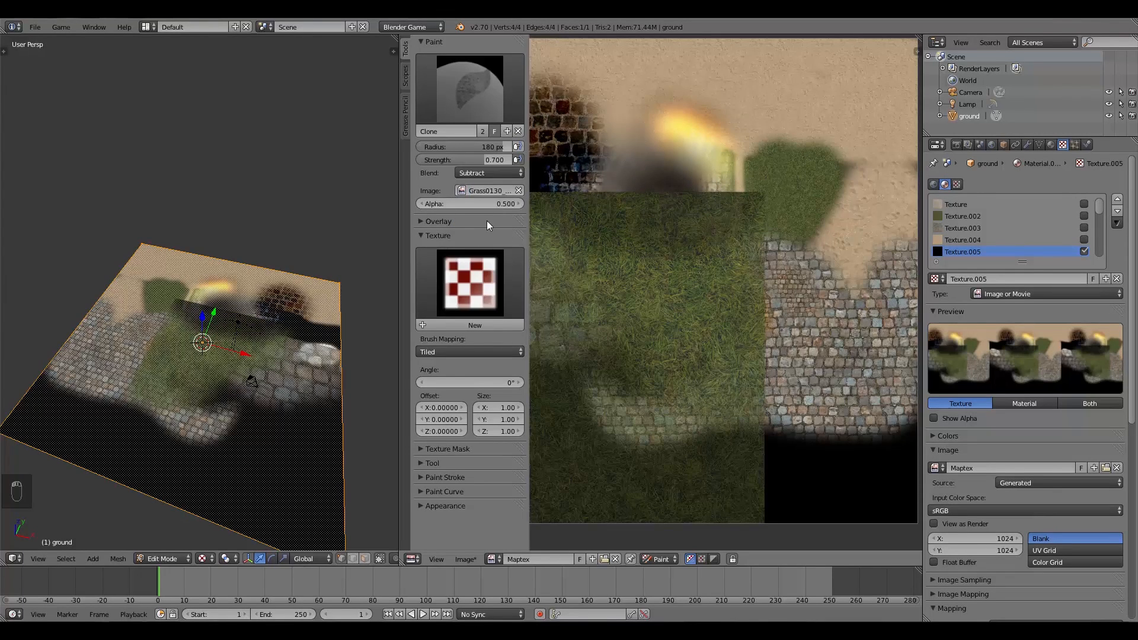
click(486, 173)
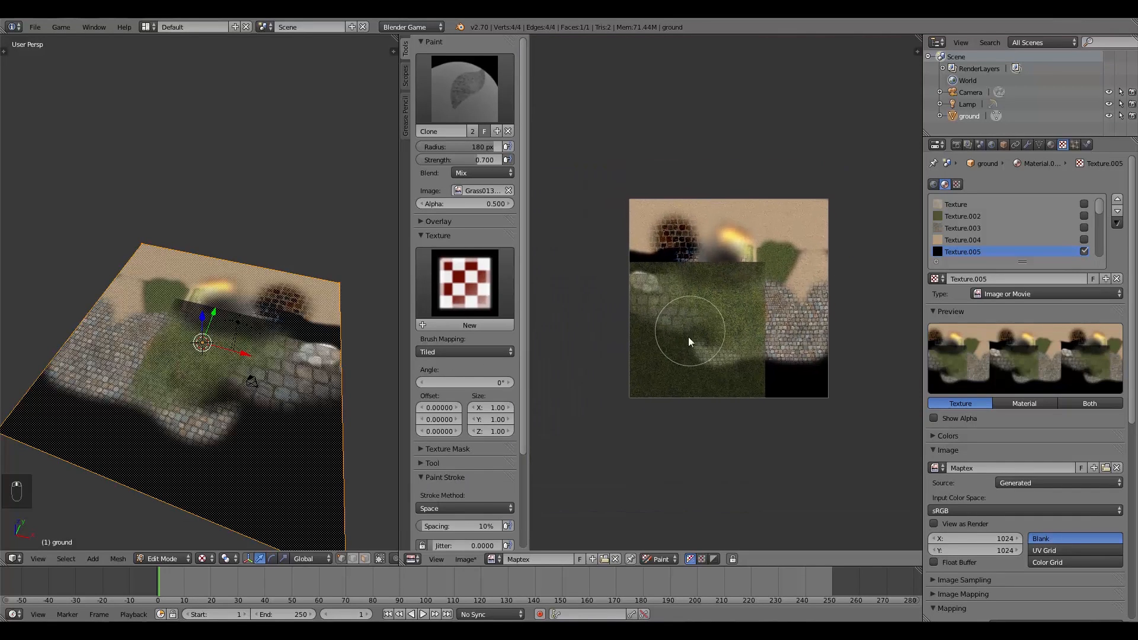
Step: Switch the active brush to TexDraw
click(442, 131)
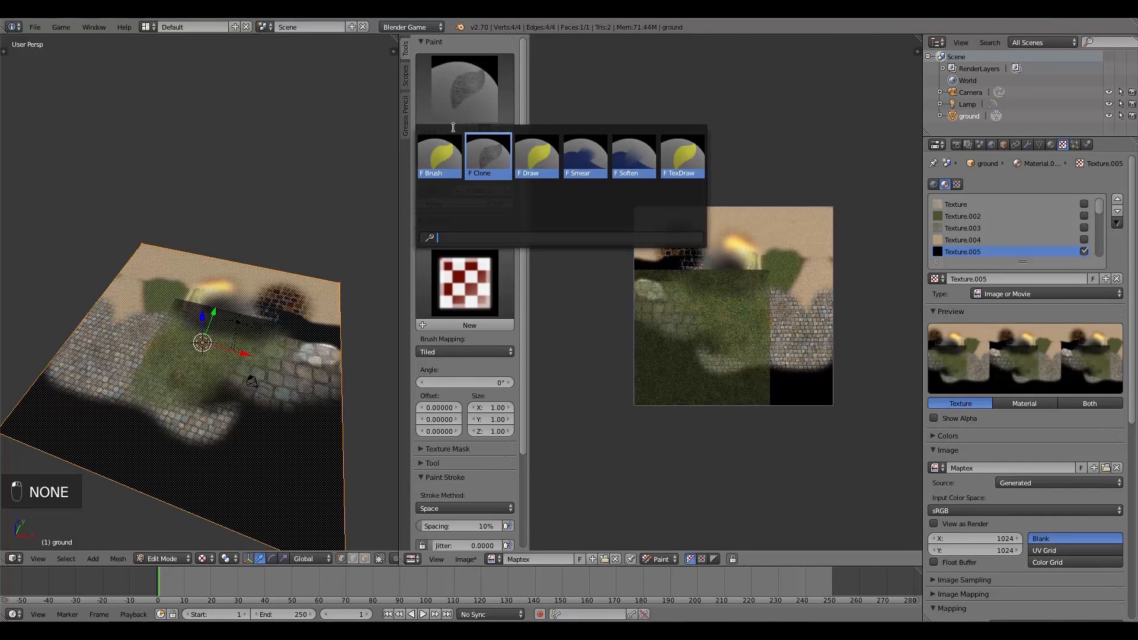
click(681, 157)
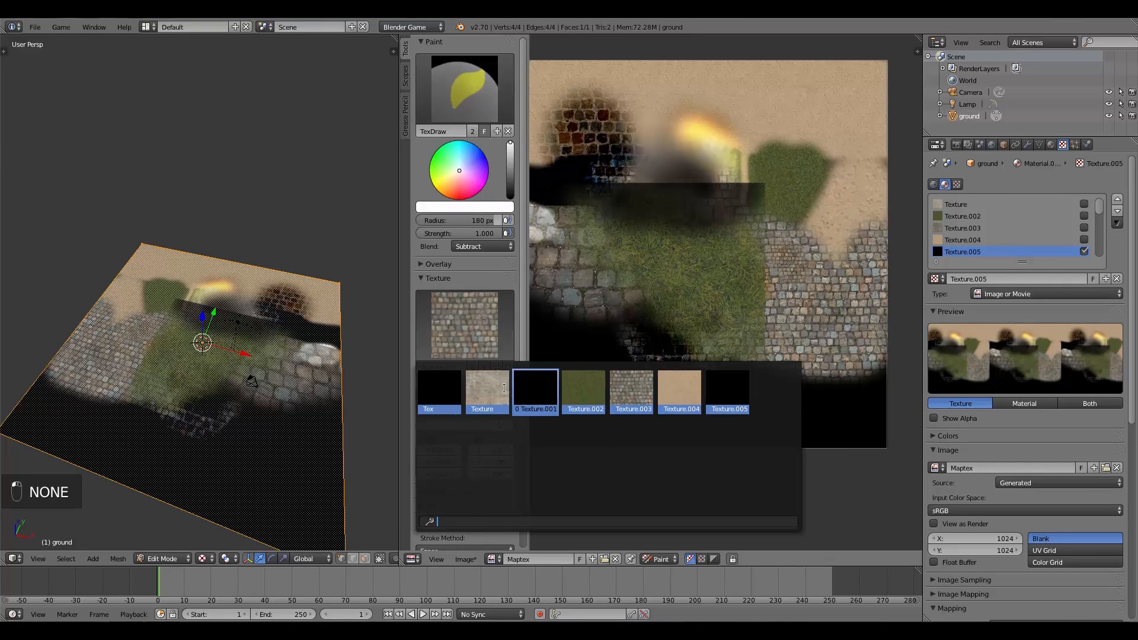
Step: Paint the concrete Texture with Mix blending over the lower part of the map
click(481, 392)
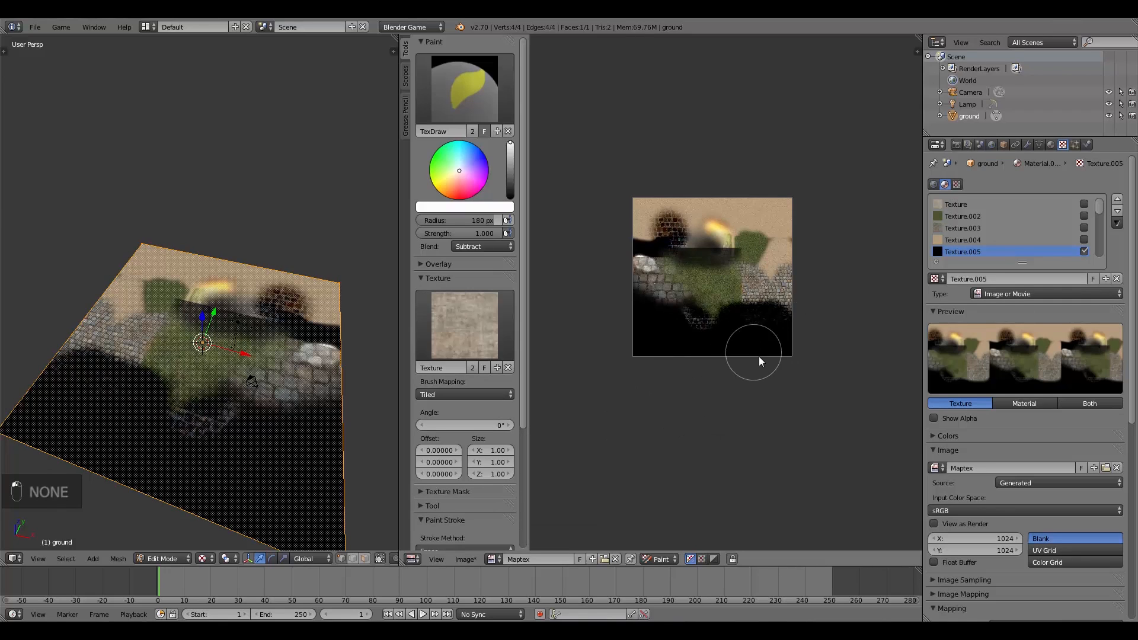
click(481, 247)
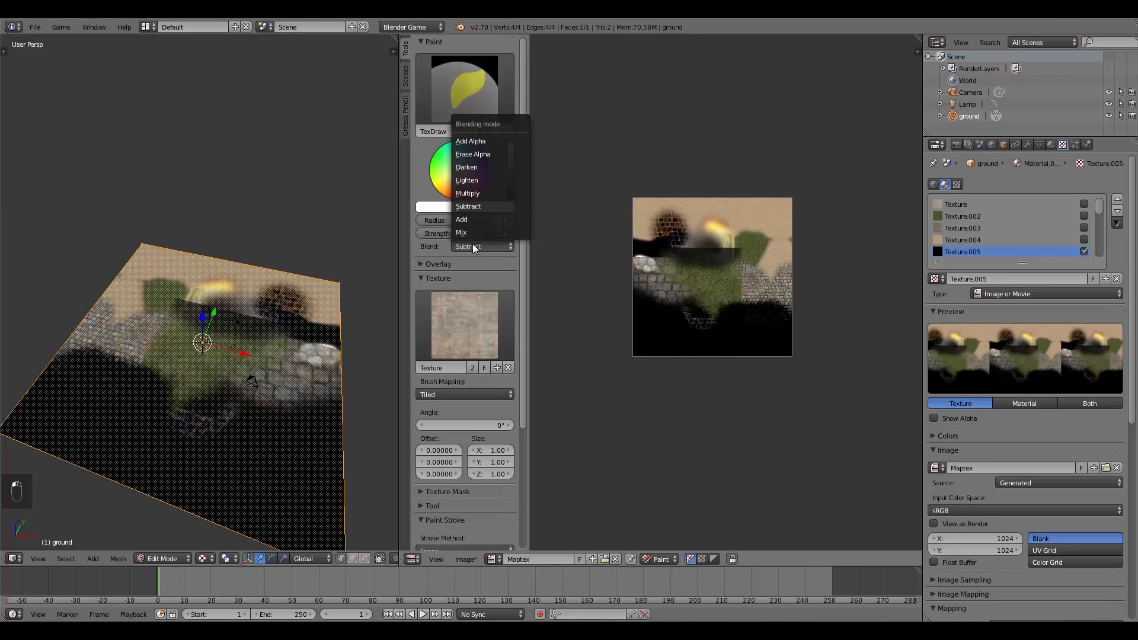
click(461, 232)
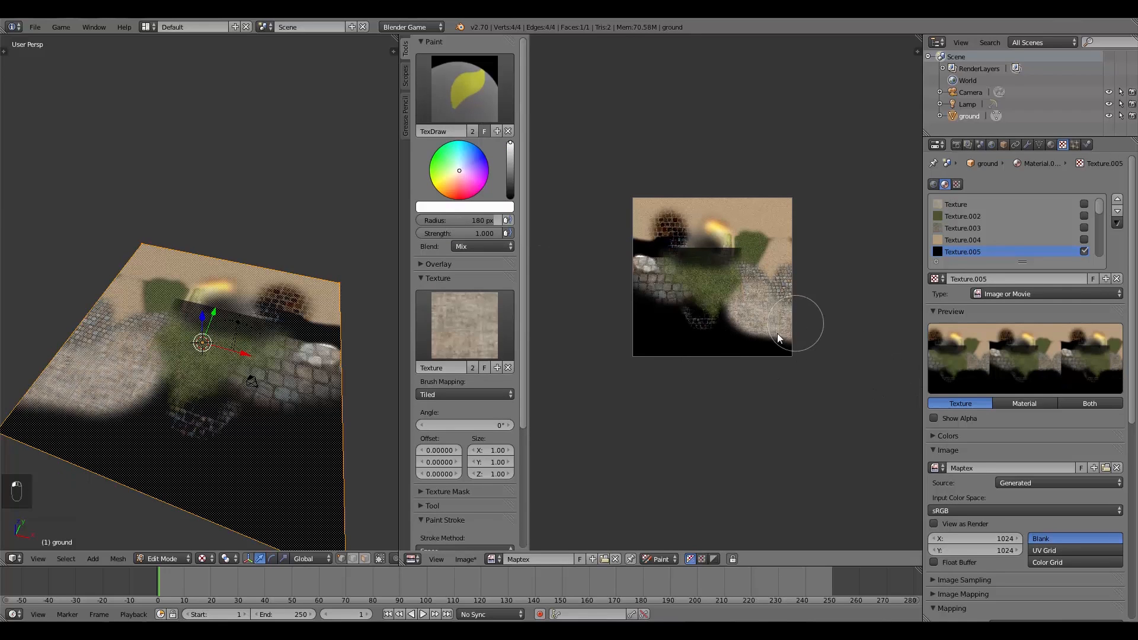
drag(791, 322, 690, 315)
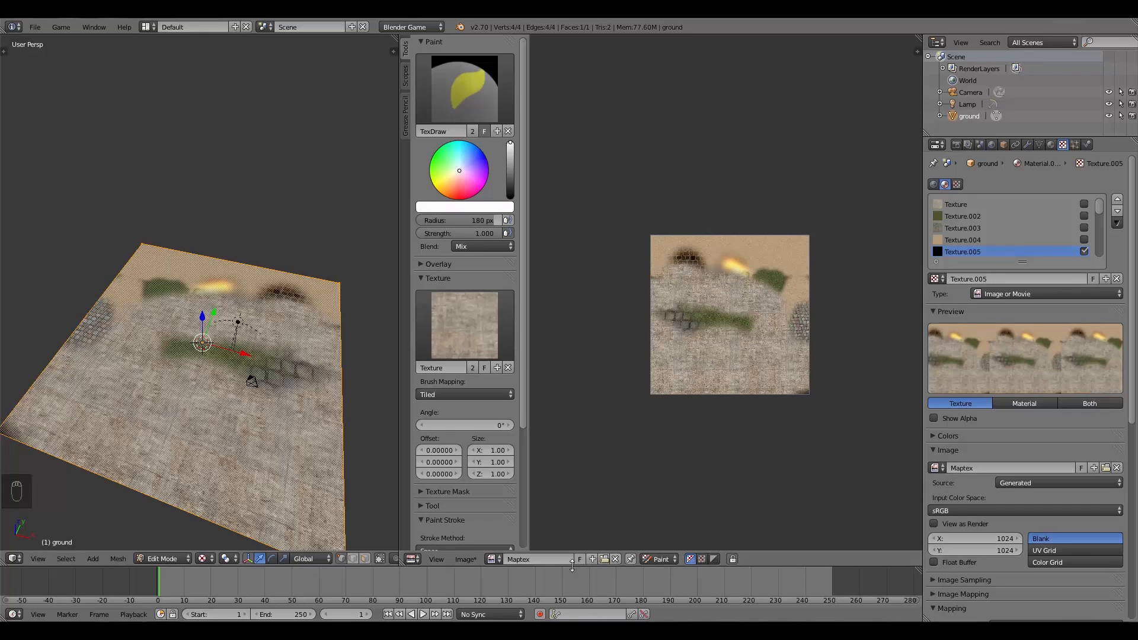
Step: Save the map as Maptex.png with 100% compression in RGB via Image > Save As Image
click(465, 558)
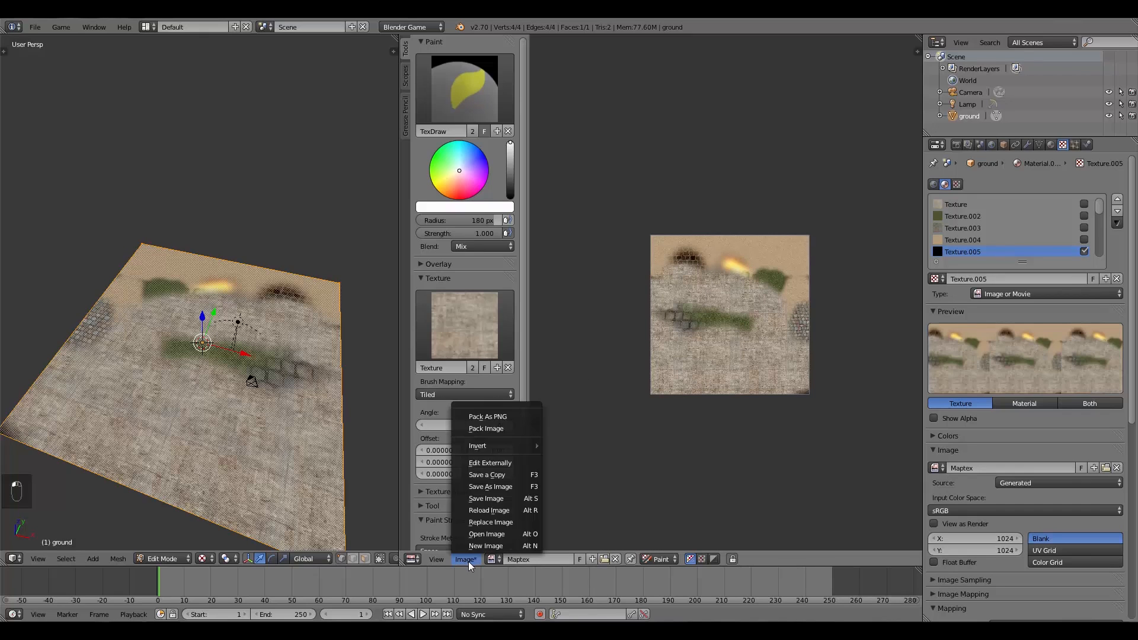
mouse_move(490, 487)
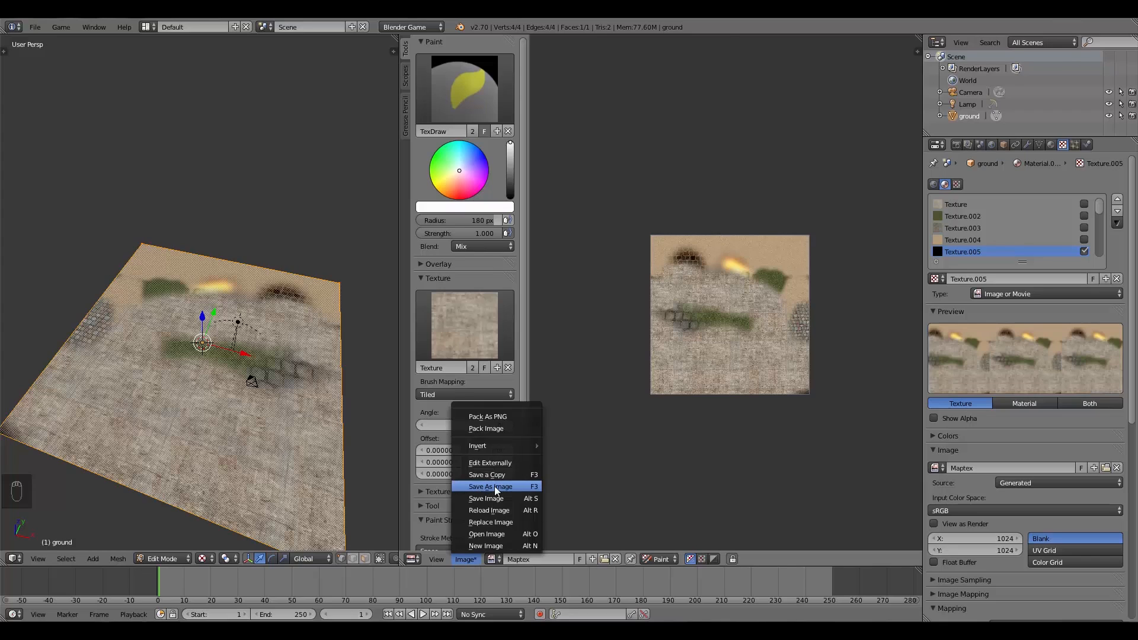
click(490, 487)
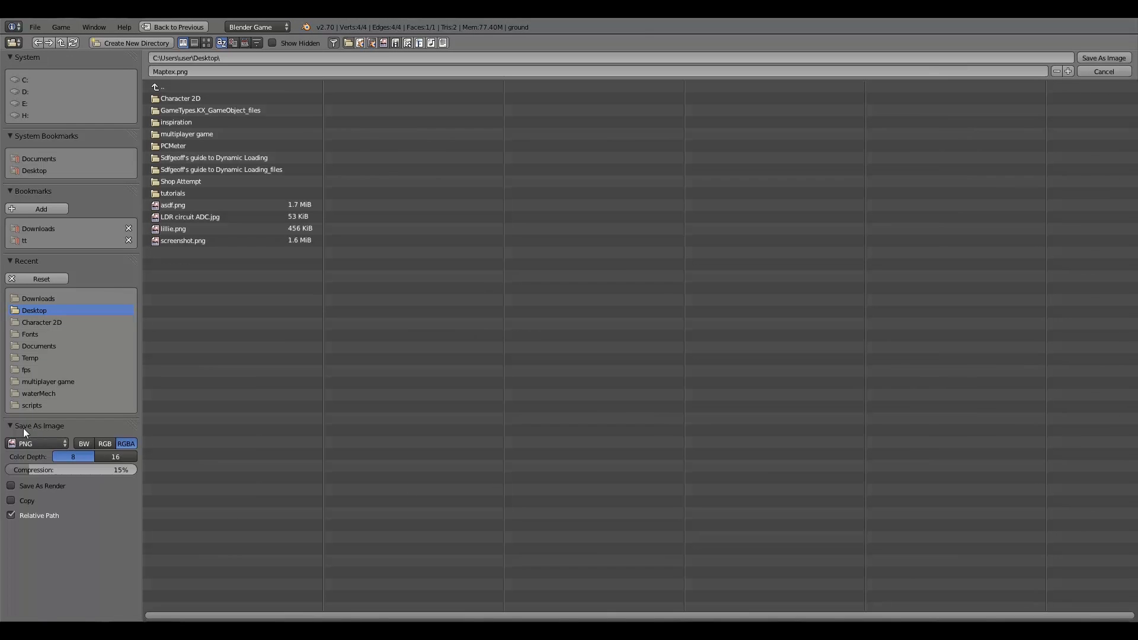
click(37, 443)
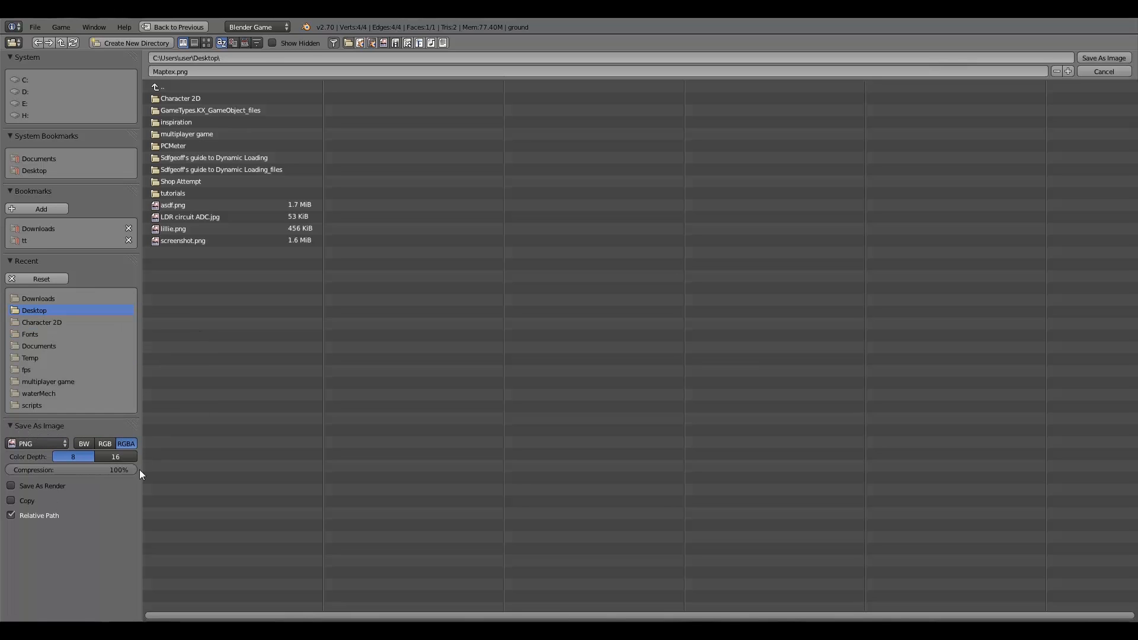
mouse_move(116, 470)
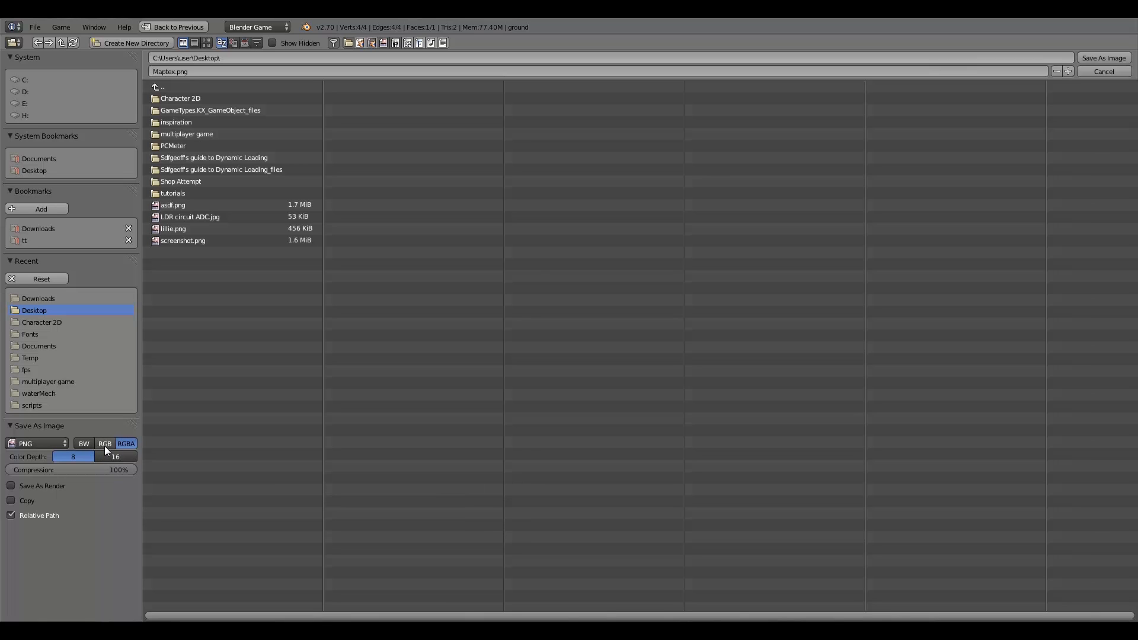
mouse_move(125, 443)
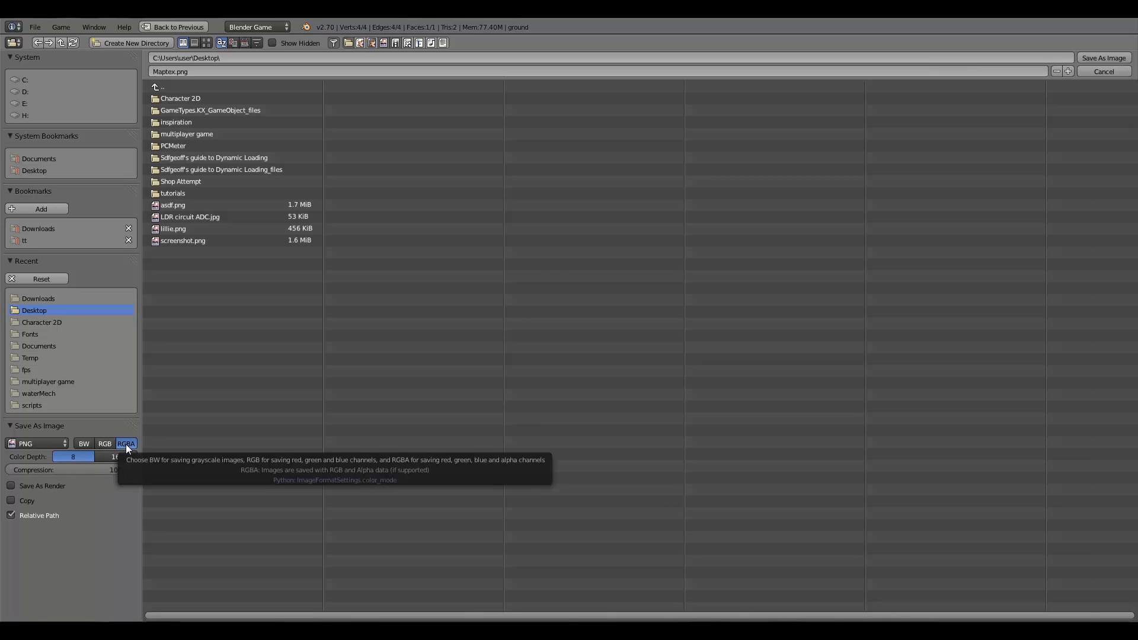
mouse_move(136, 451)
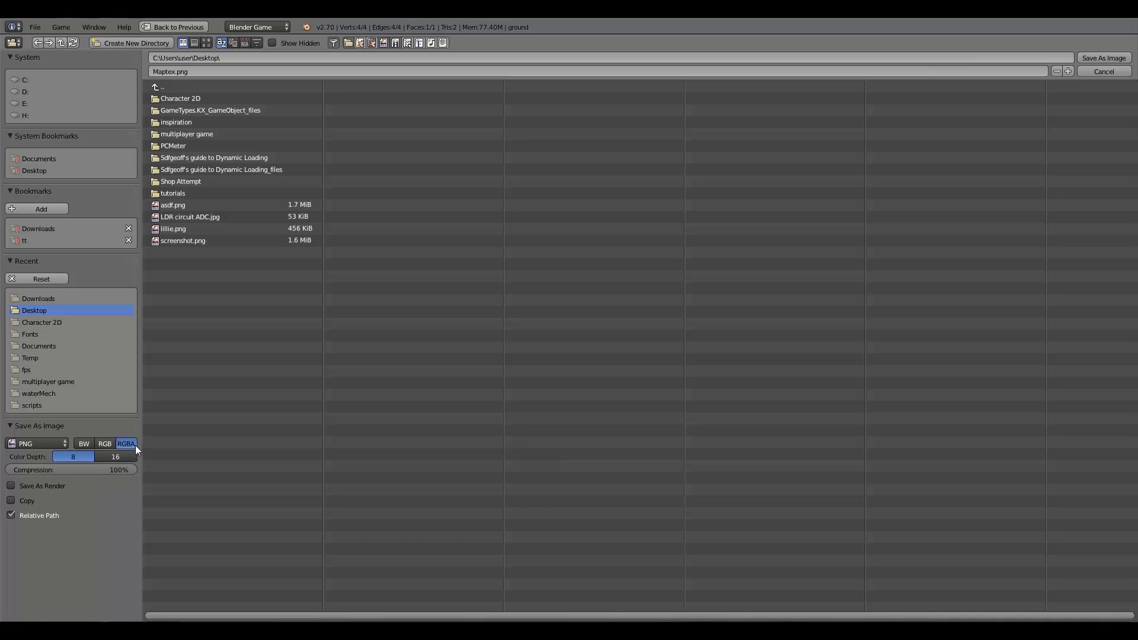
mouse_move(126, 443)
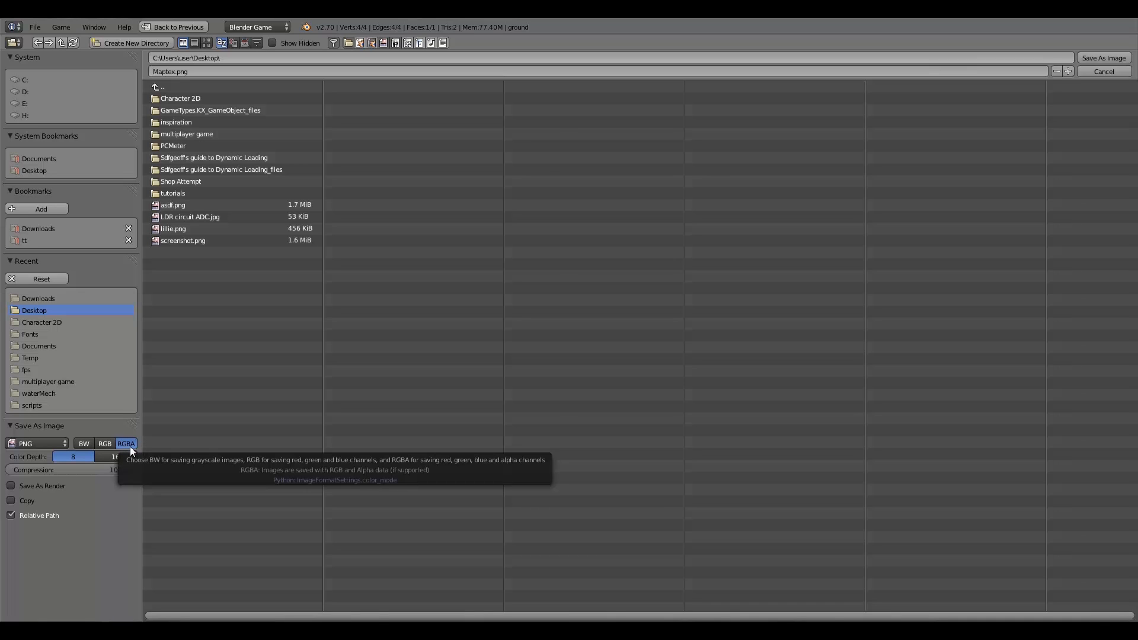
click(104, 443)
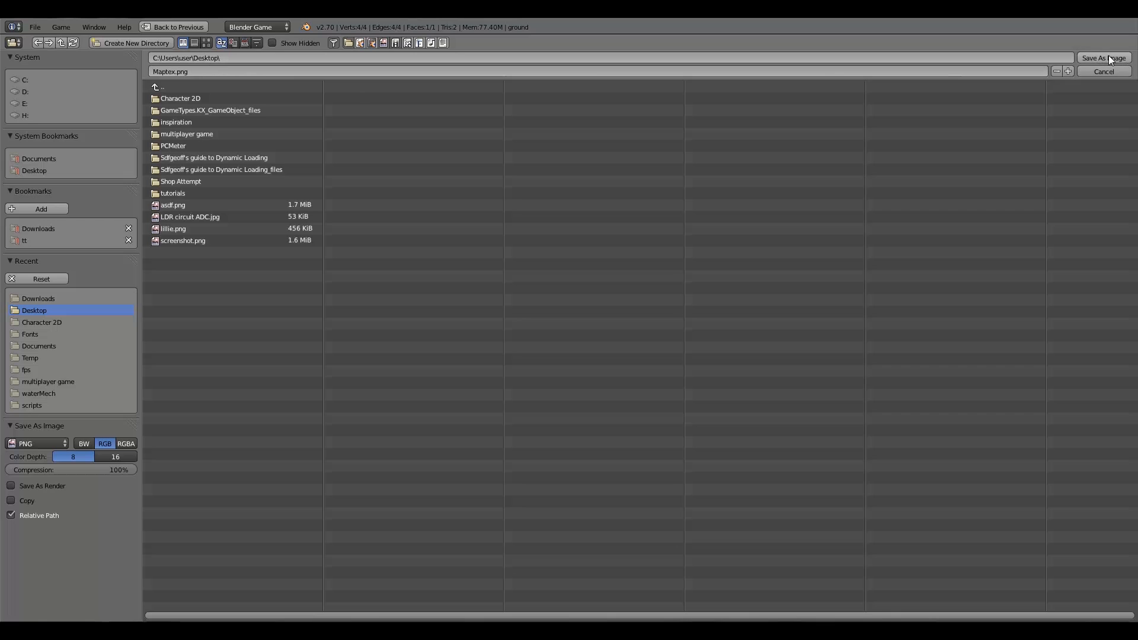
click(1103, 58)
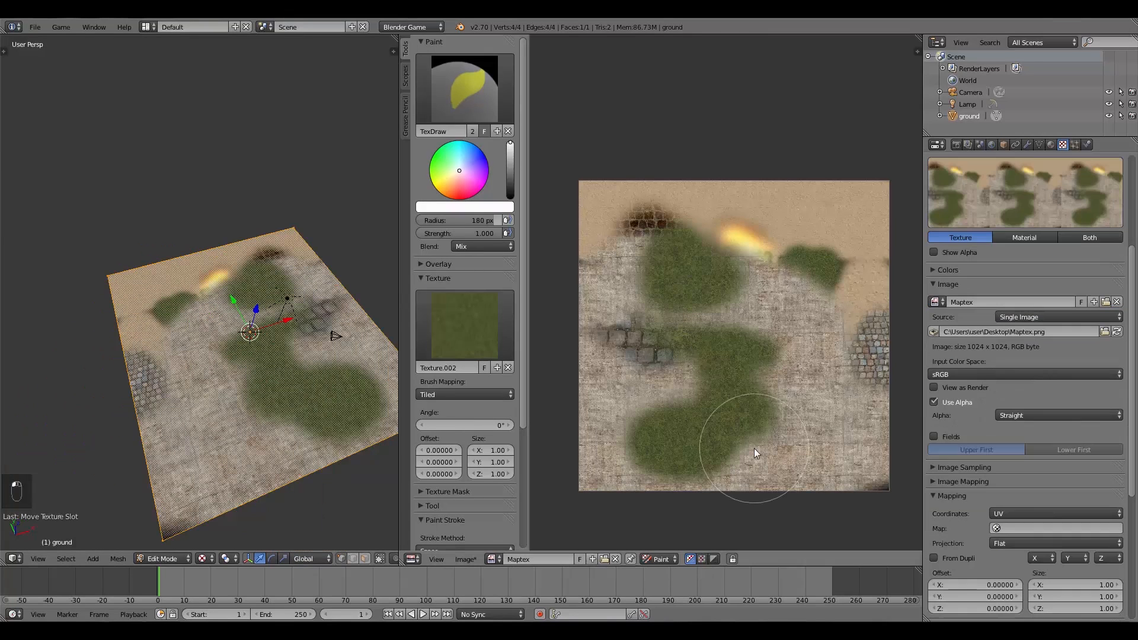
Step: Paint a grass stroke with Texture.002 over the central concrete
drag(755, 454, 773, 243)
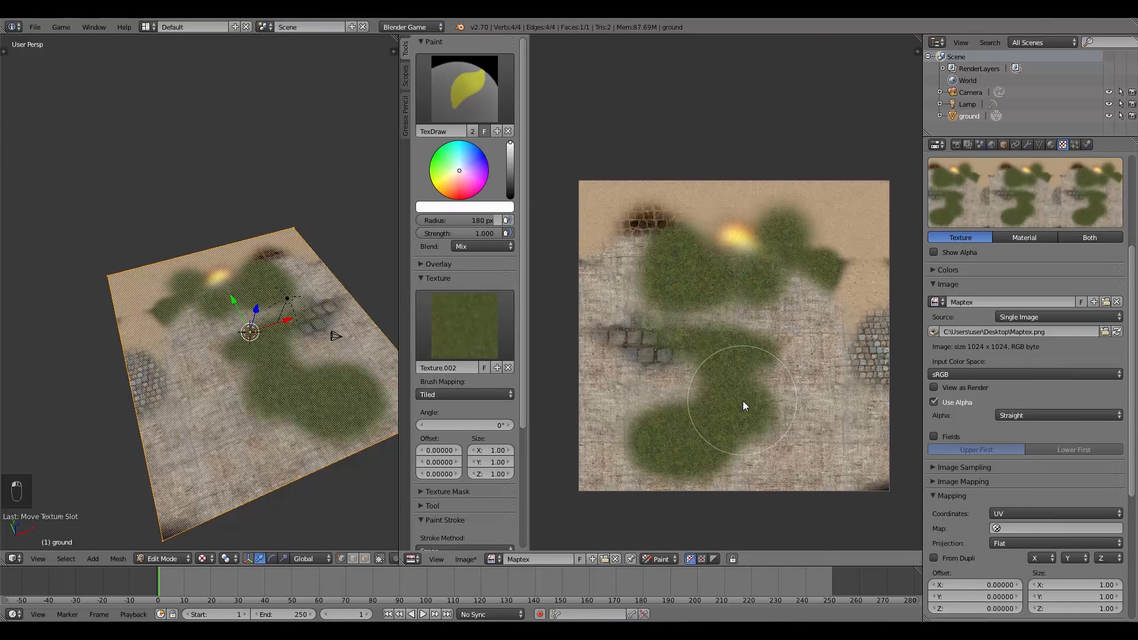
Step: Save the grass-painted Maptex over its existing PNG via Image > Save Image
click(465, 558)
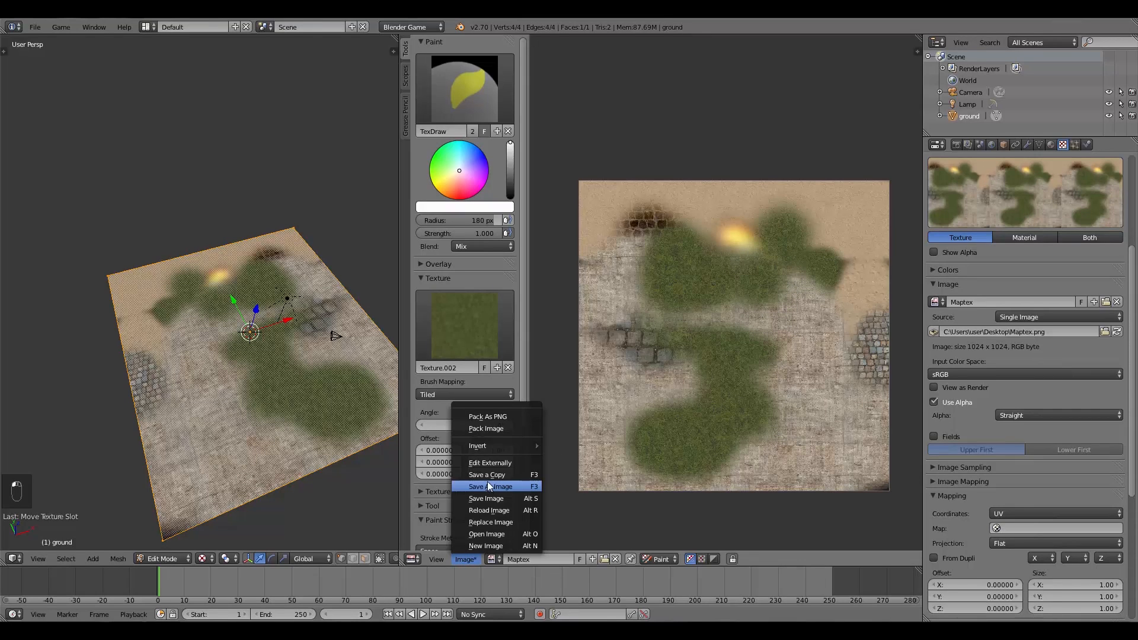
mouse_move(468, 564)
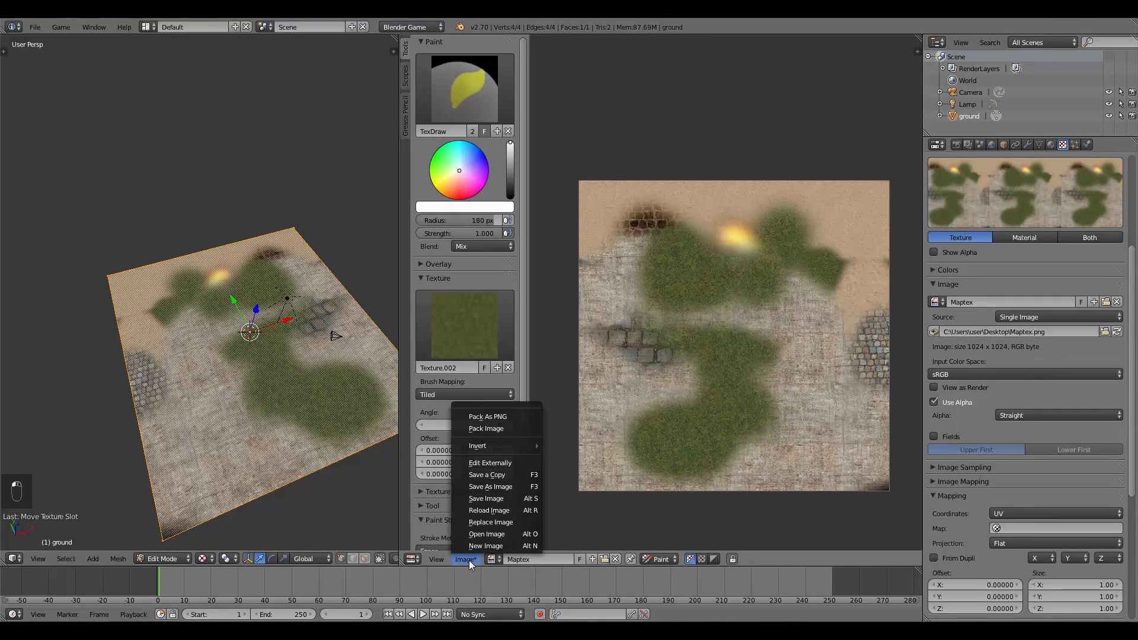
mouse_move(487, 498)
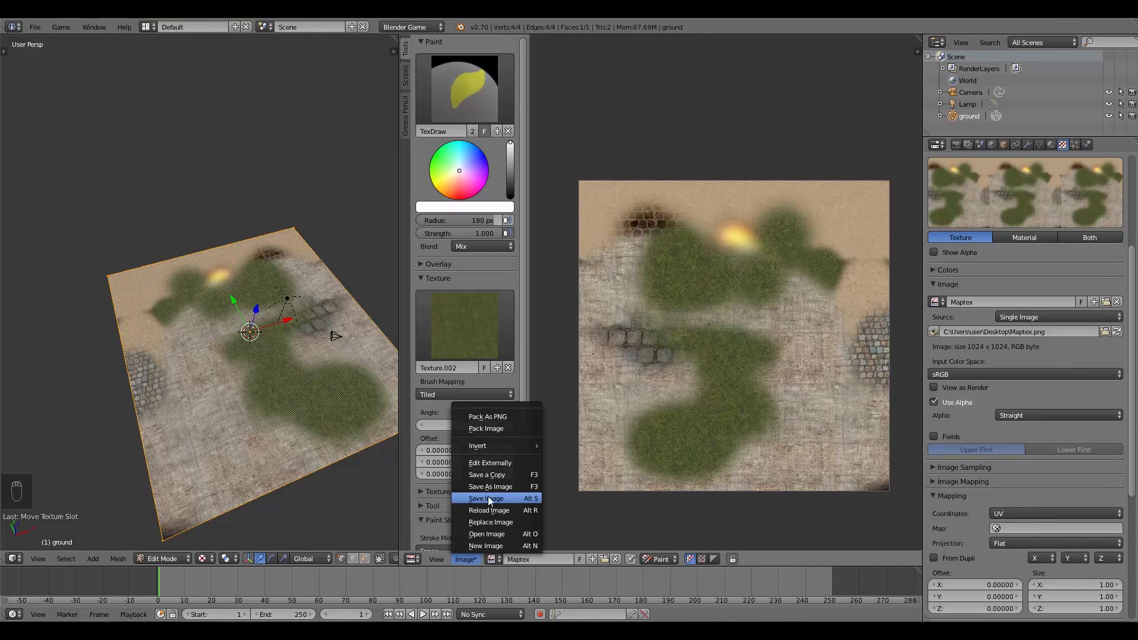
mouse_move(486, 498)
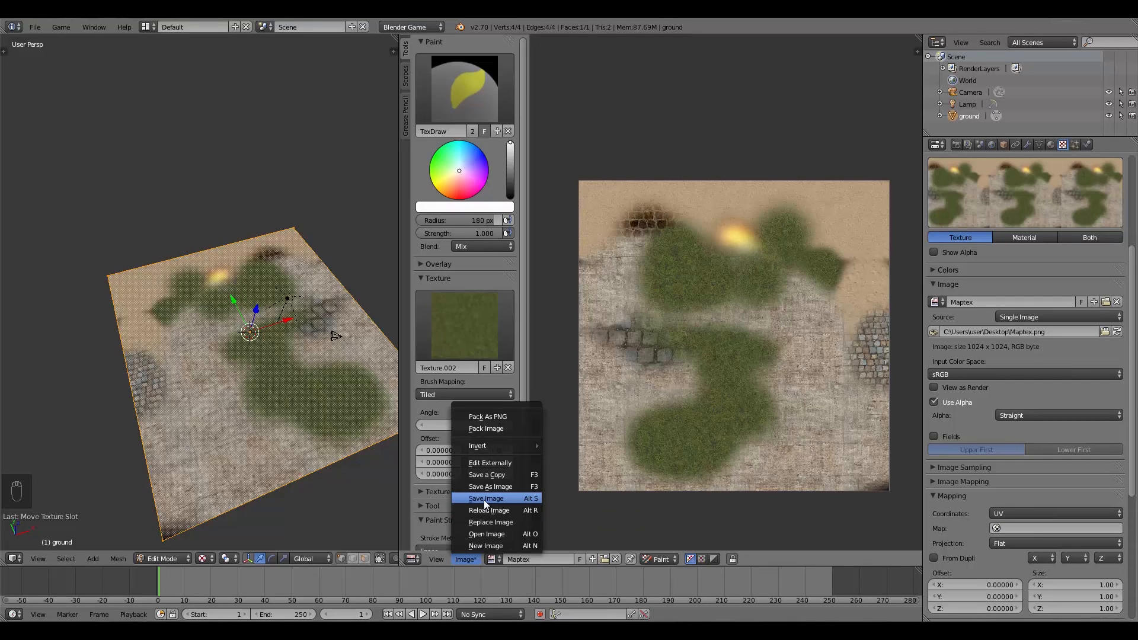
click(486, 500)
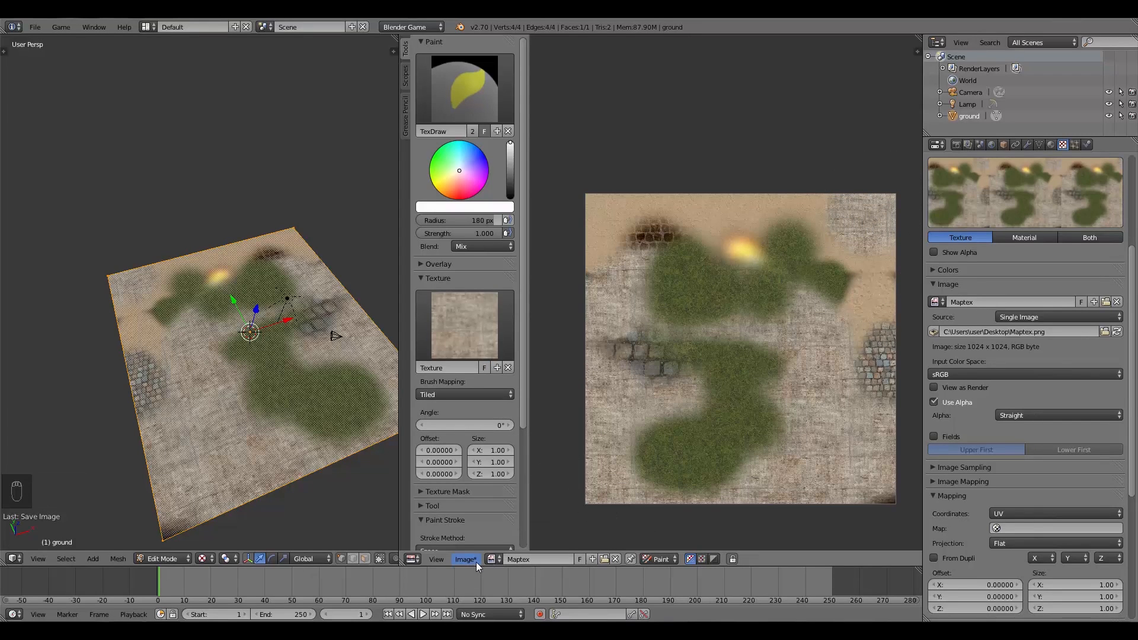
click(465, 559)
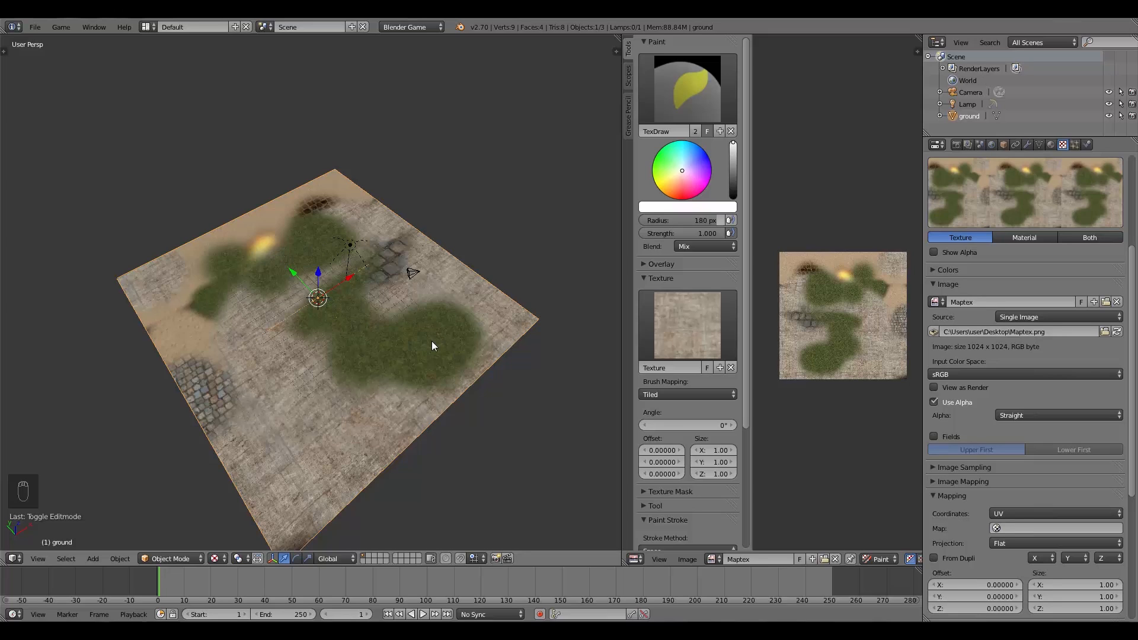
mouse_move(356, 370)
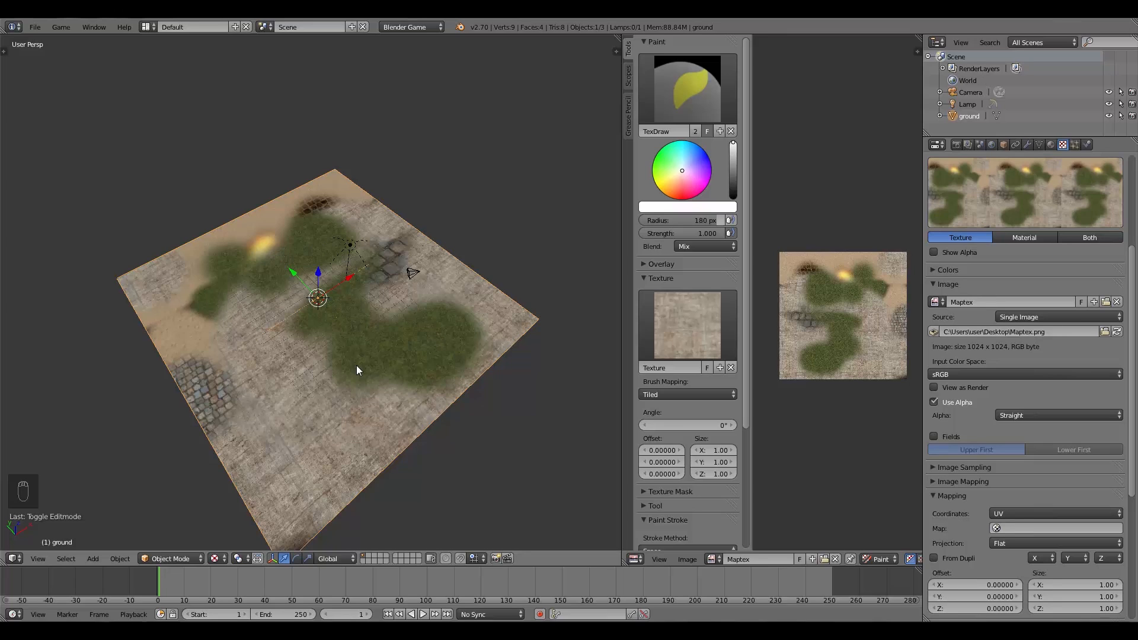